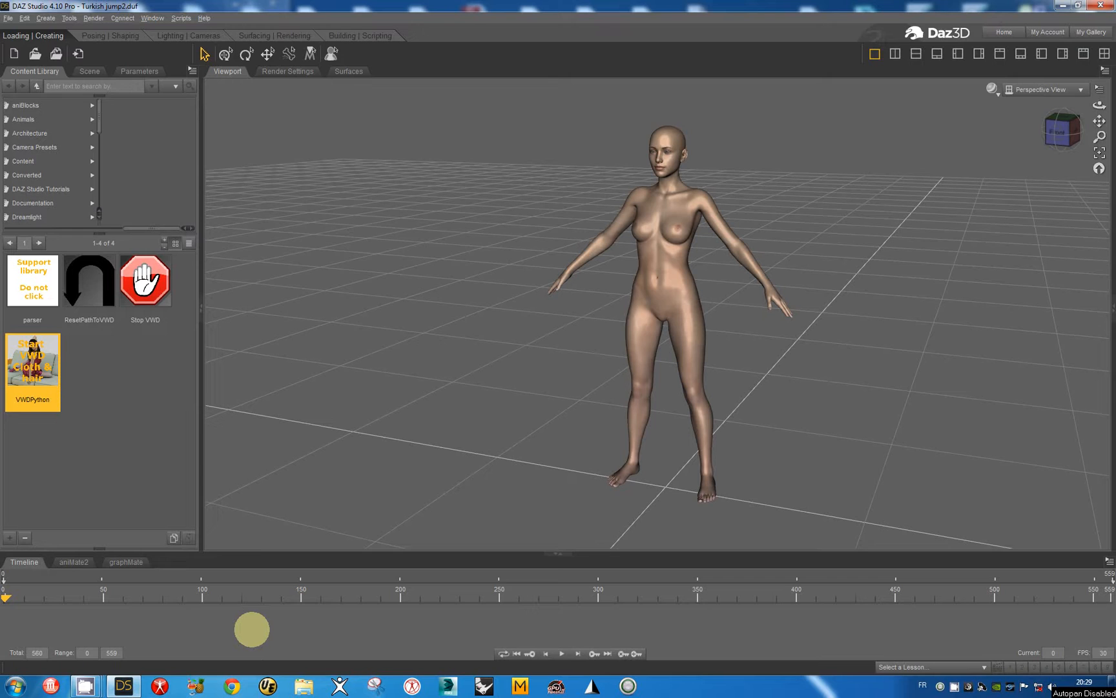
mouse_move(251, 632)
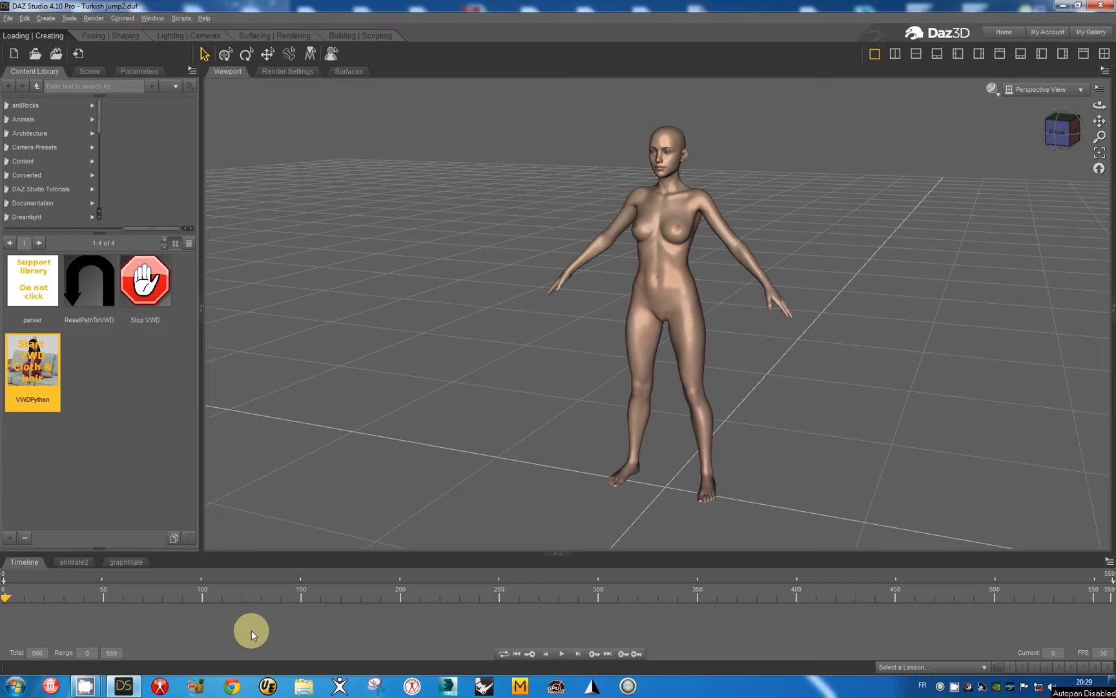
mouse_move(368, 459)
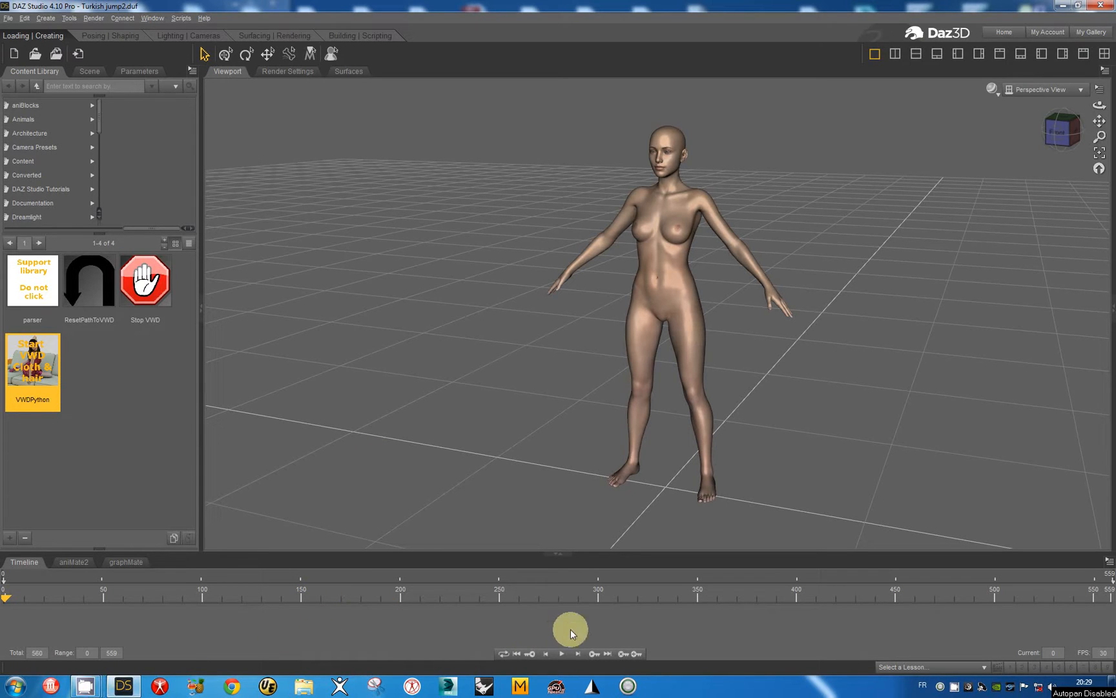
Step: Preview the dance animation in DAZ Studio, rewinding to the first frame and stopping playback
click(561, 653)
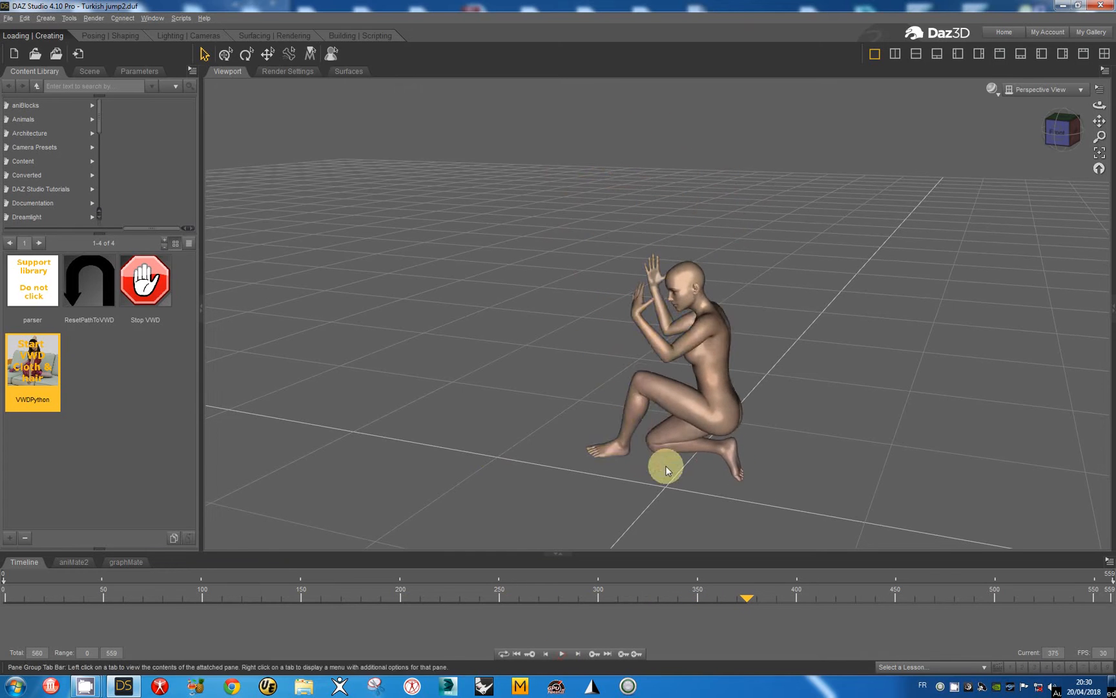
mouse_move(529, 495)
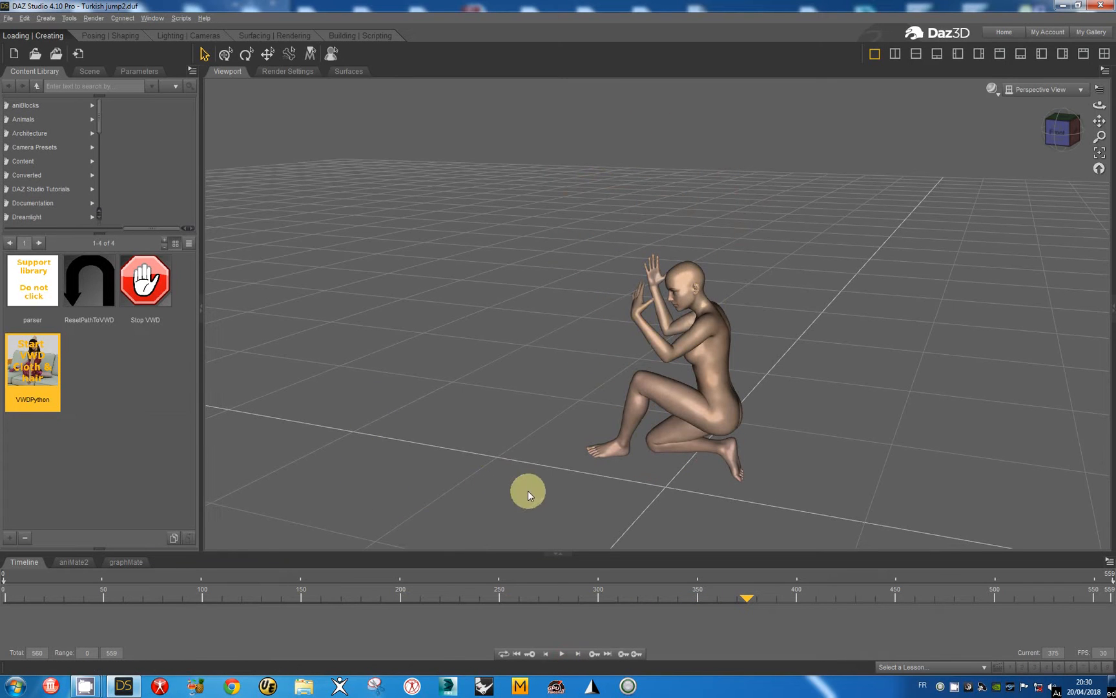
mouse_move(592, 653)
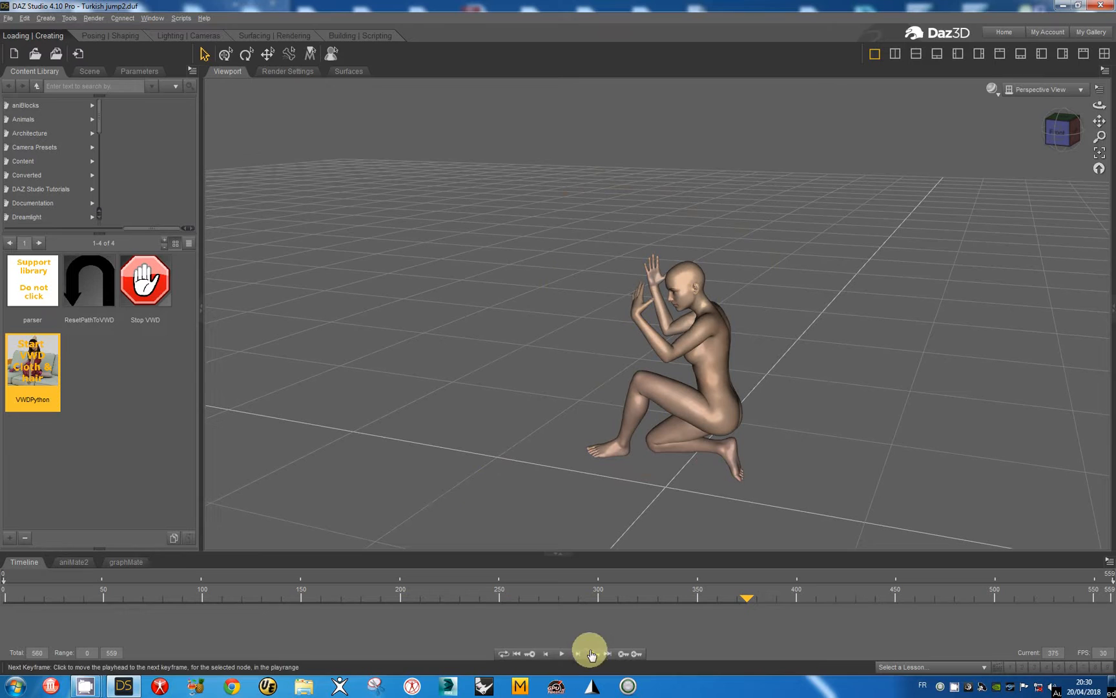
mouse_move(518, 653)
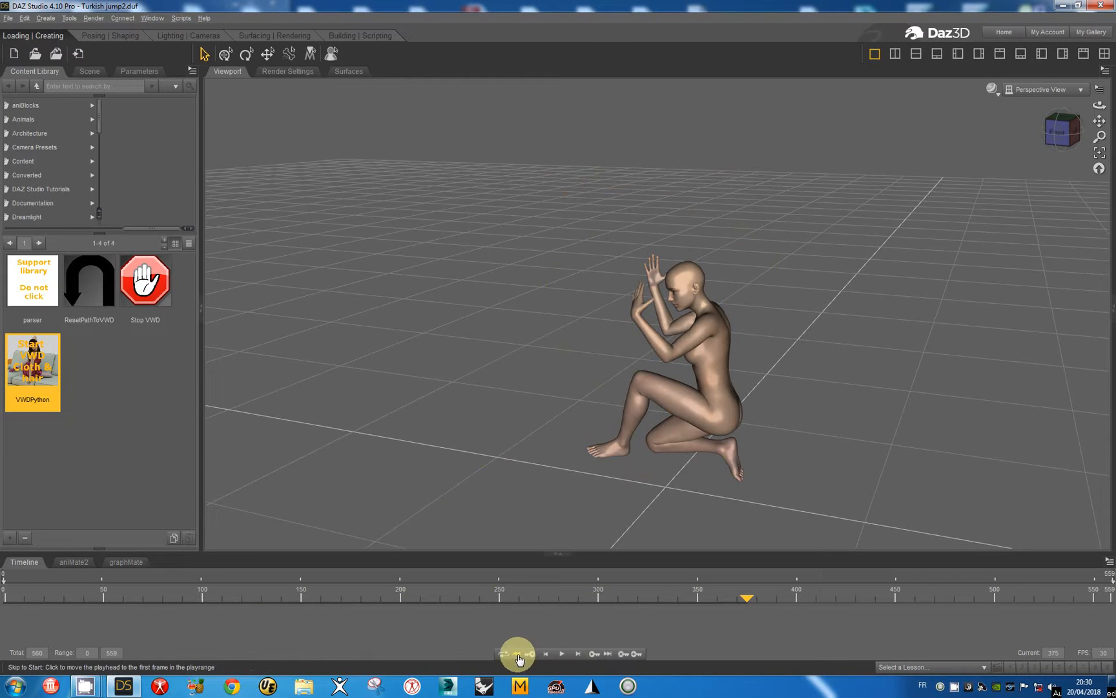
click(516, 653)
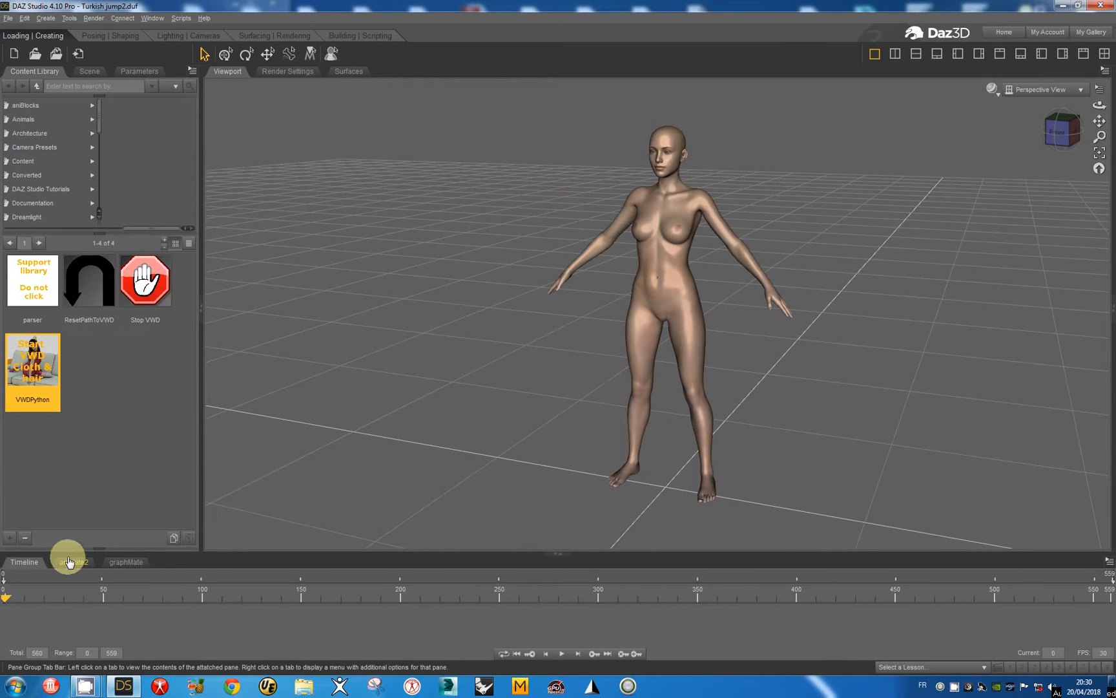
right_click(23, 562)
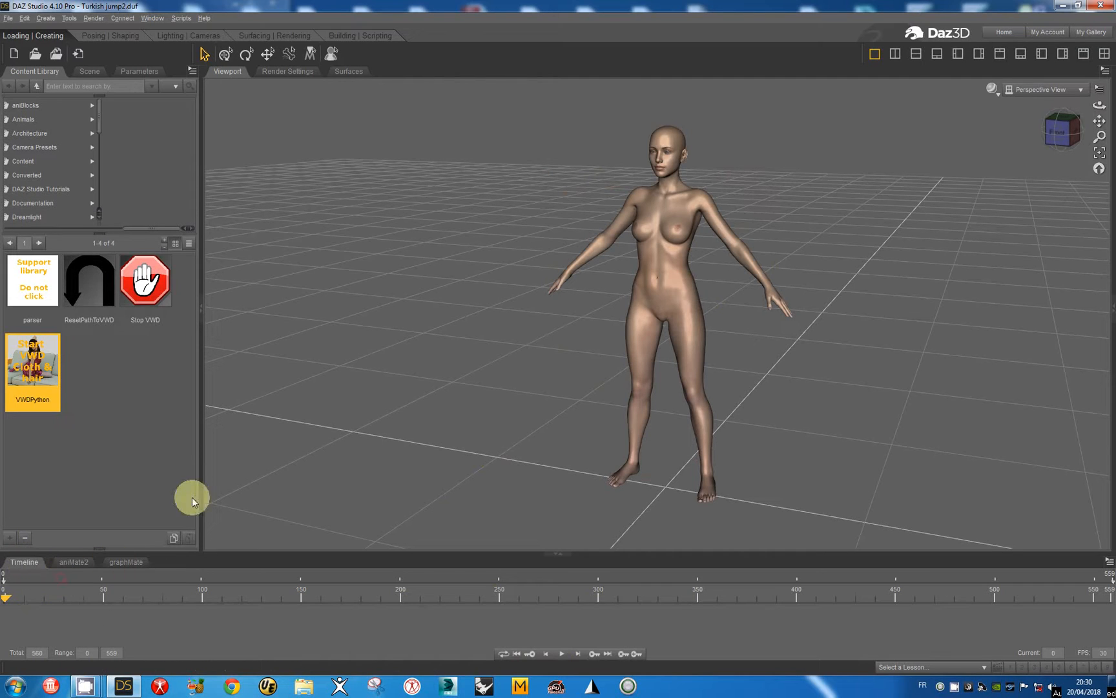
mouse_move(323, 355)
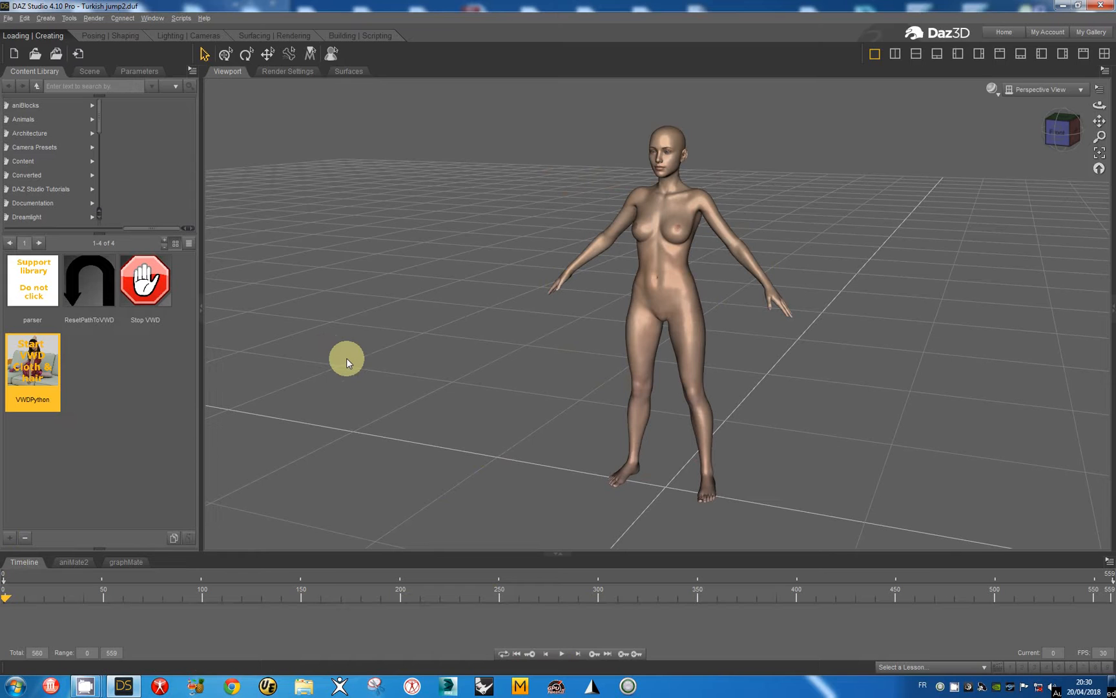
mouse_move(512, 428)
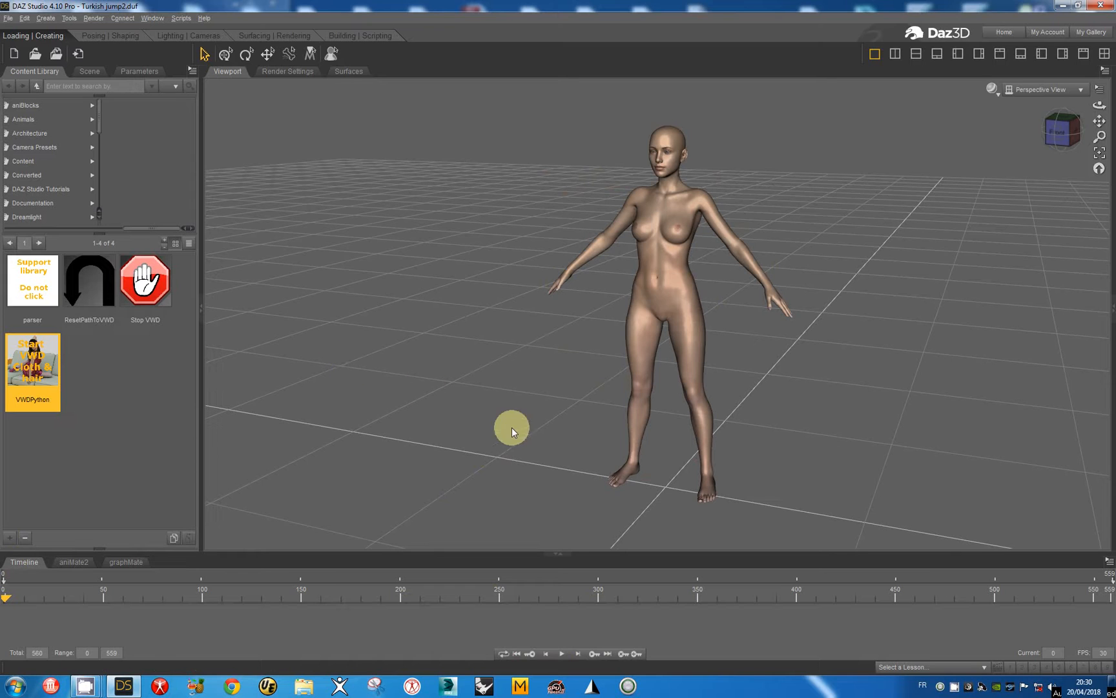
mouse_move(565, 654)
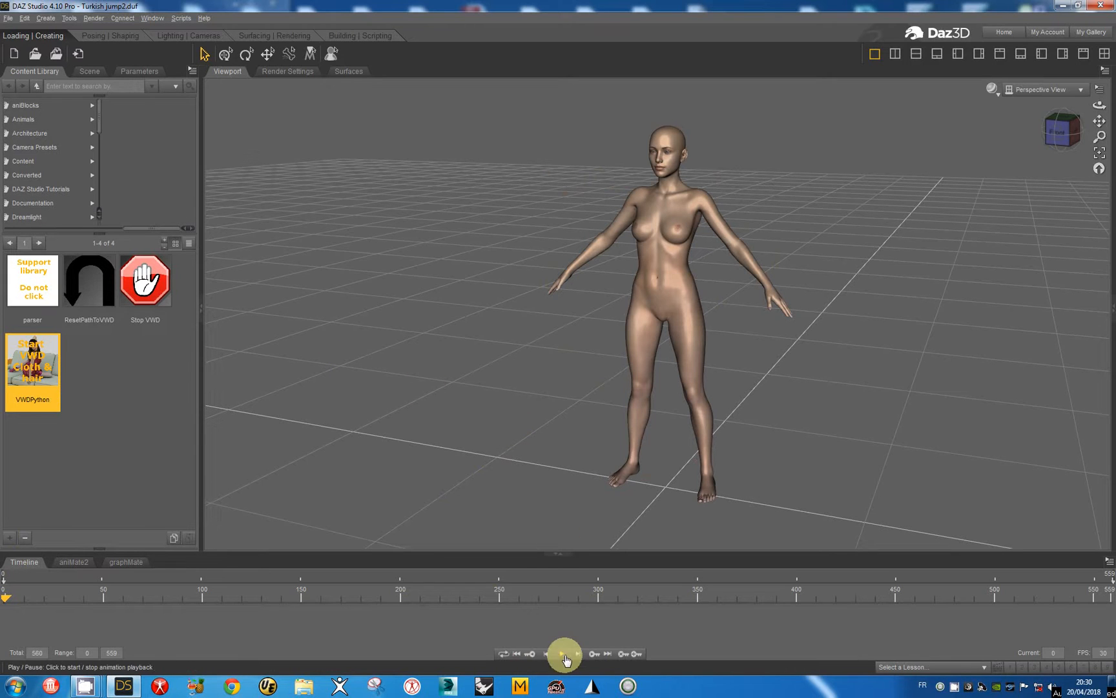
click(565, 652)
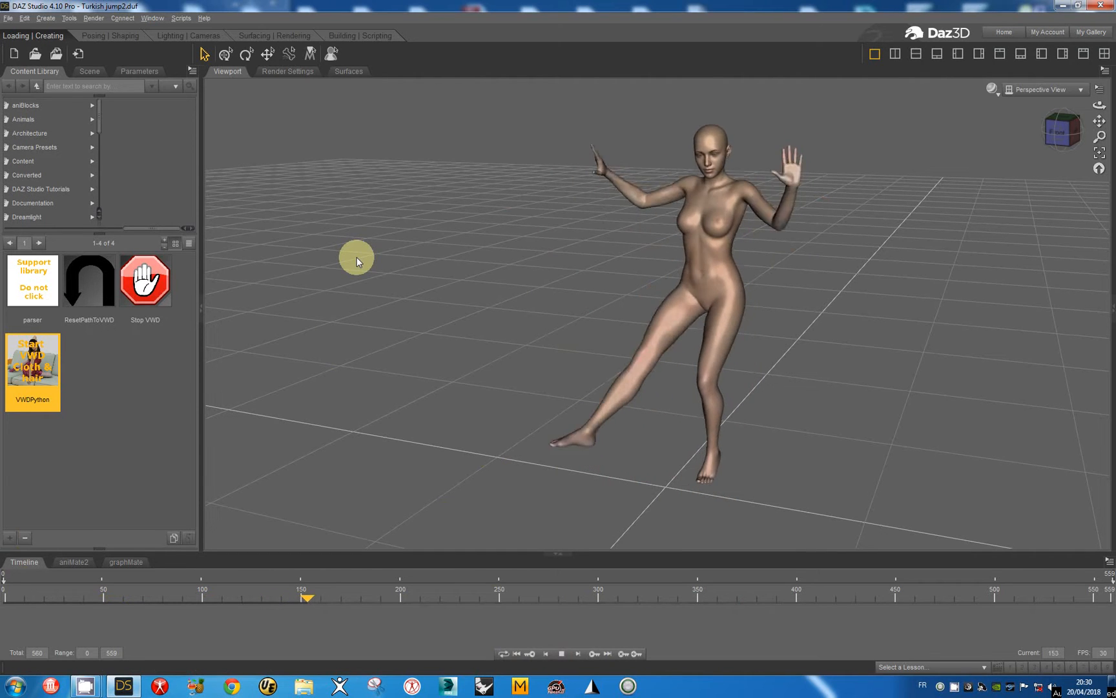
click(562, 653)
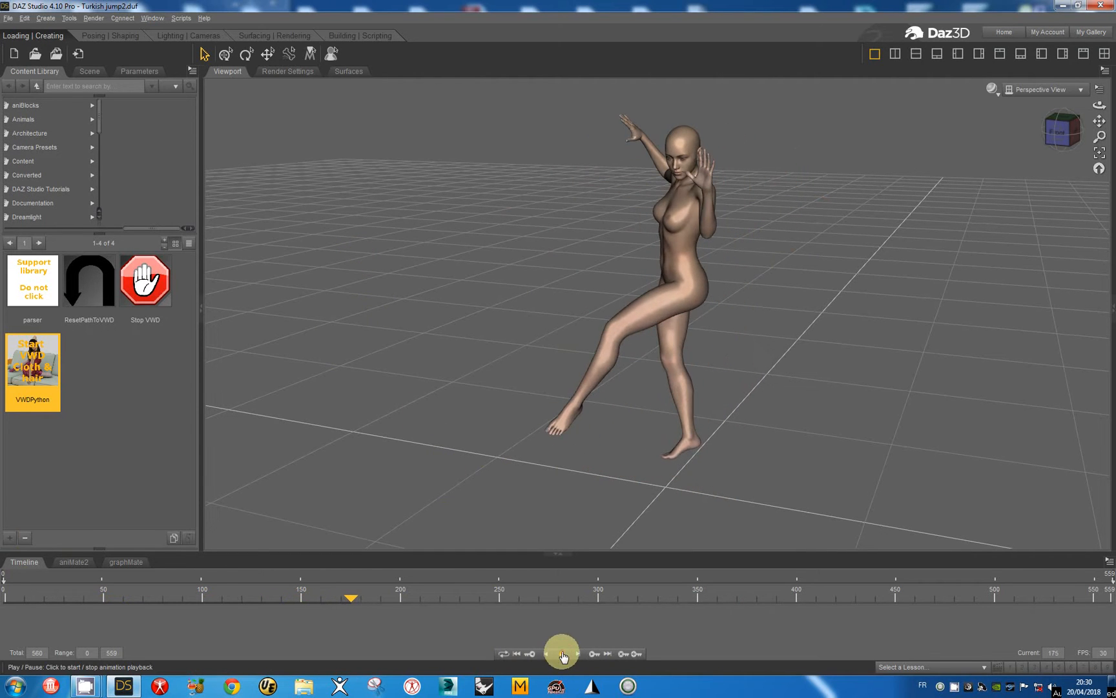
click(545, 654)
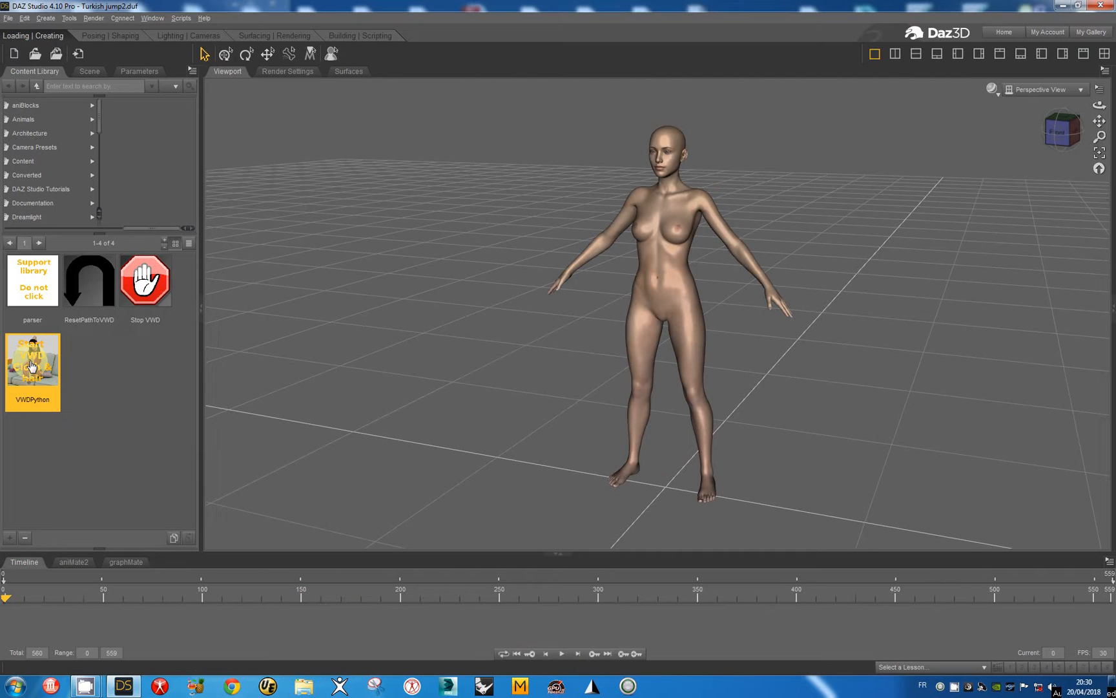
Step: Launch the VWDPython script and import Genesis 8 Female into VWD as a collision object
double_click(32, 360)
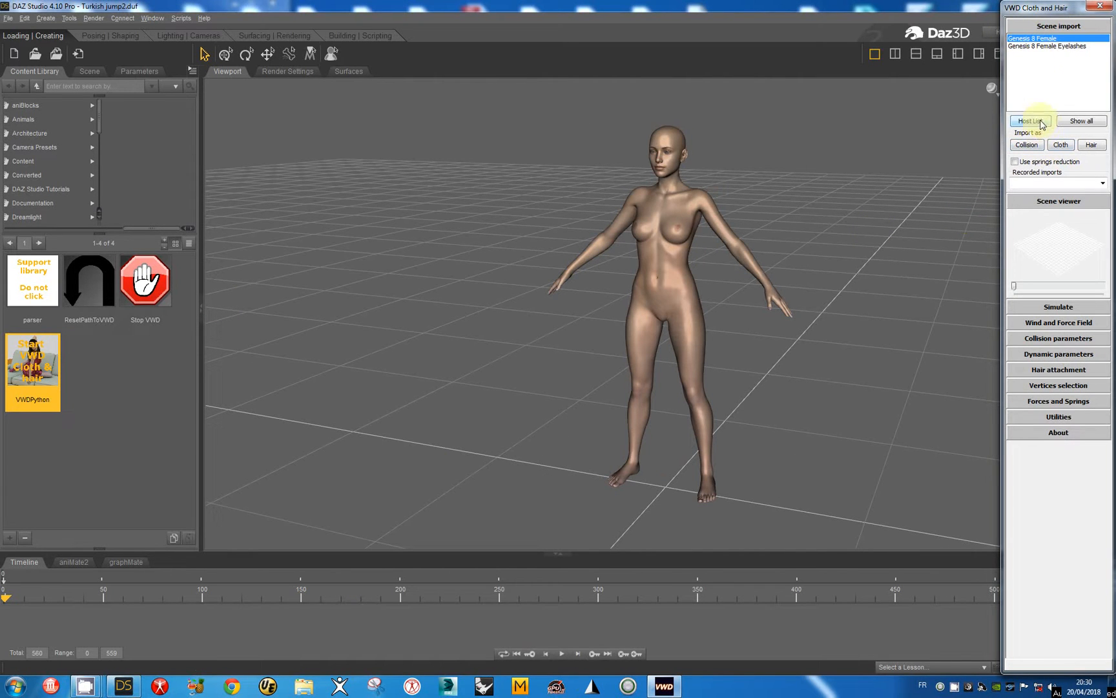
mouse_move(1026, 145)
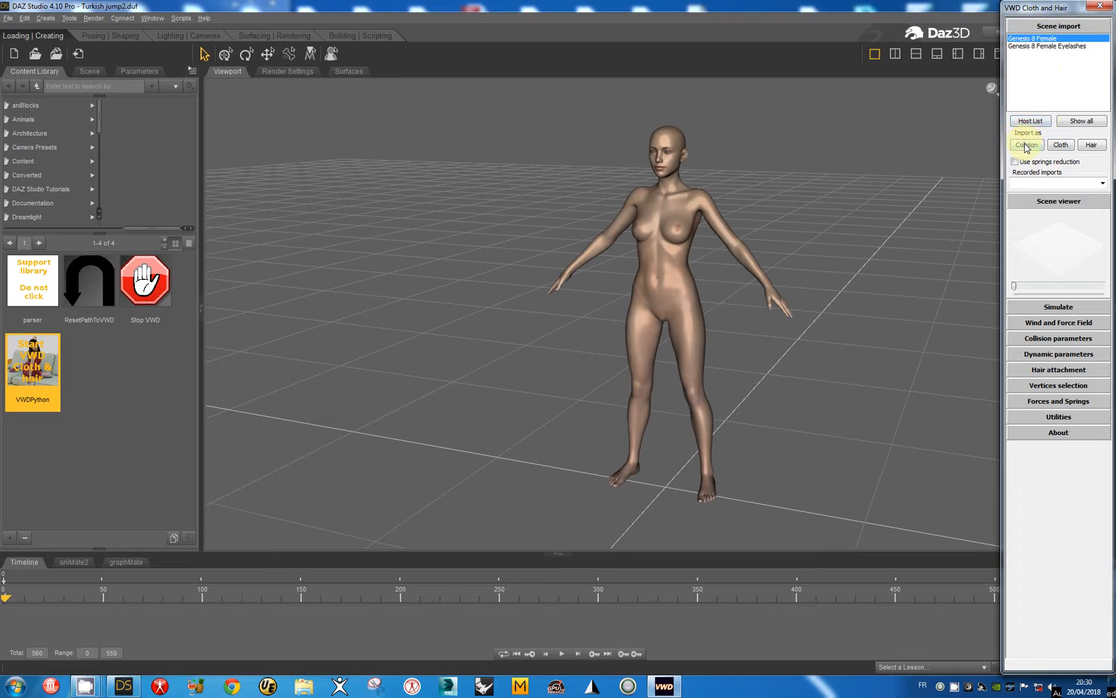
click(1026, 145)
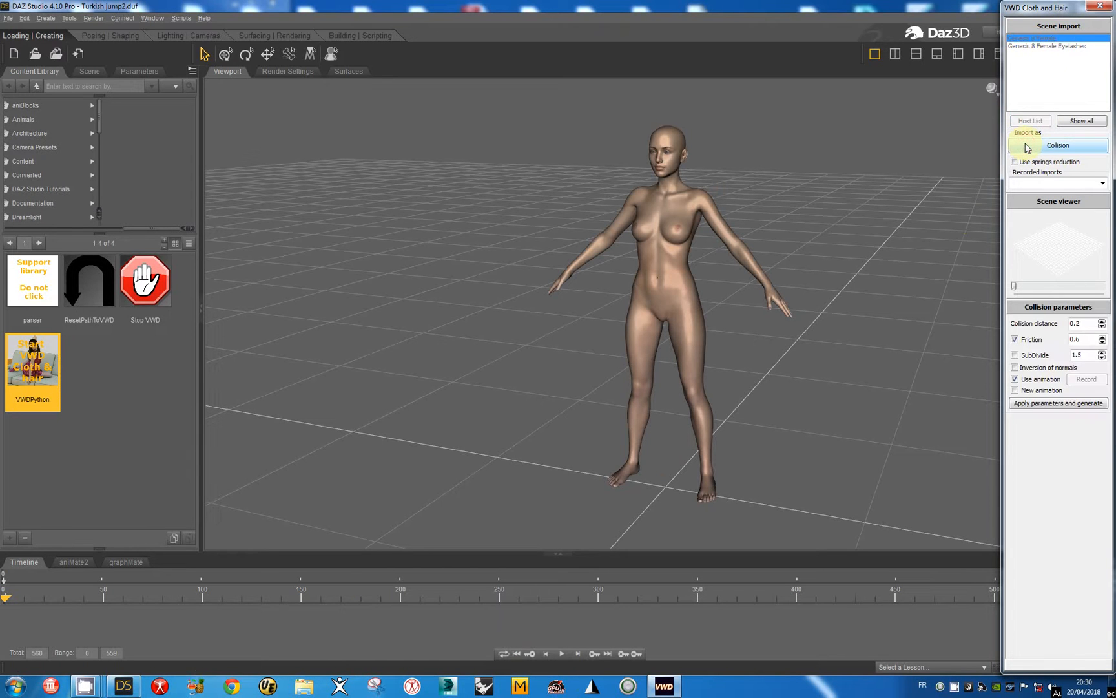
click(1024, 144)
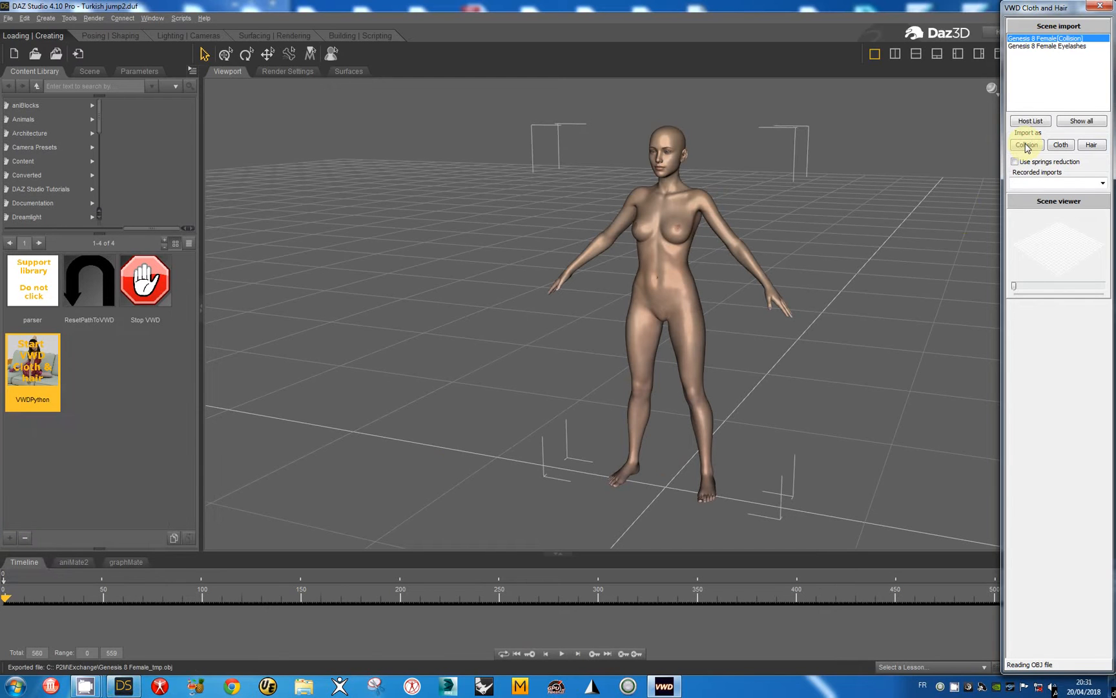
click(1027, 144)
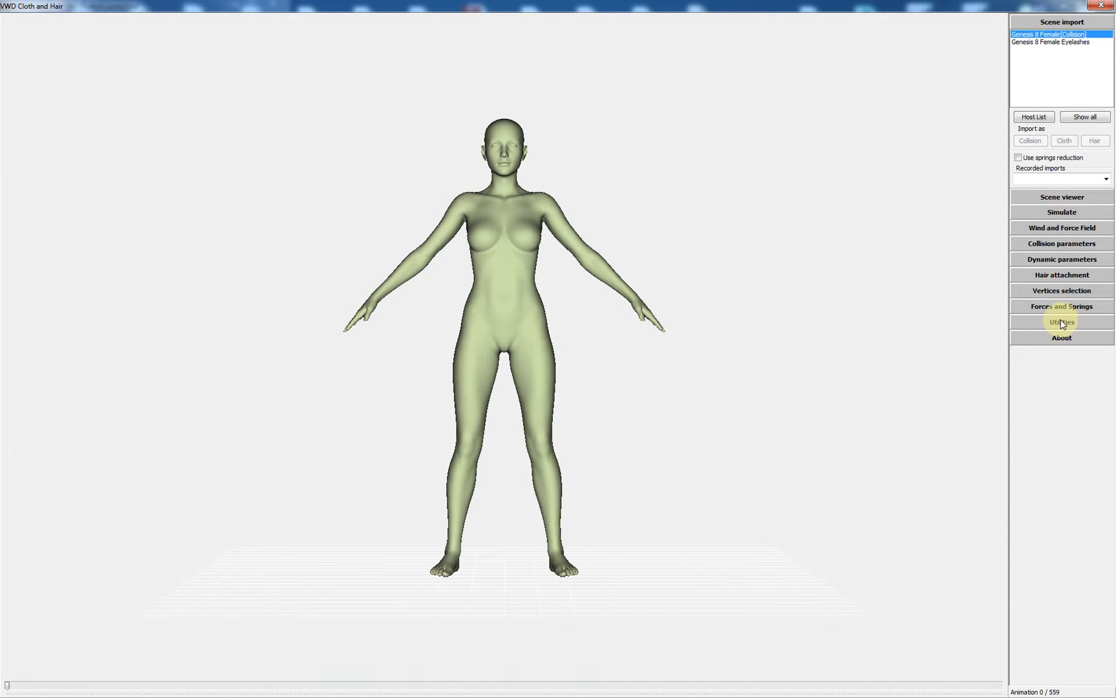
click(1062, 322)
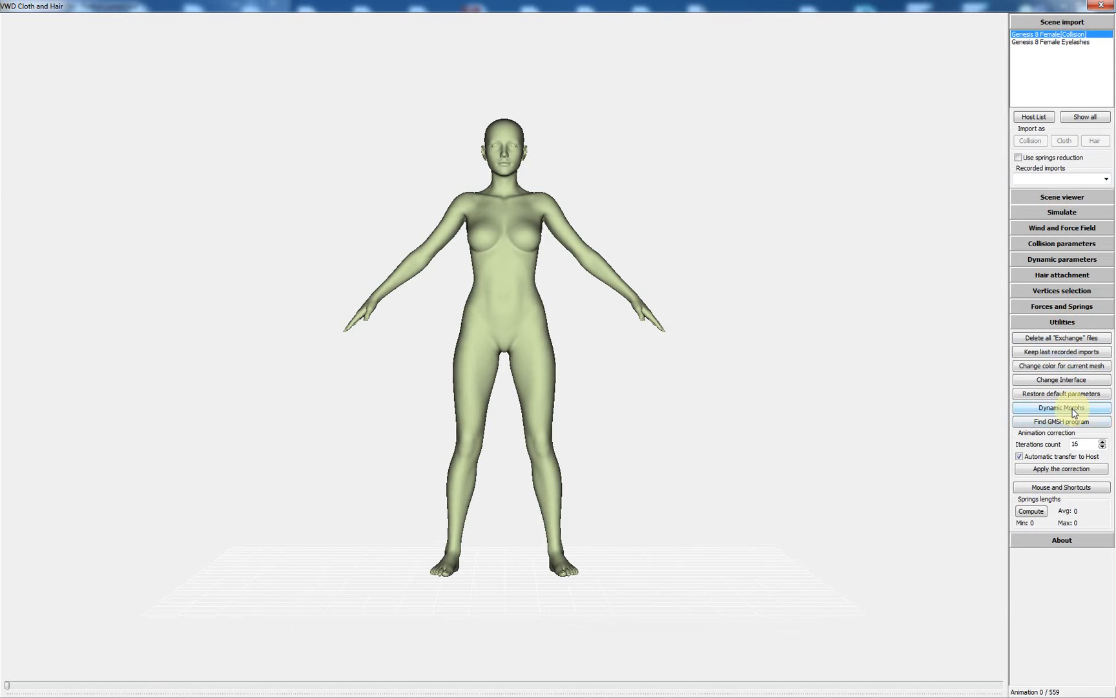
click(1060, 407)
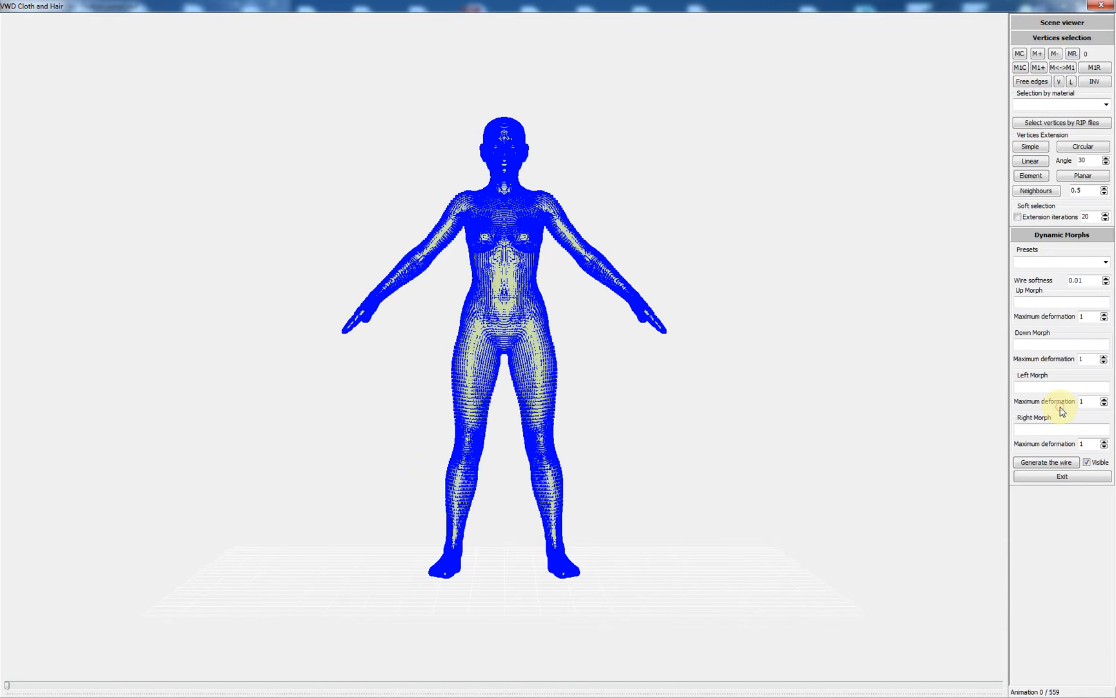
mouse_move(1078, 265)
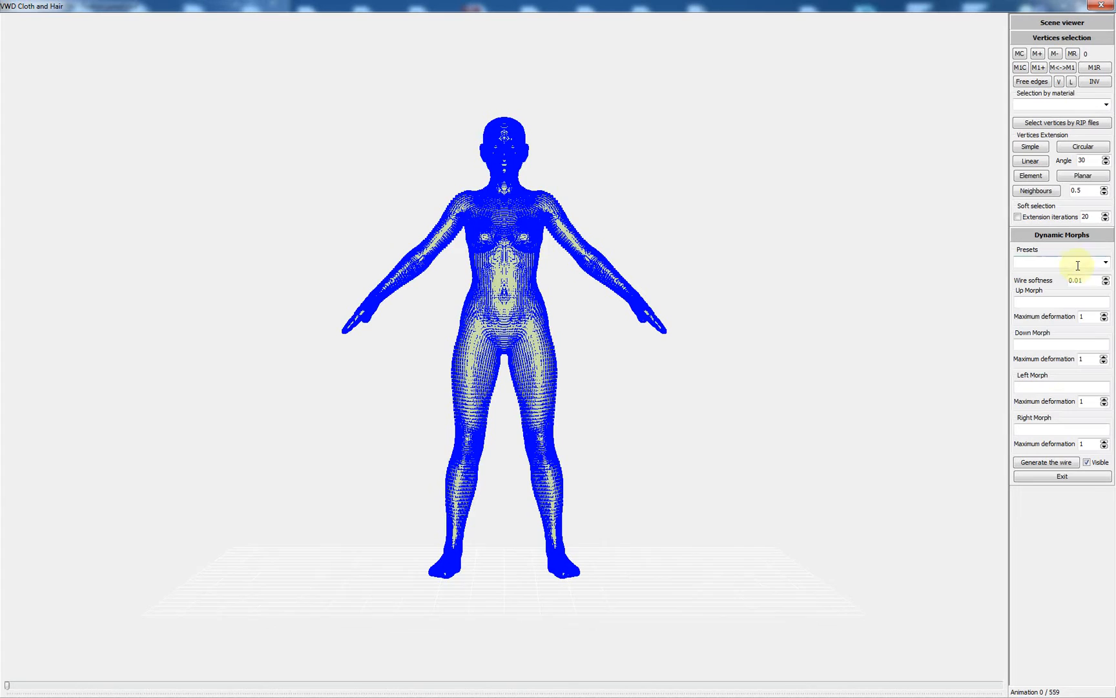
mouse_move(889, 297)
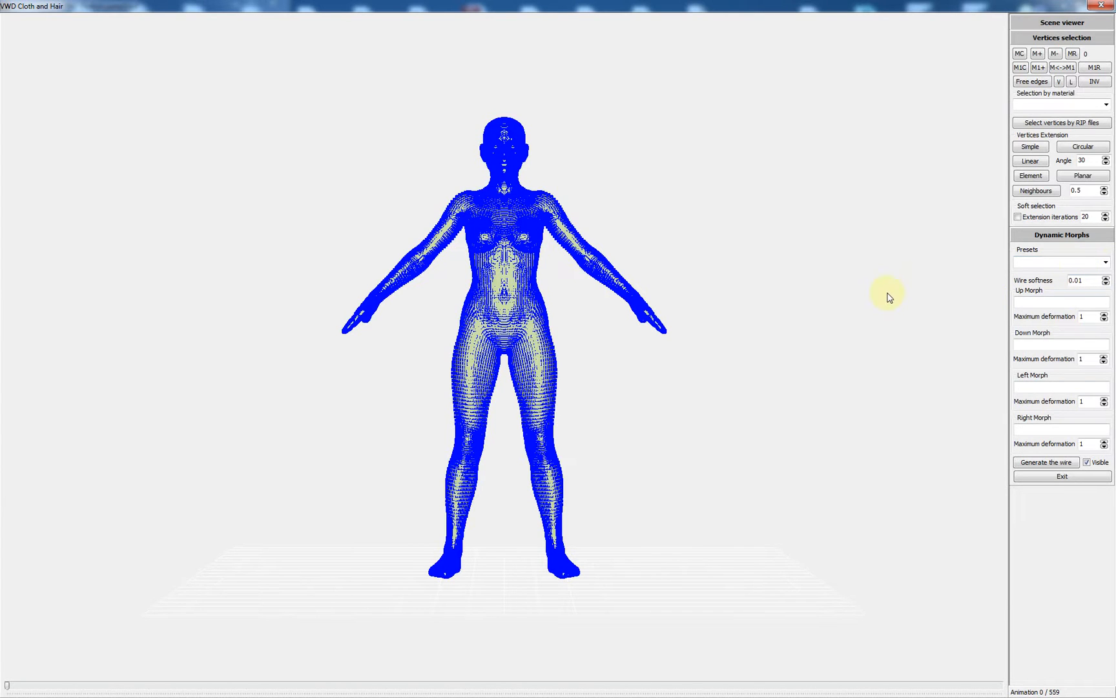
mouse_move(897, 303)
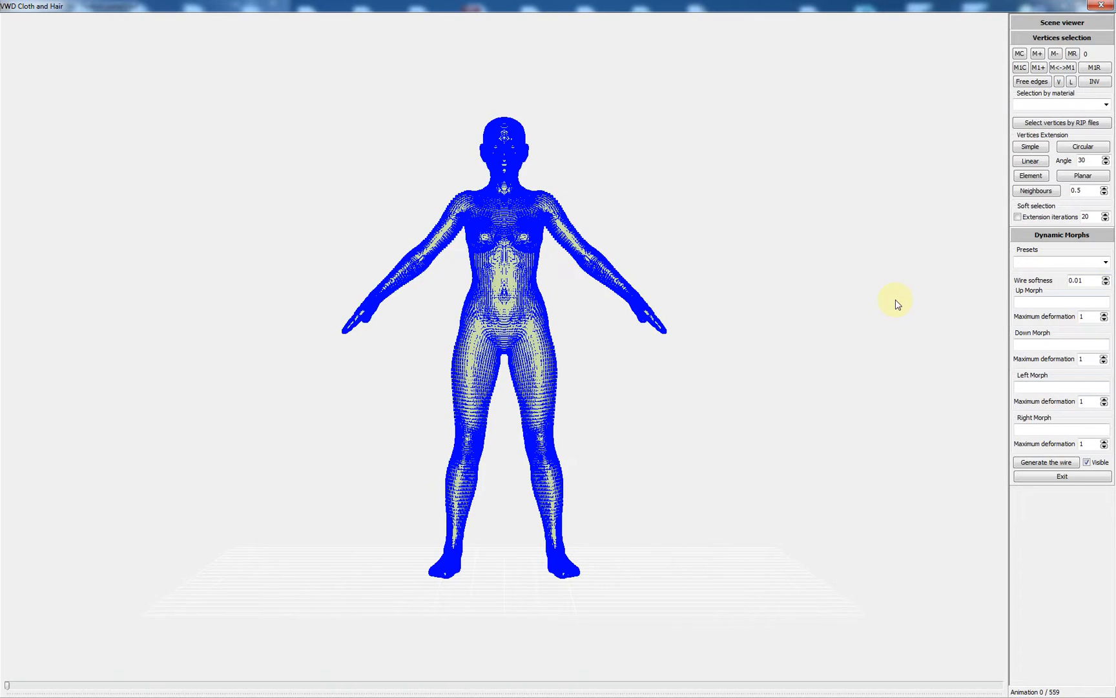
mouse_move(1042, 278)
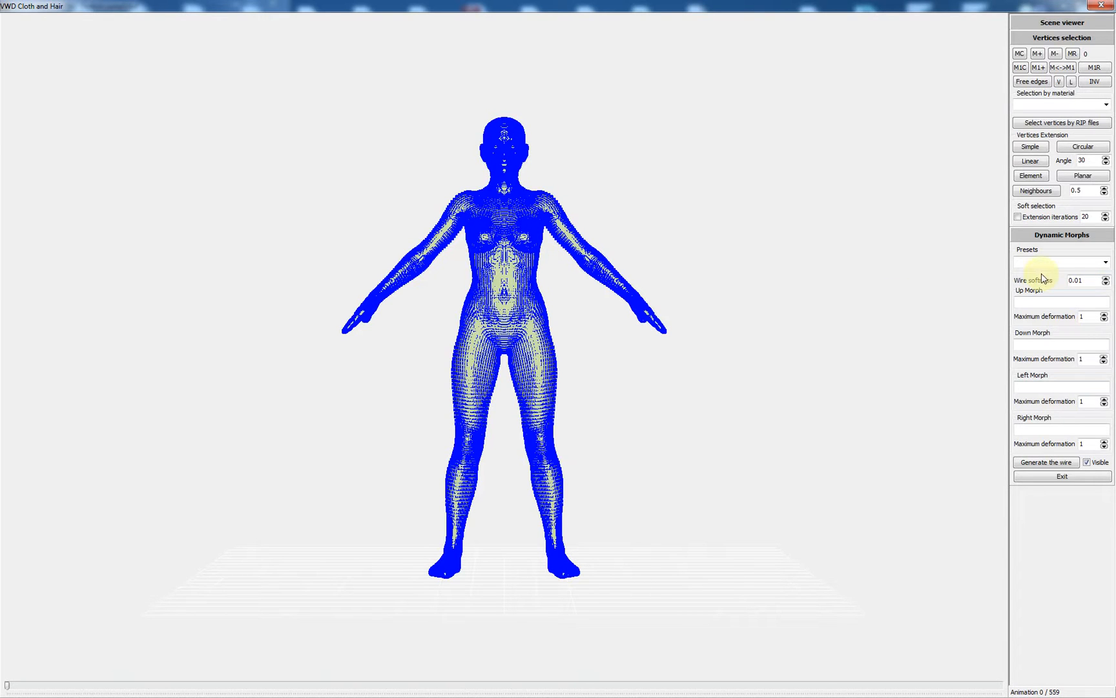
click(1105, 261)
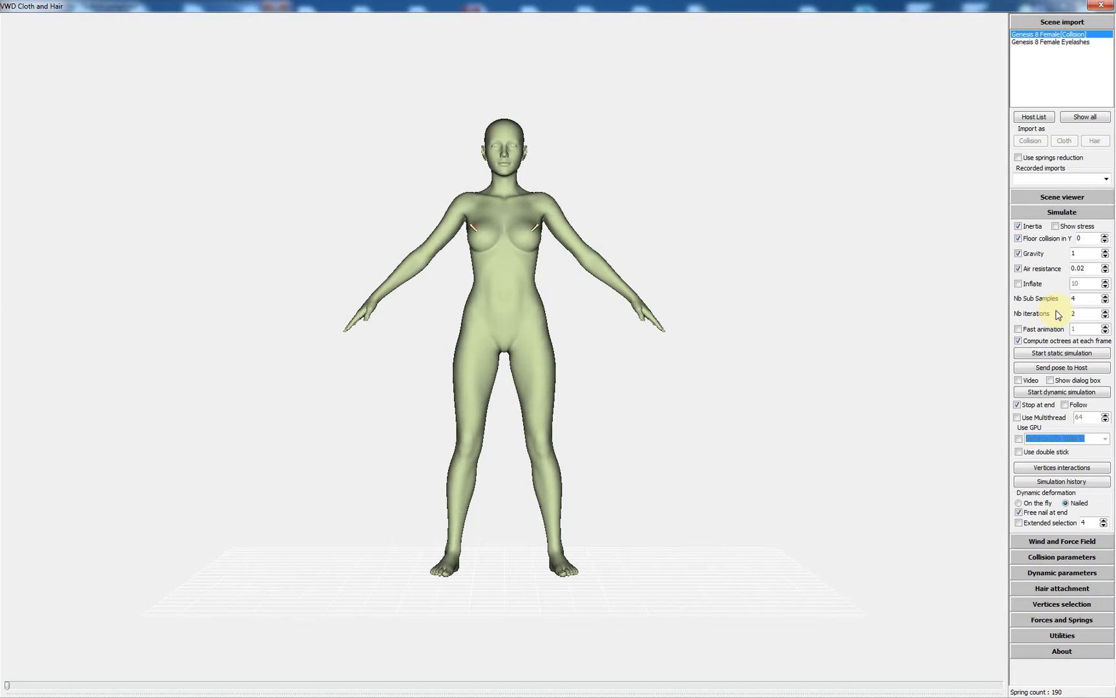
mouse_move(537, 225)
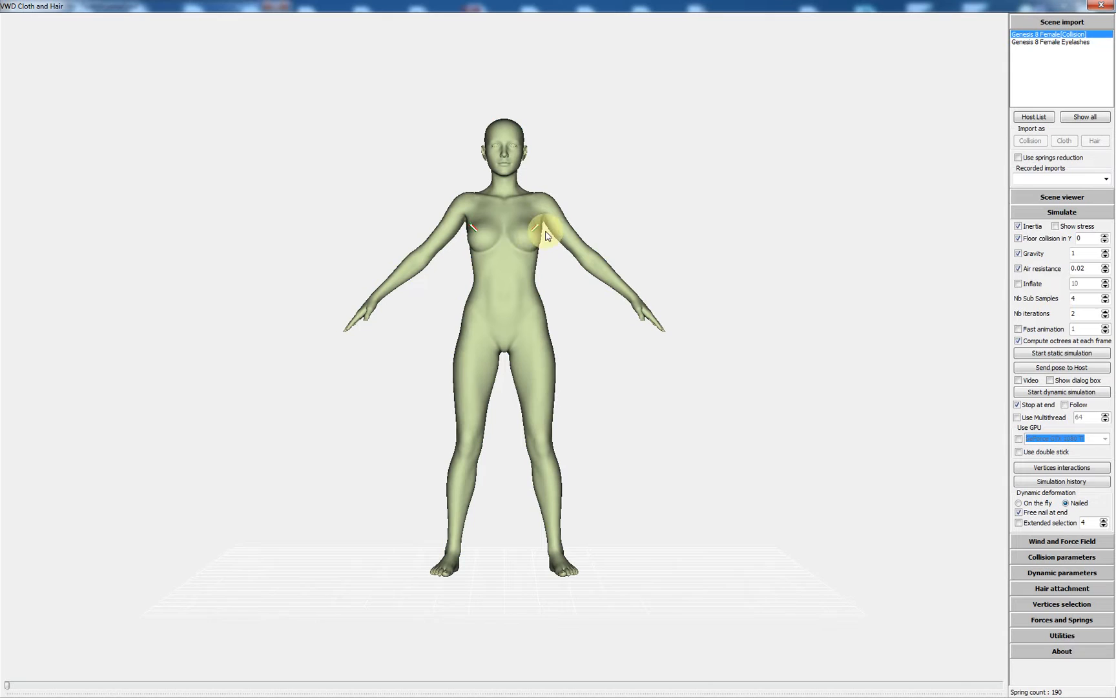
mouse_move(633, 254)
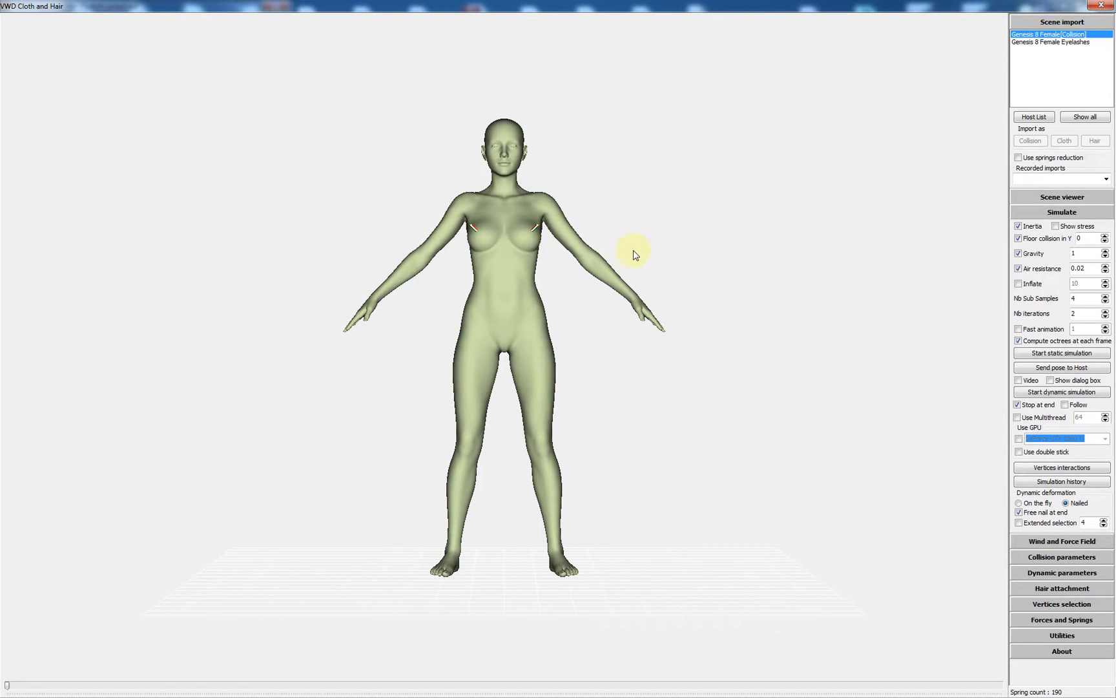
mouse_move(1062, 367)
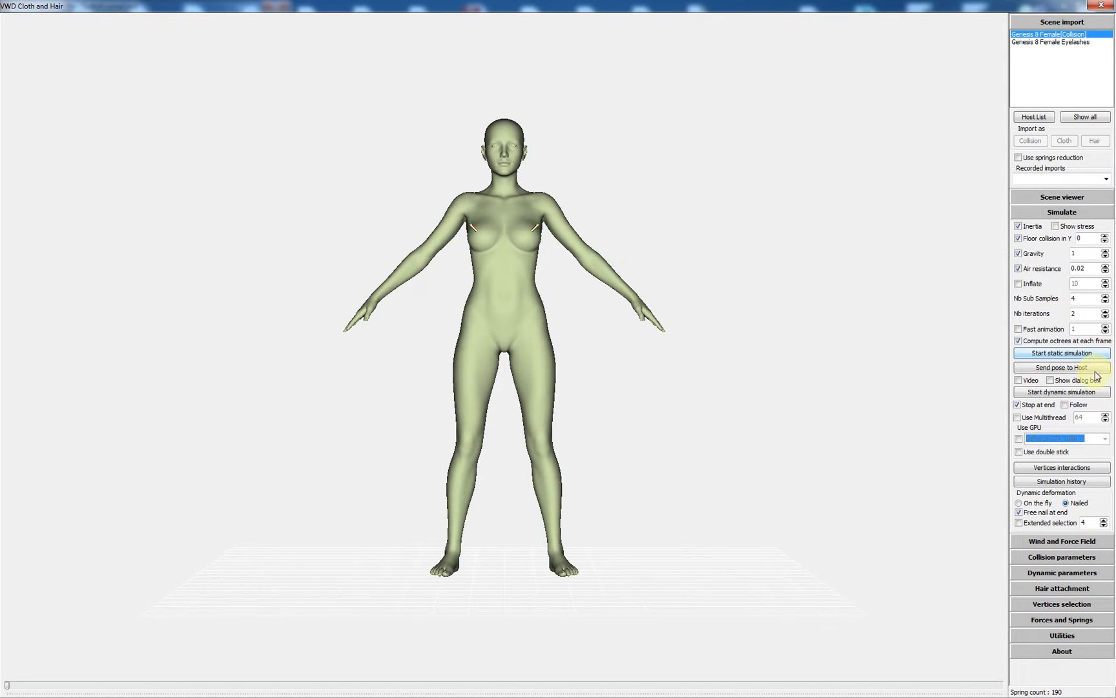
mouse_move(1095, 214)
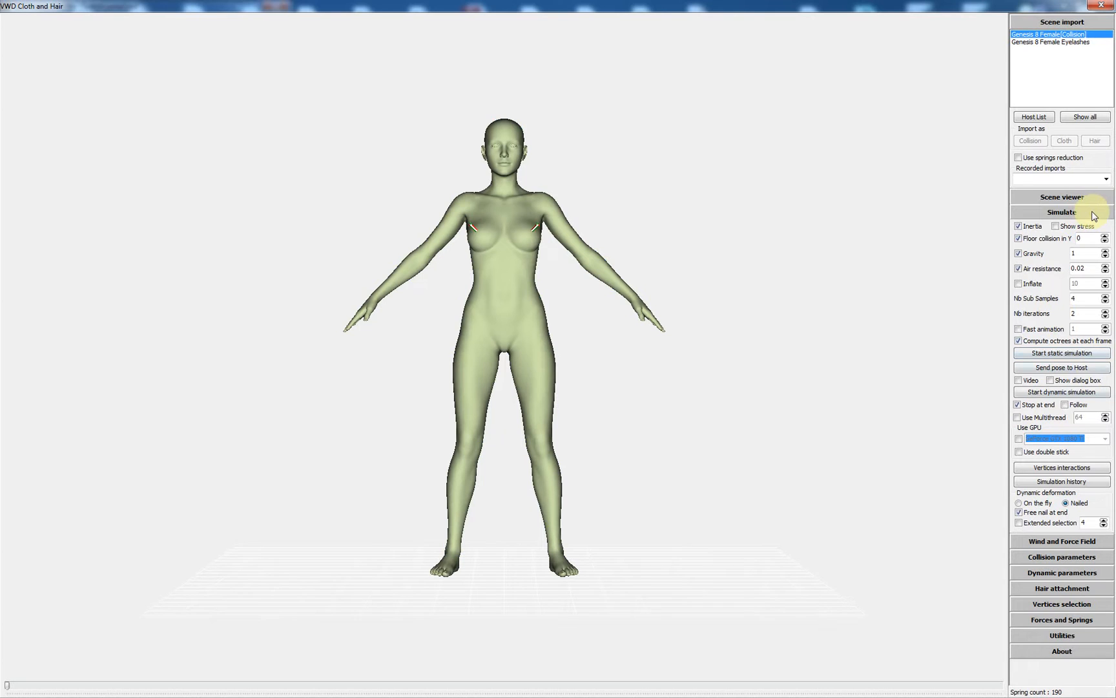
mouse_move(1043, 333)
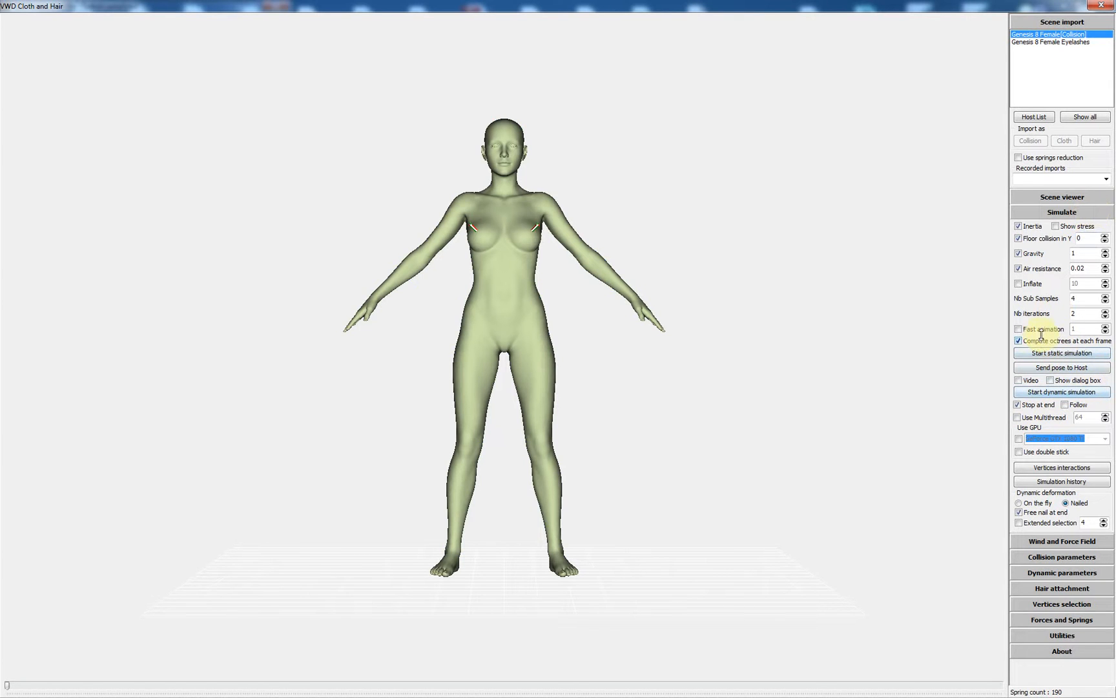
Step: Tick Fast animation in the Simulate panel for the Genesis 8 Female simulation
click(1019, 328)
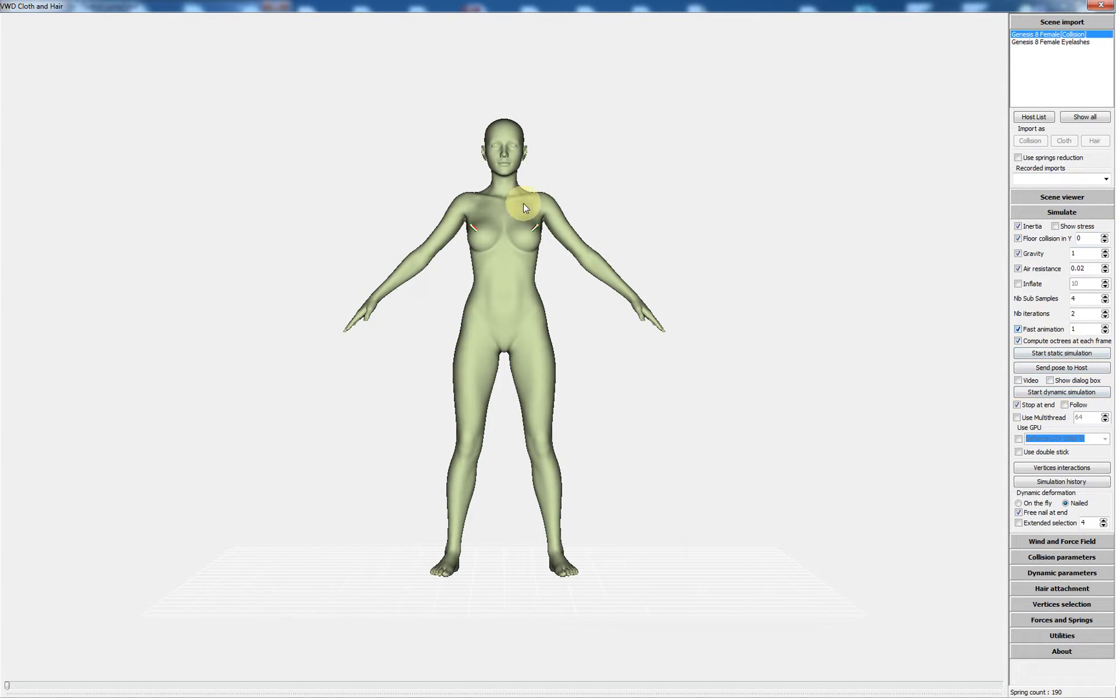
mouse_move(736, 178)
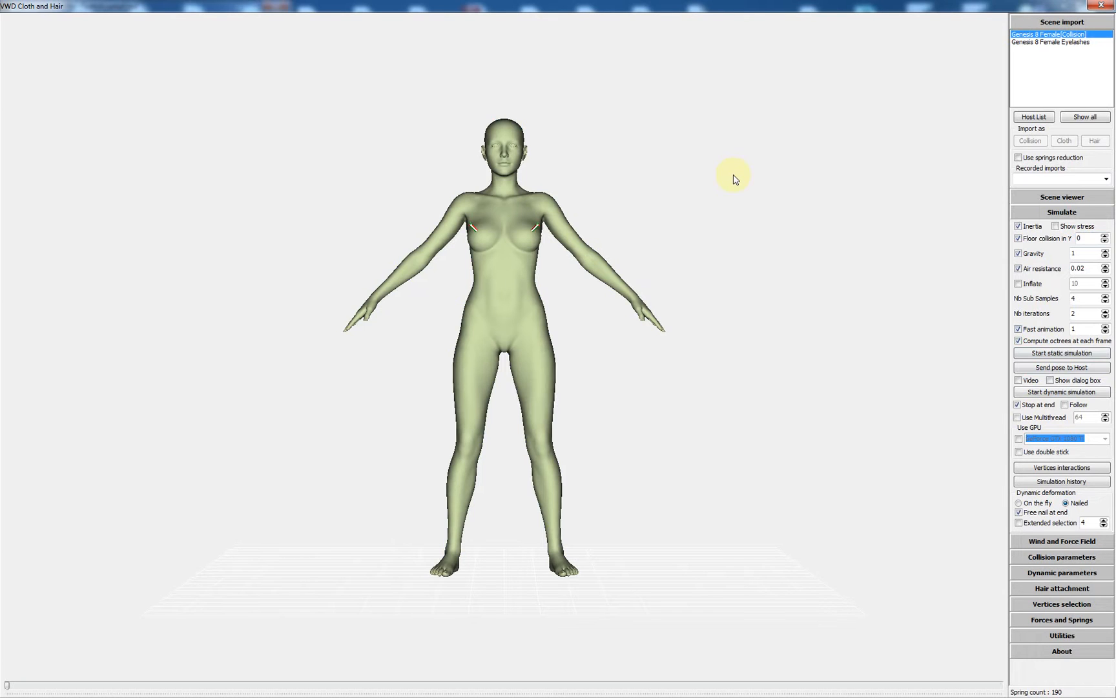
mouse_move(1014, 241)
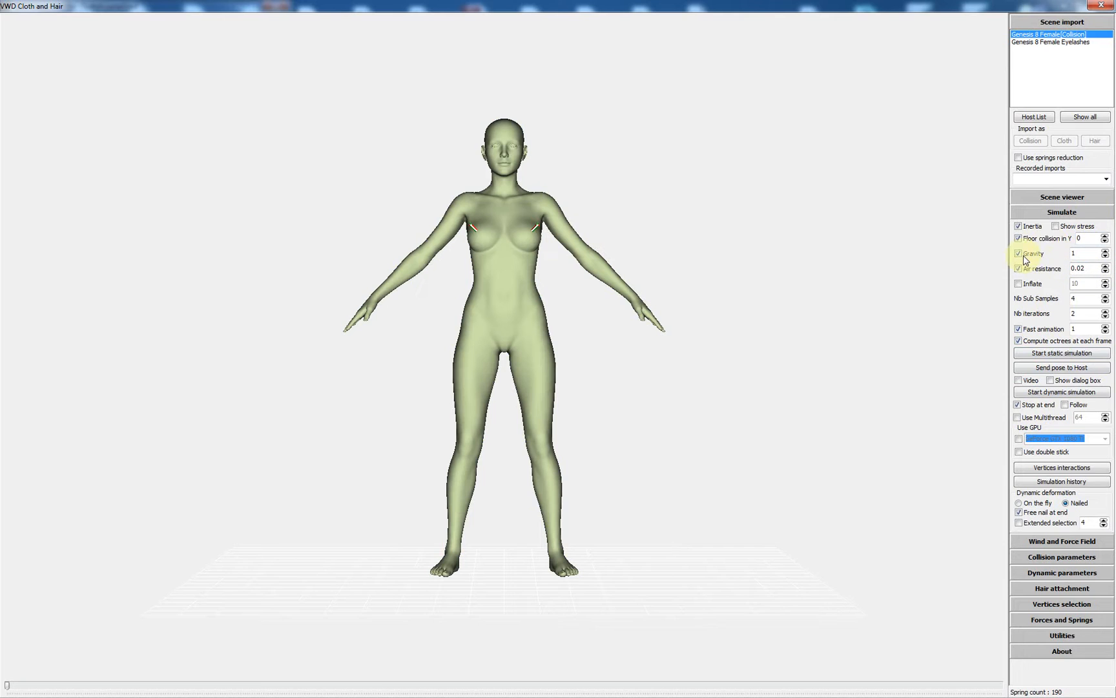
click(1020, 253)
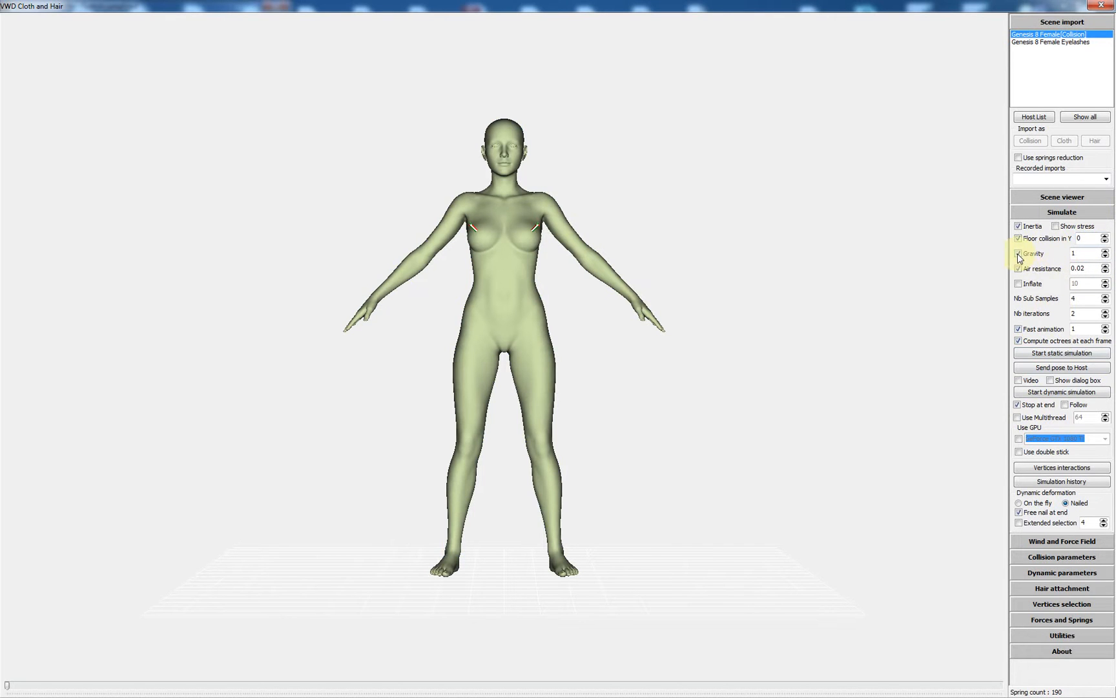
click(1020, 254)
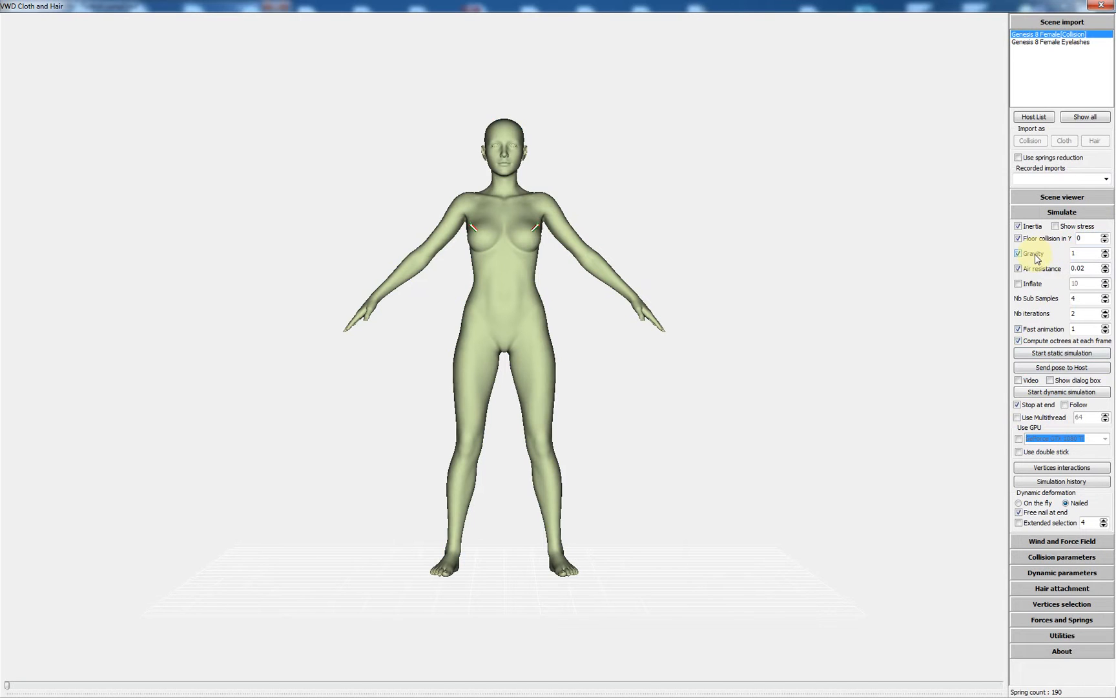
mouse_move(1061, 314)
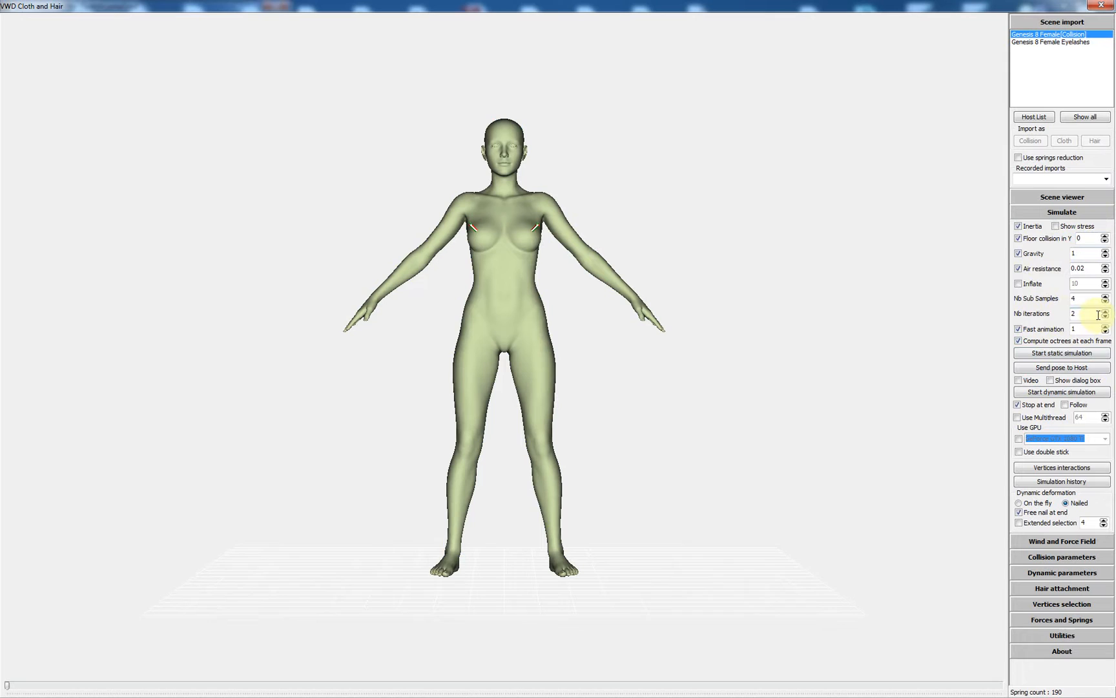
mouse_move(1054, 329)
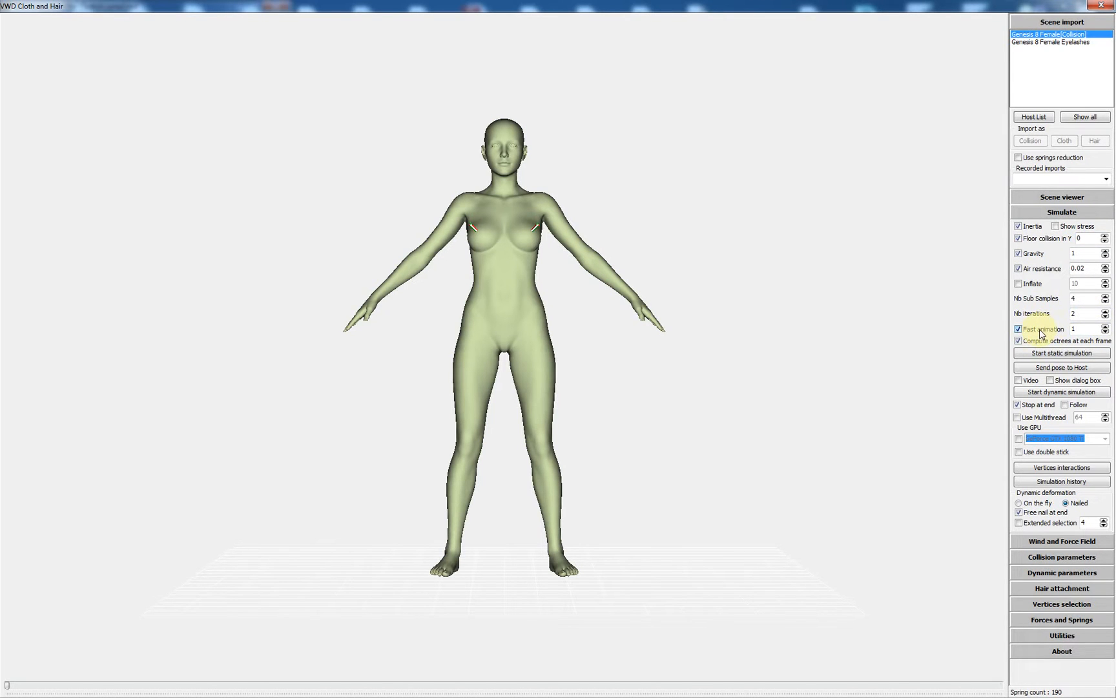
mouse_move(1050, 329)
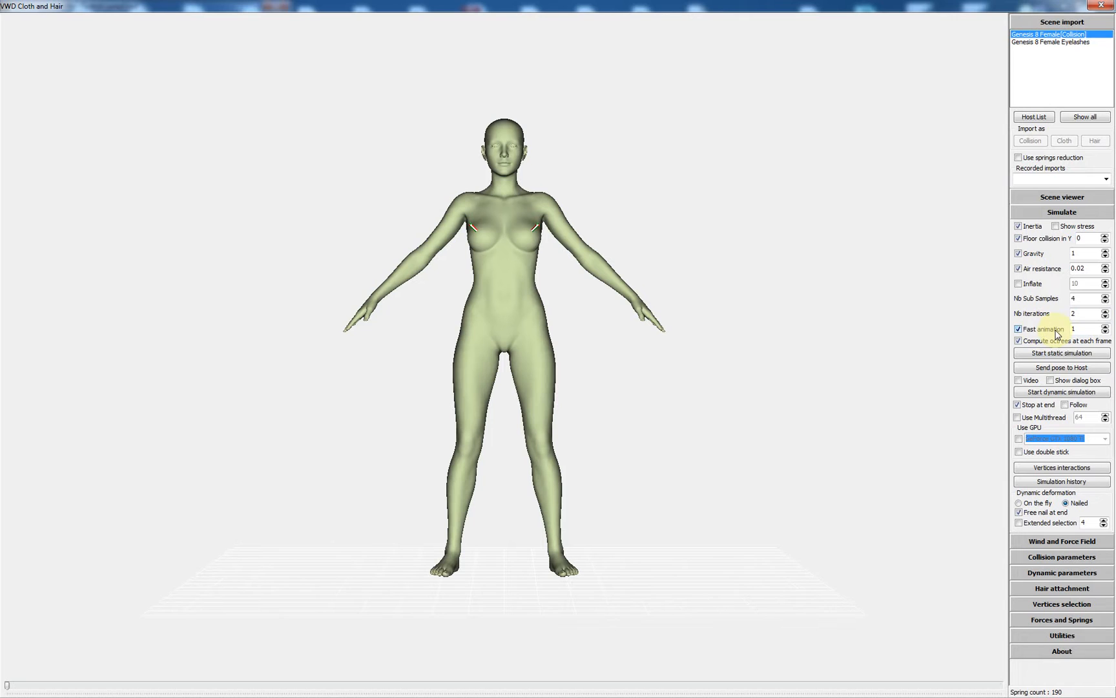
mouse_move(1066, 367)
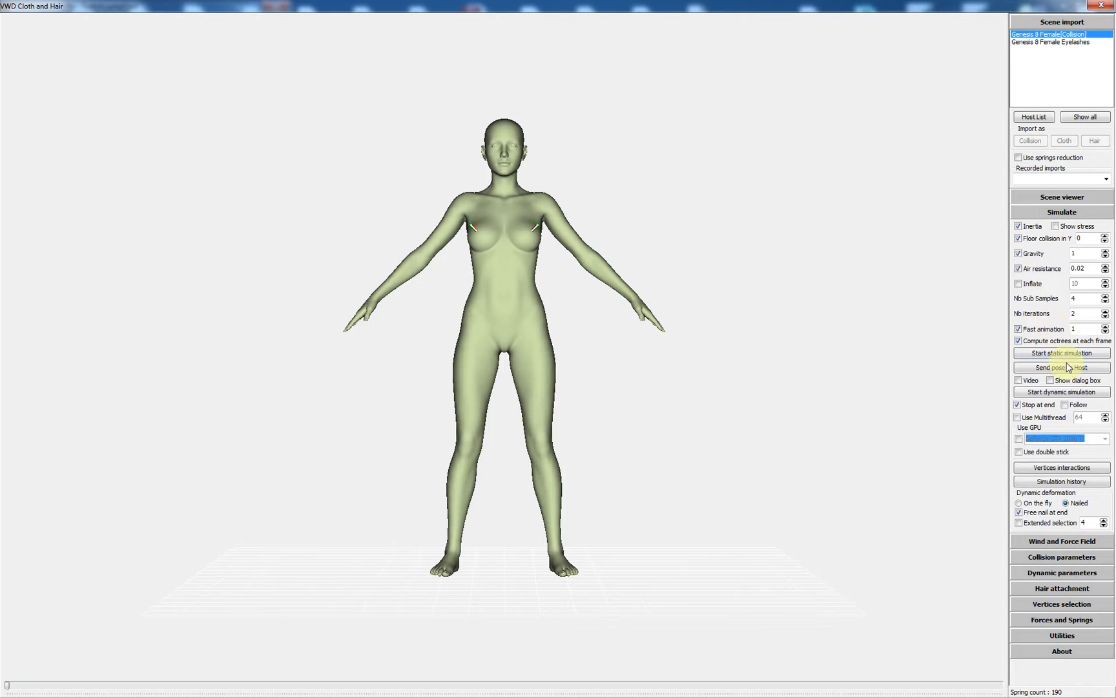
mouse_move(1058, 276)
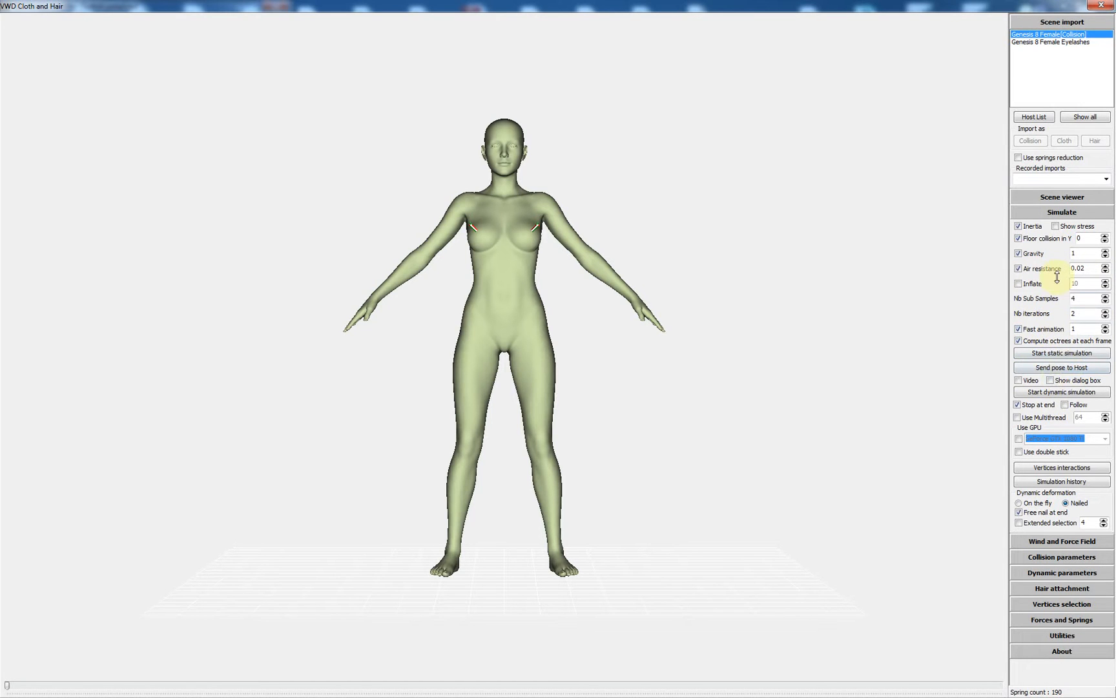
mouse_move(996, 417)
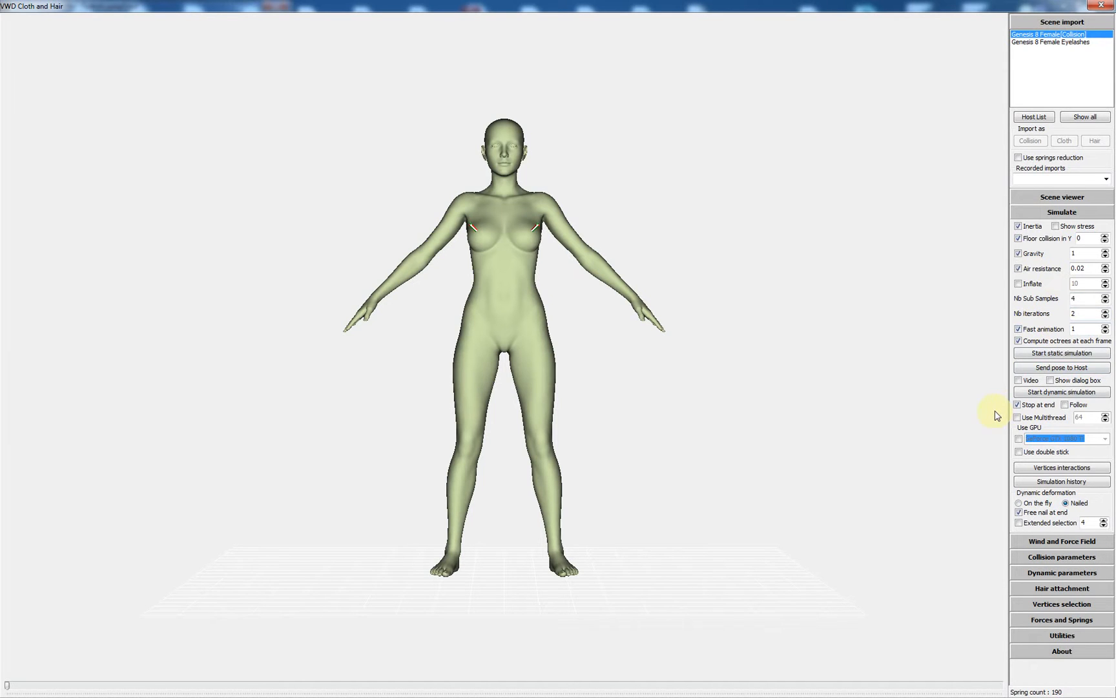
mouse_move(943, 410)
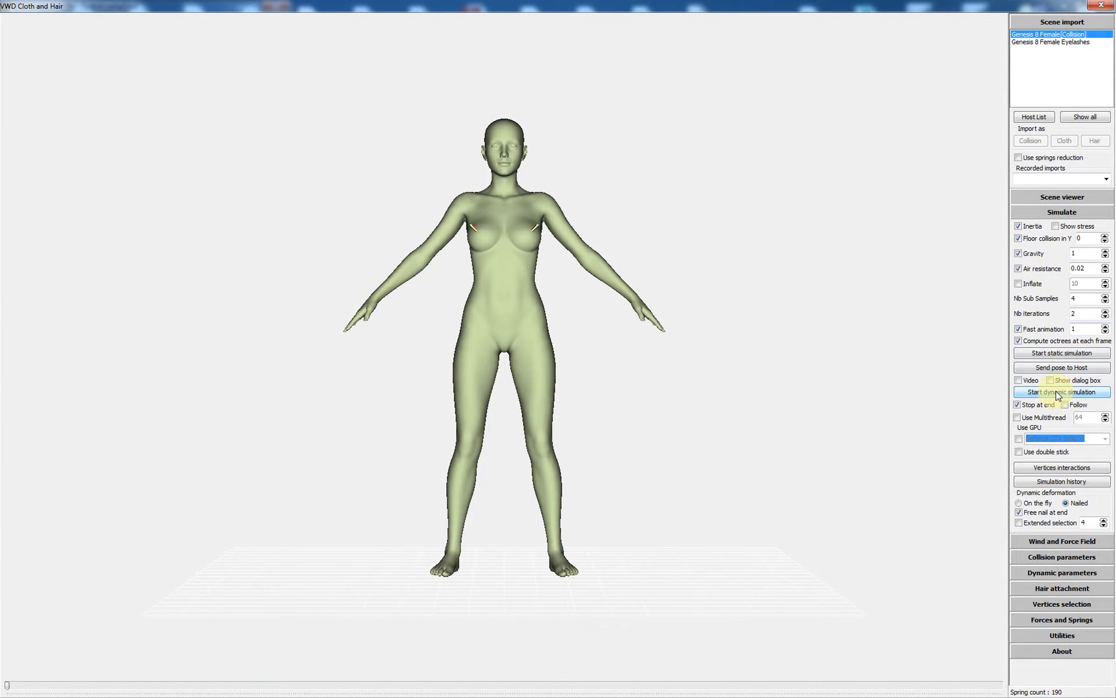
Step: Start the dynamic simulation and let the dance play through frame by frame
click(1062, 393)
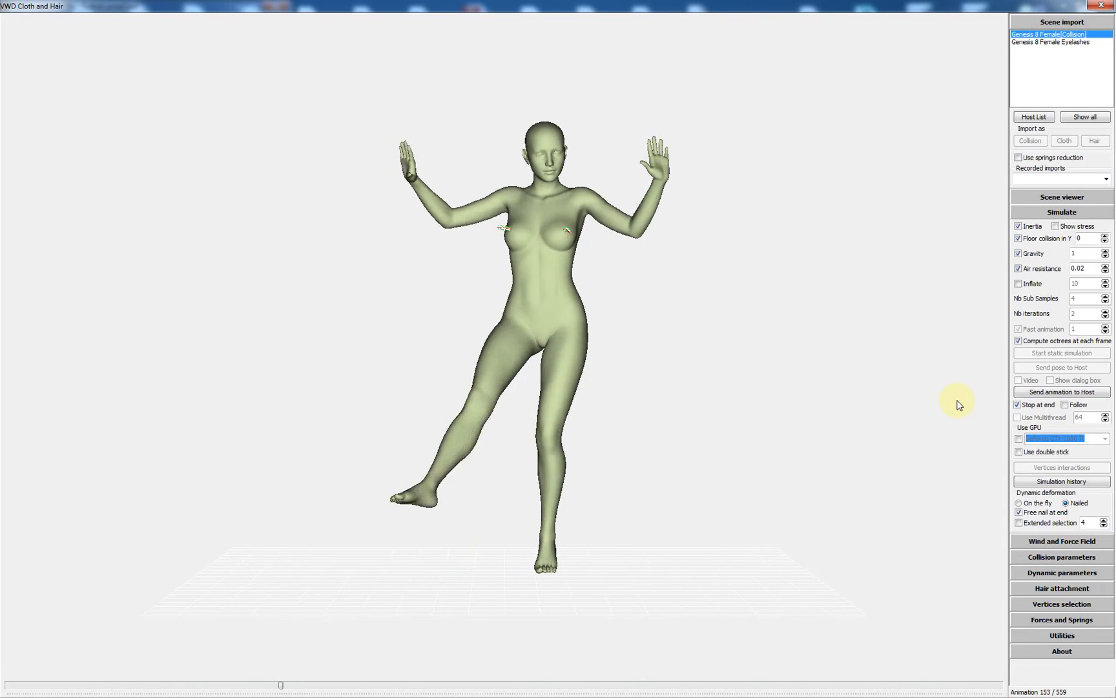
click(1061, 391)
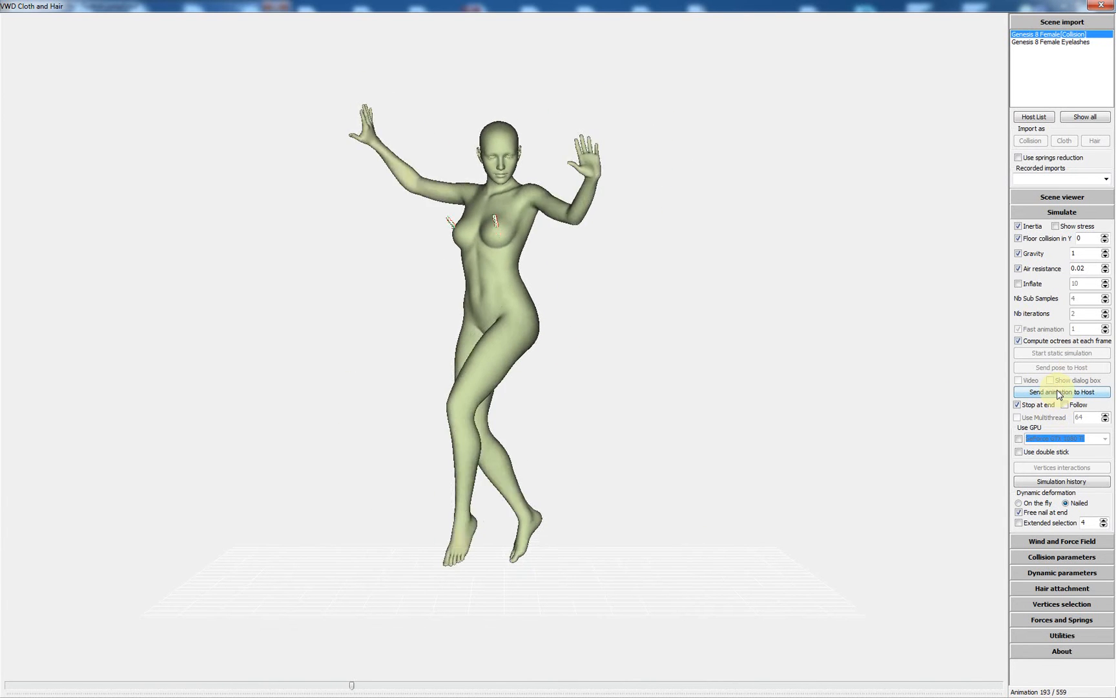
Step: Use 'Send animation to Host' to transfer the simulated dance frames back to DAZ Studio
click(1062, 392)
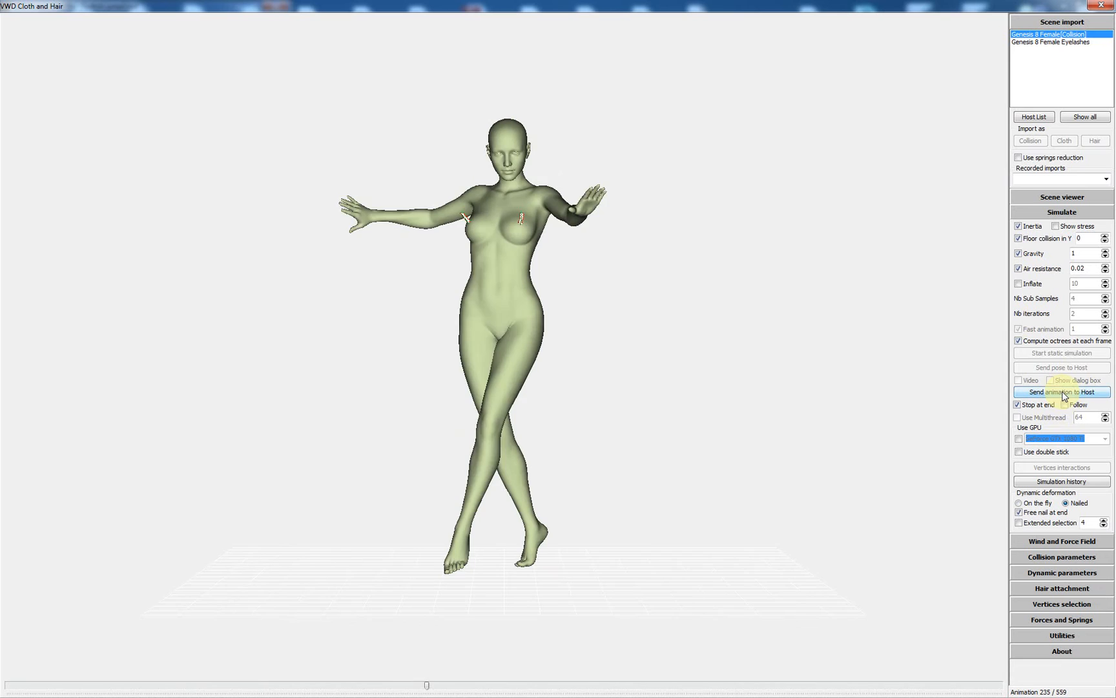
click(1061, 391)
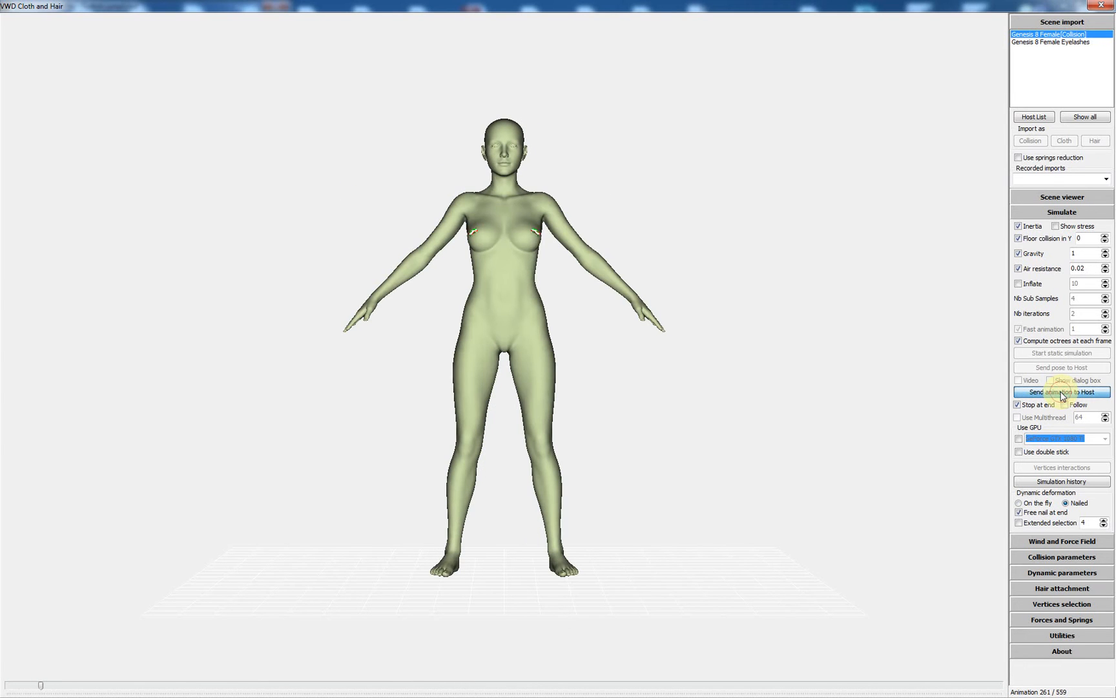
click(1061, 392)
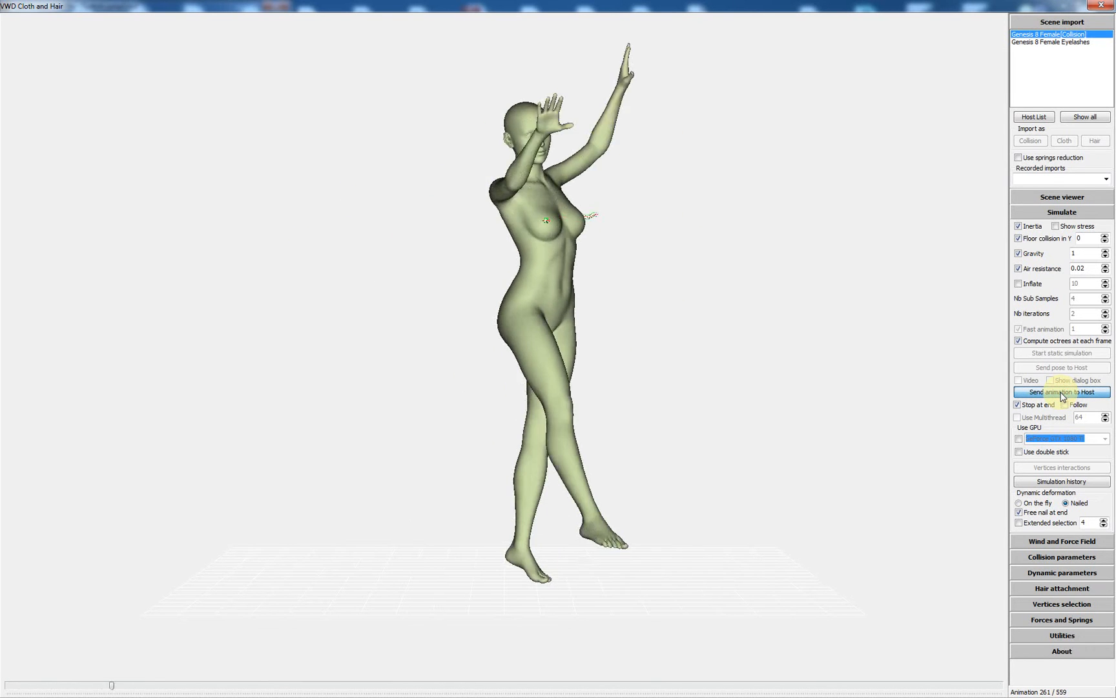
click(1061, 391)
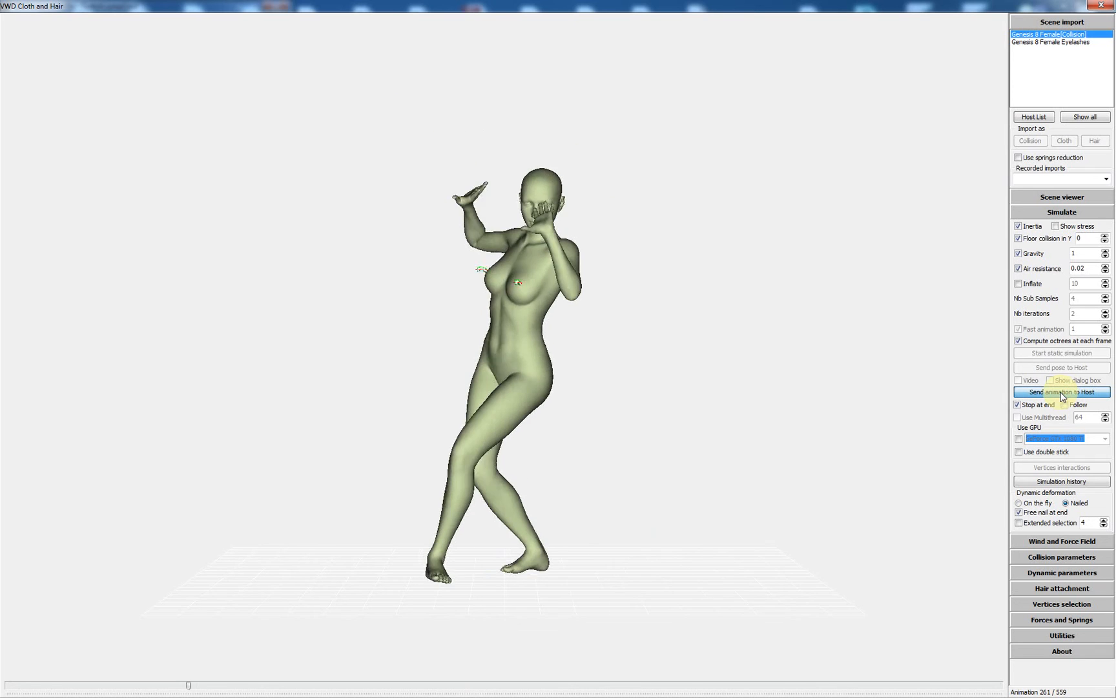
click(1060, 392)
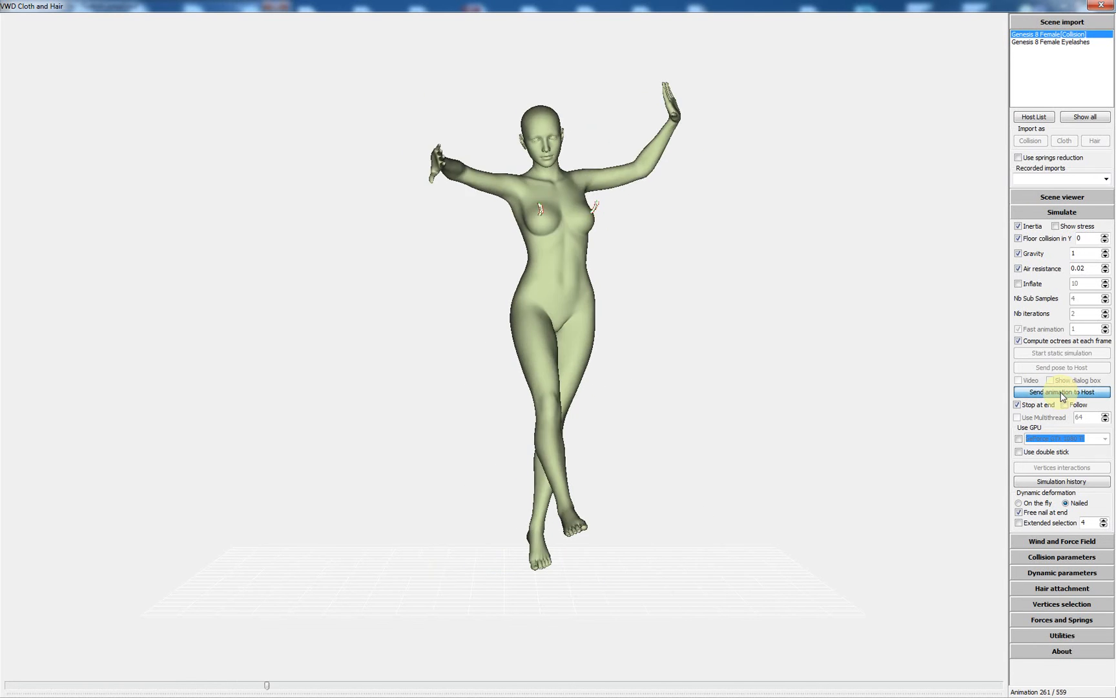
click(1061, 393)
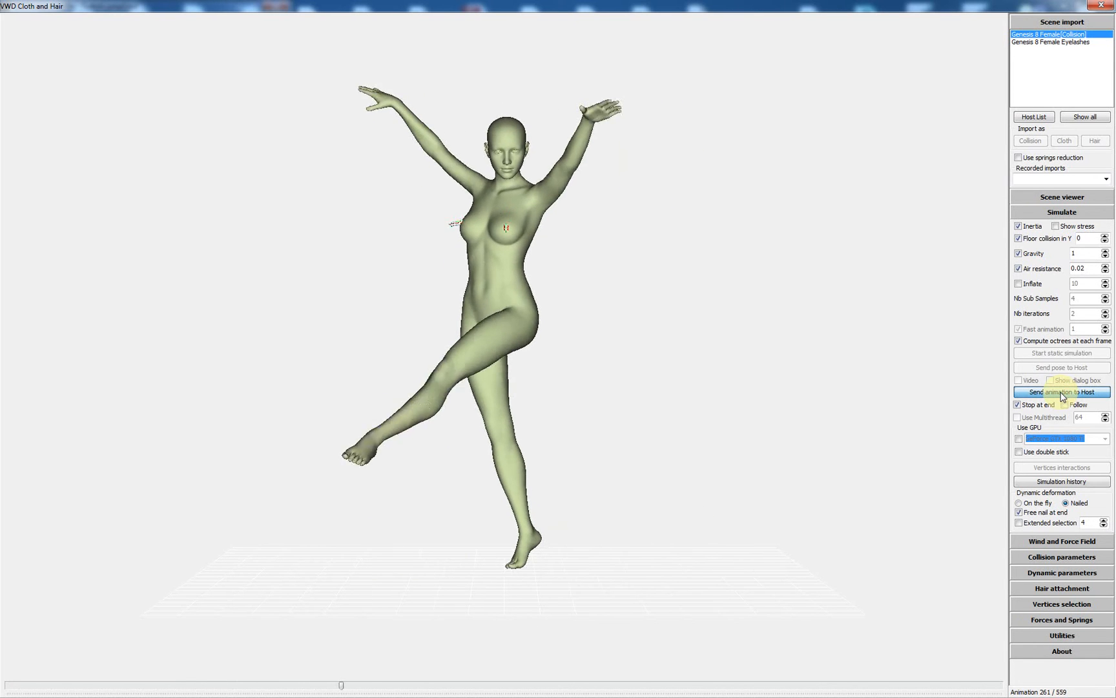
click(1062, 391)
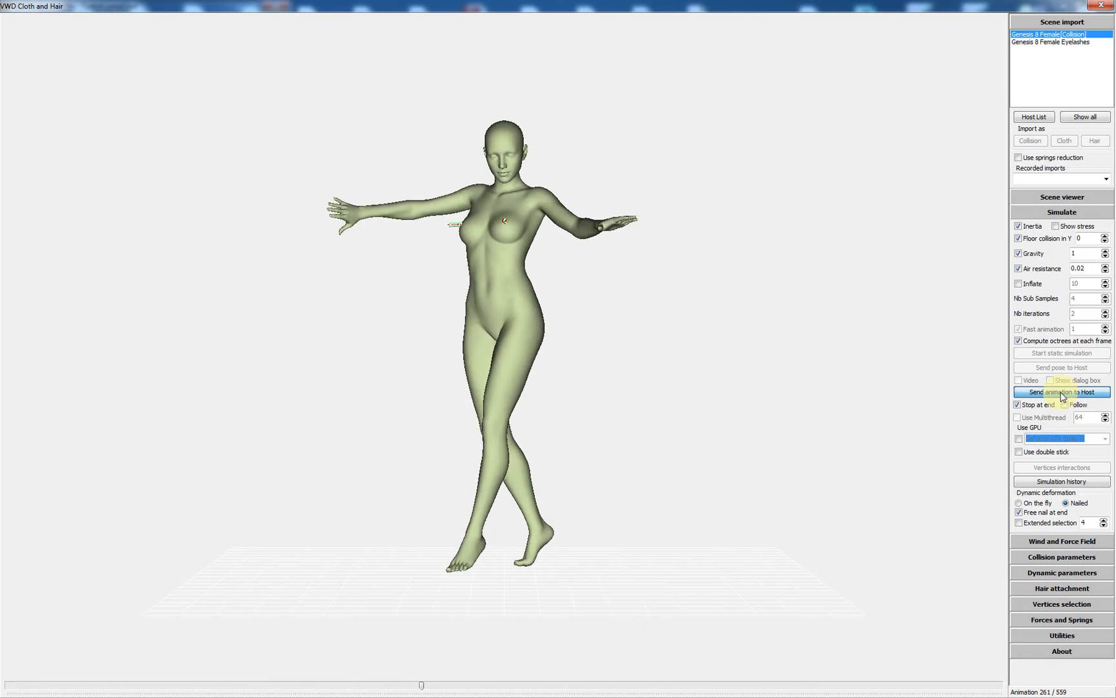
click(1061, 392)
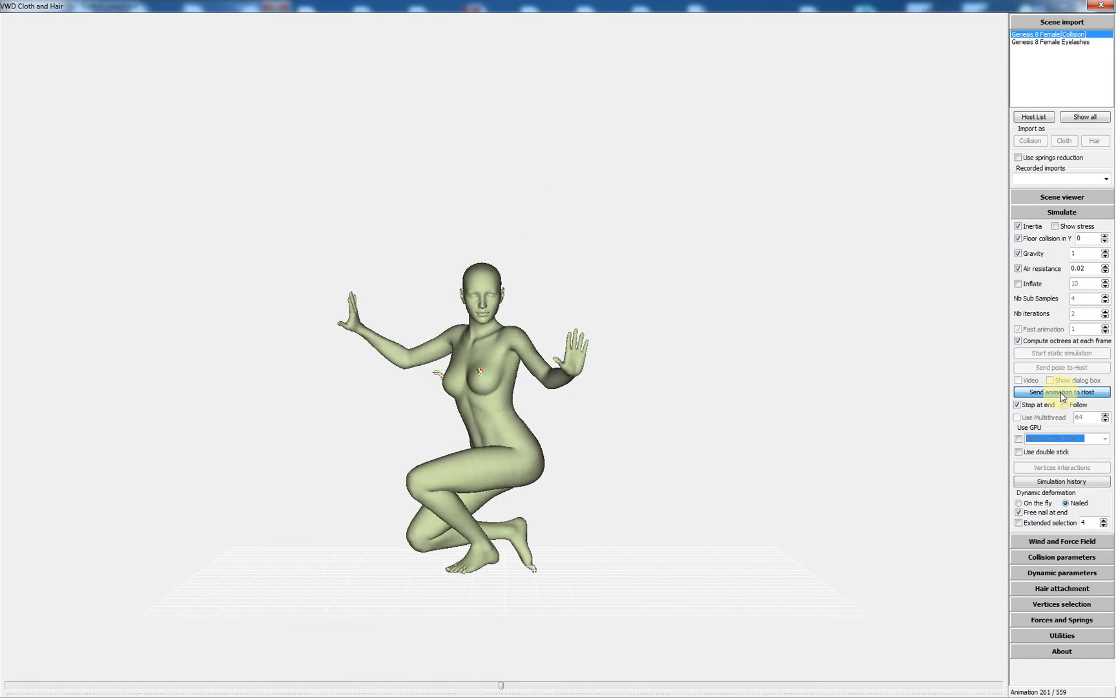
click(1061, 392)
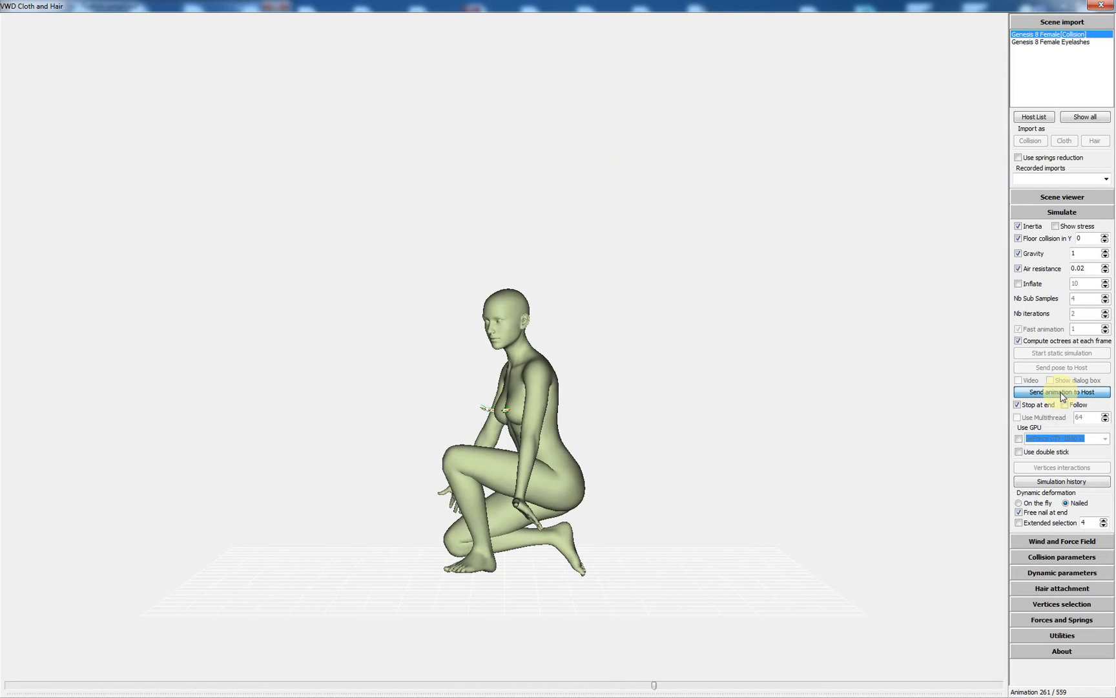
click(1060, 393)
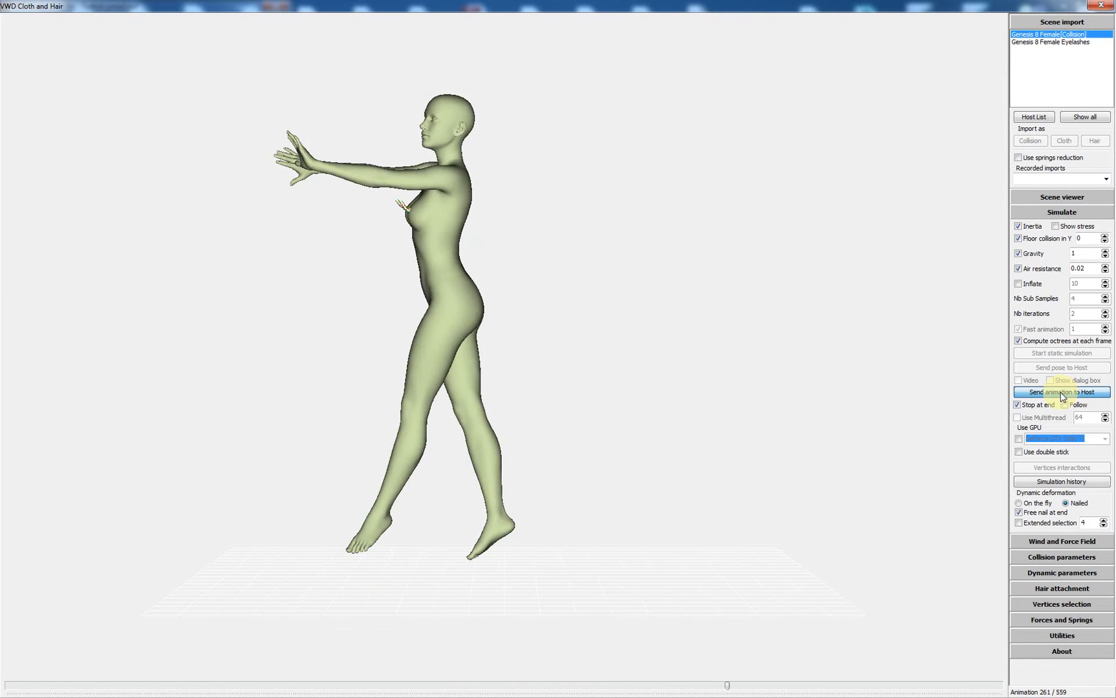
click(1060, 392)
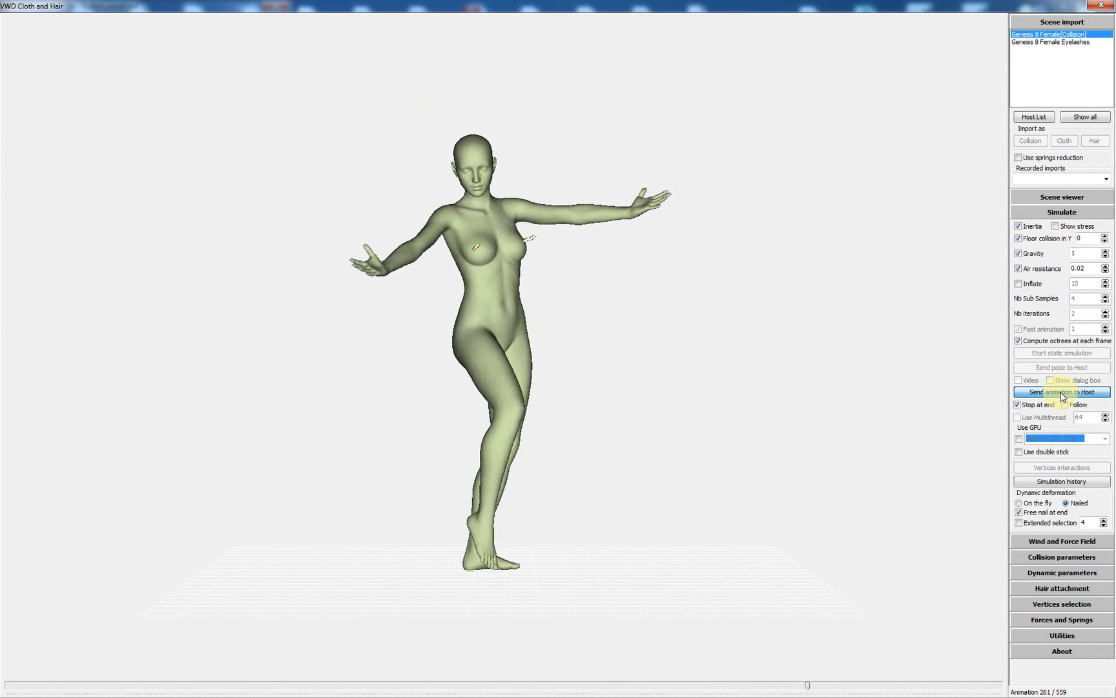
click(1062, 391)
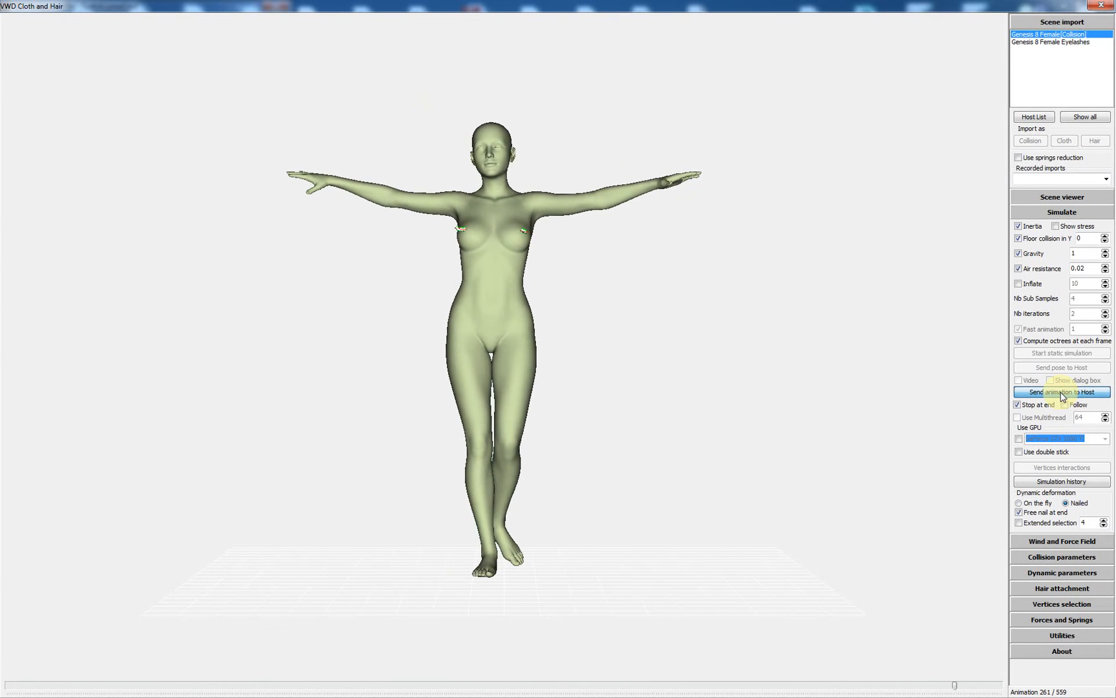
click(1062, 391)
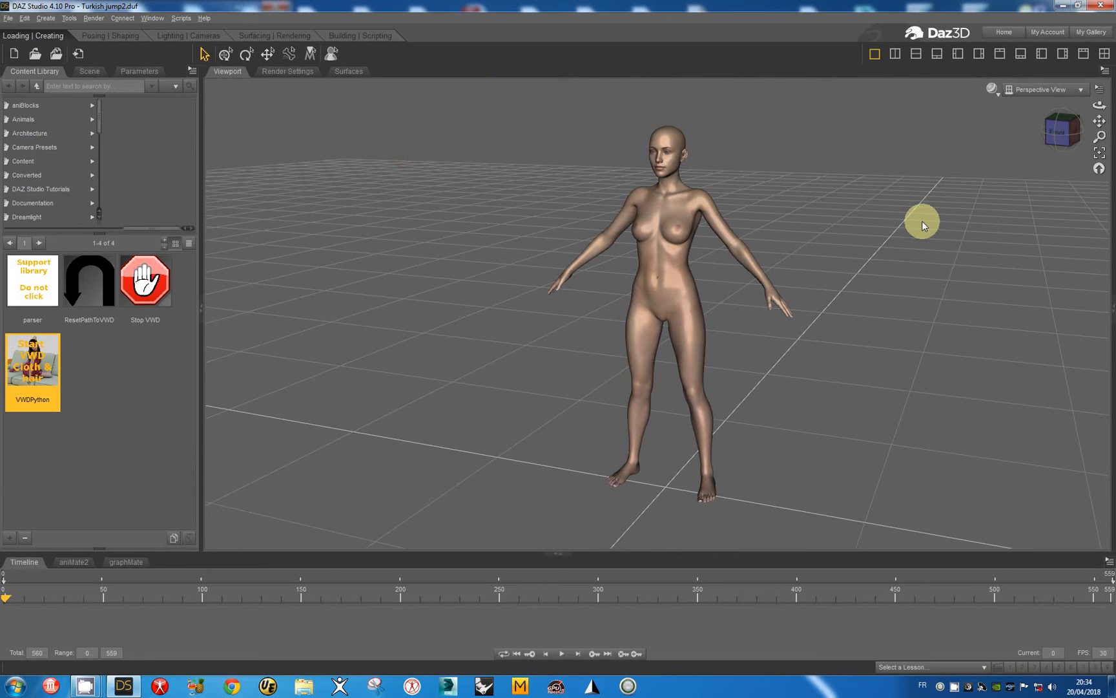
mouse_move(880, 217)
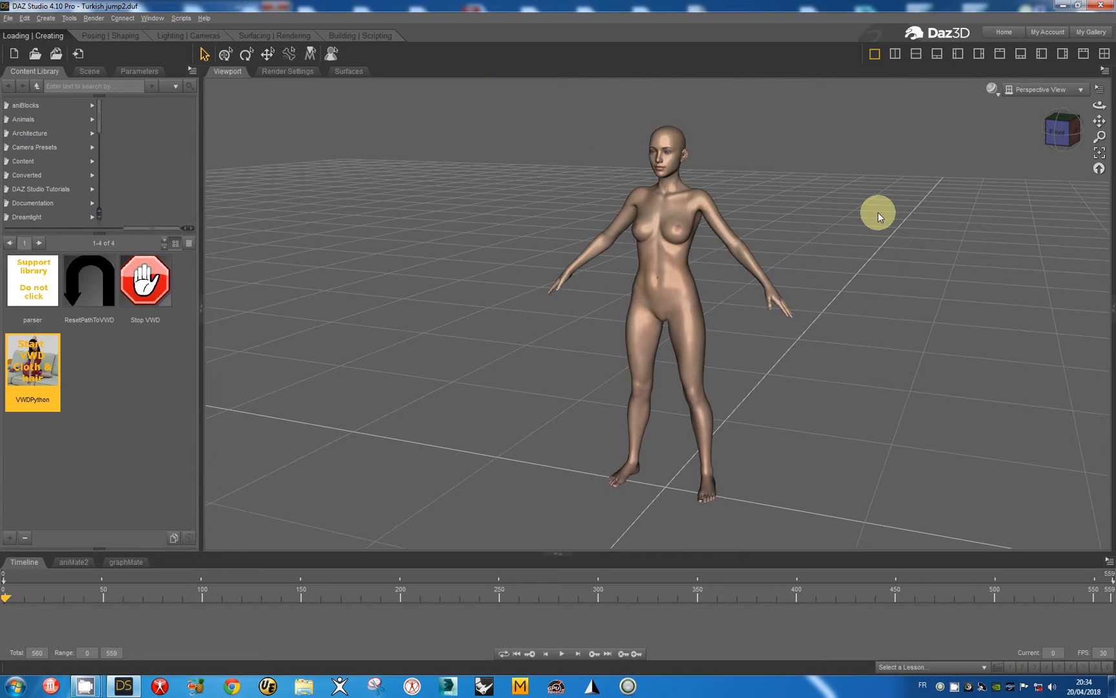
mouse_move(219, 322)
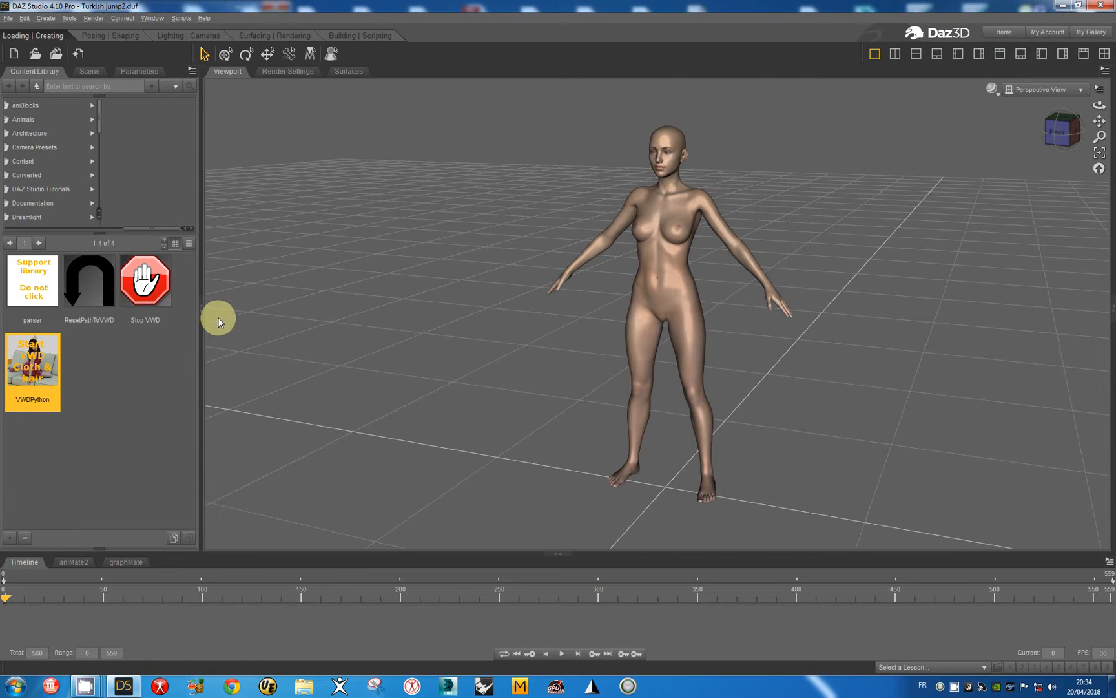
mouse_move(270, 236)
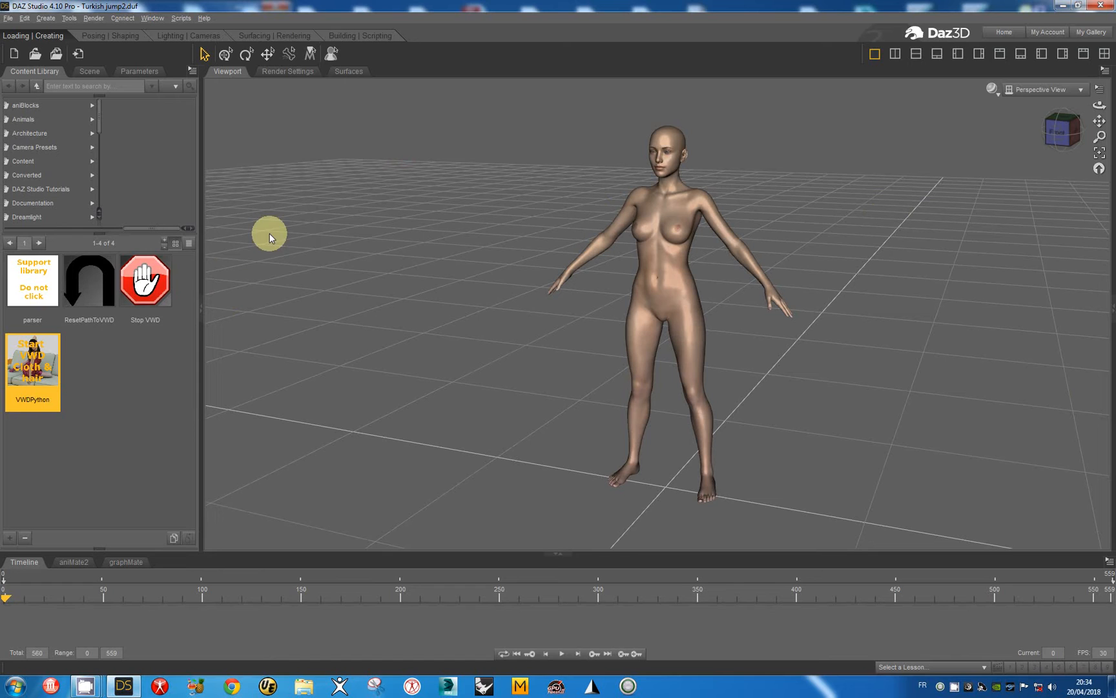
mouse_move(199, 290)
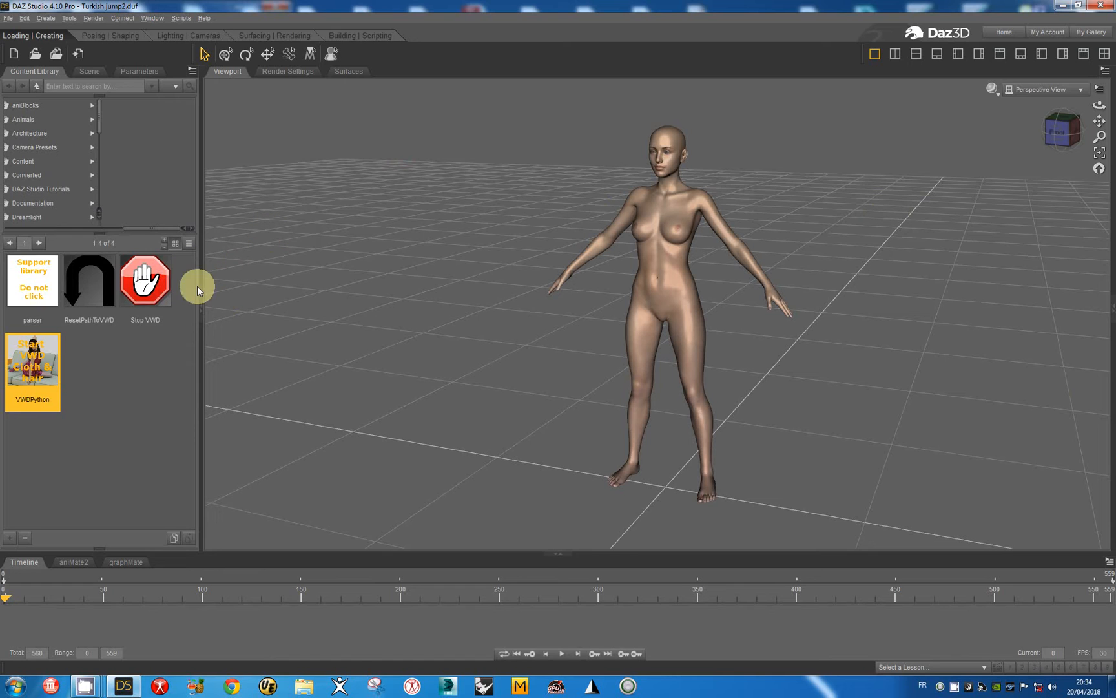
mouse_move(288, 277)
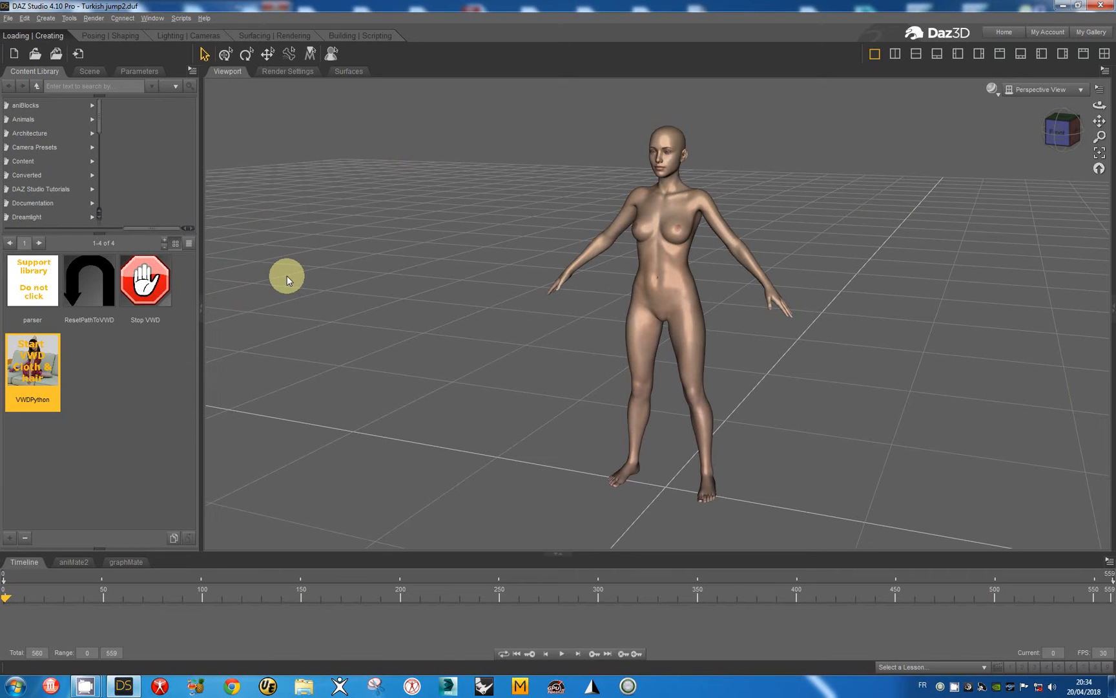
mouse_move(280, 276)
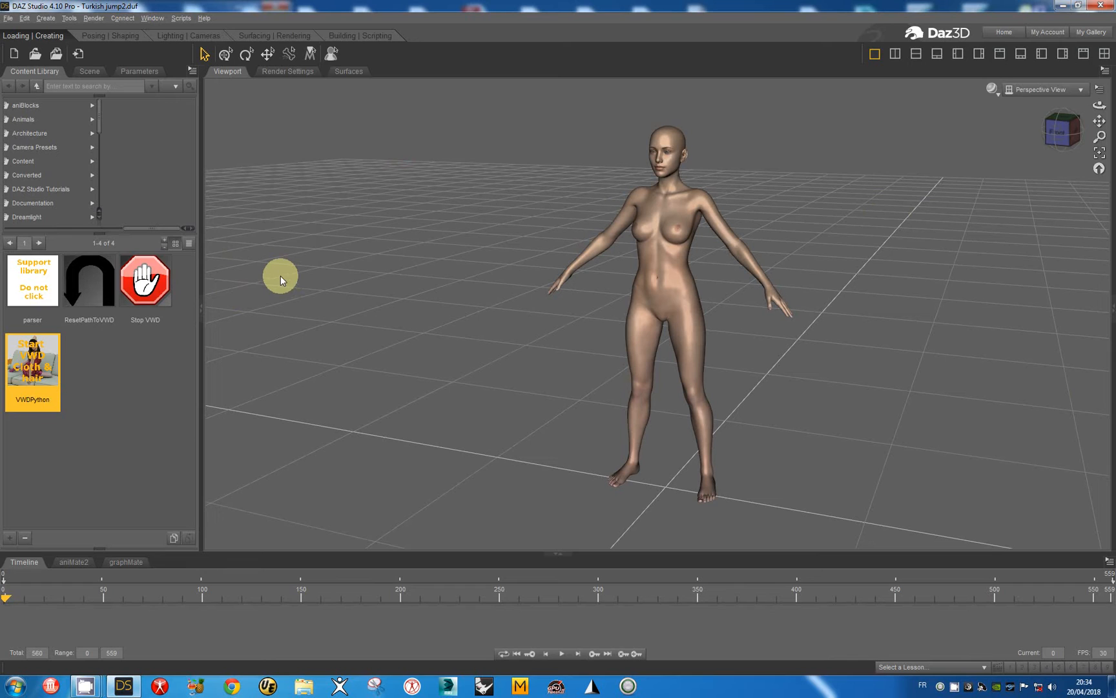
mouse_move(275, 287)
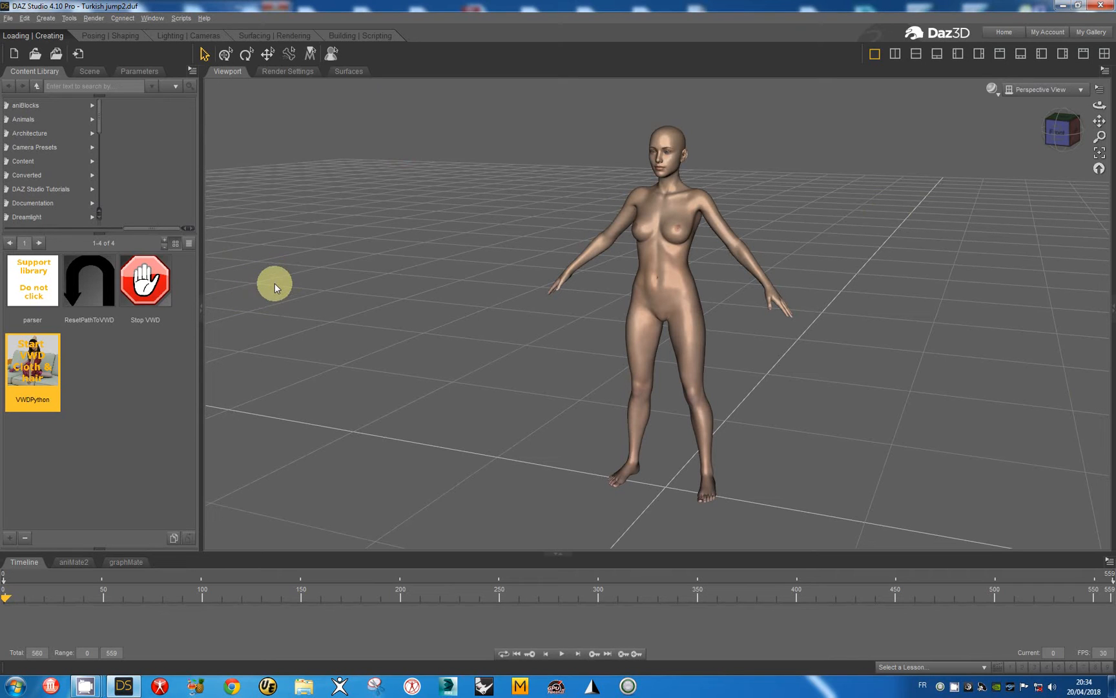
mouse_move(278, 291)
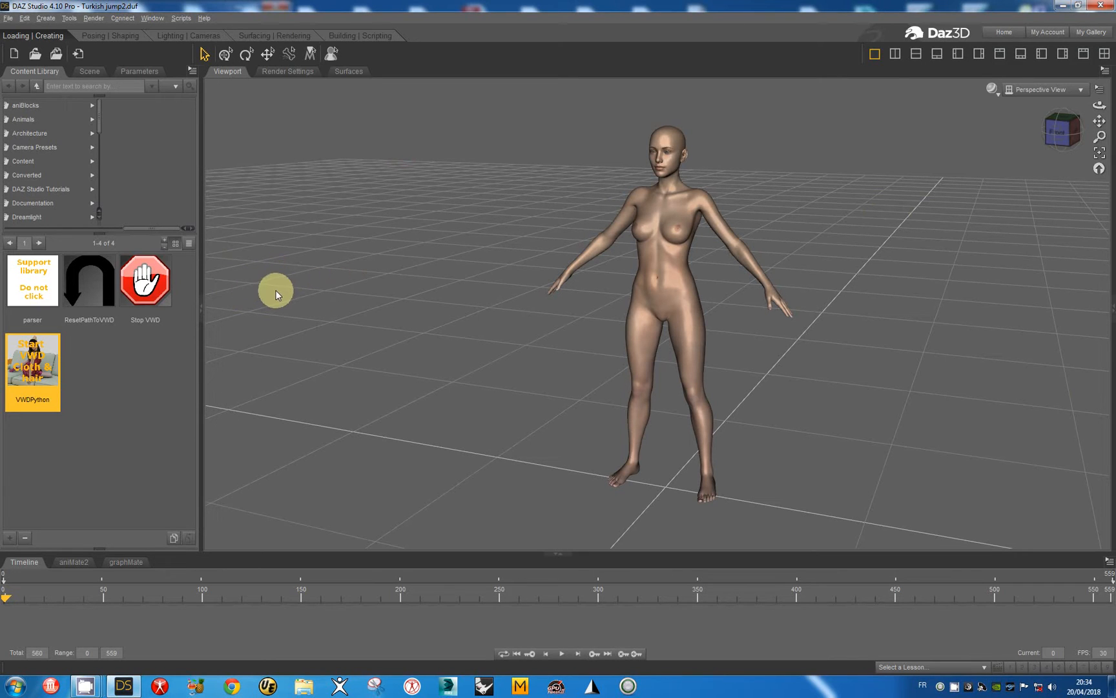
mouse_move(145, 288)
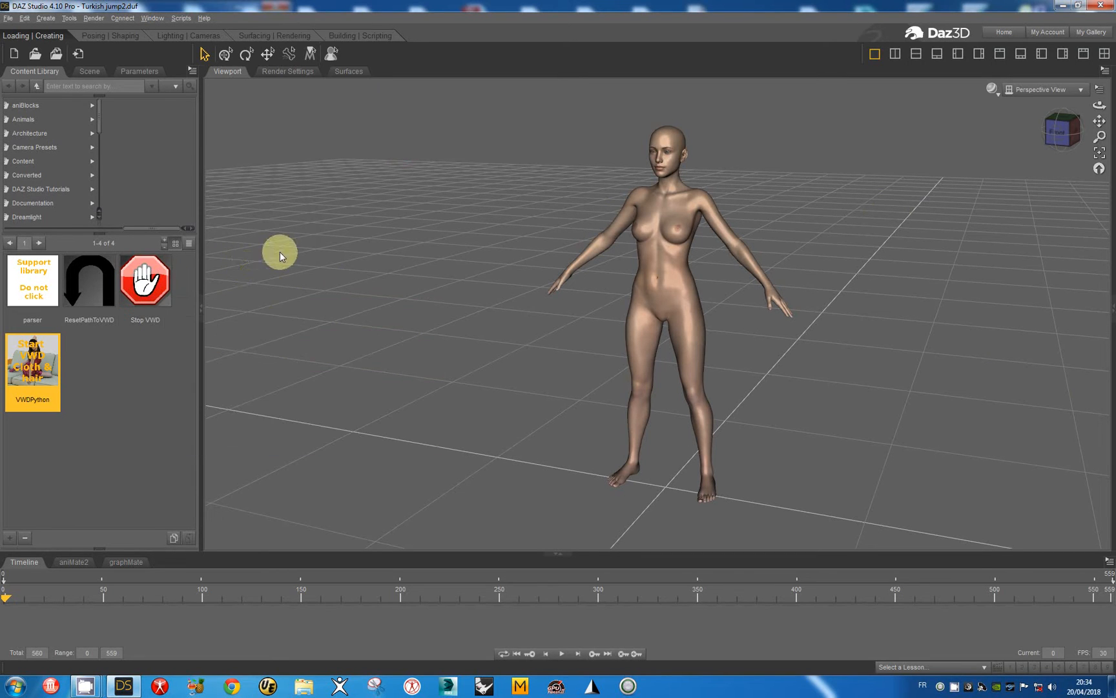
mouse_move(145, 281)
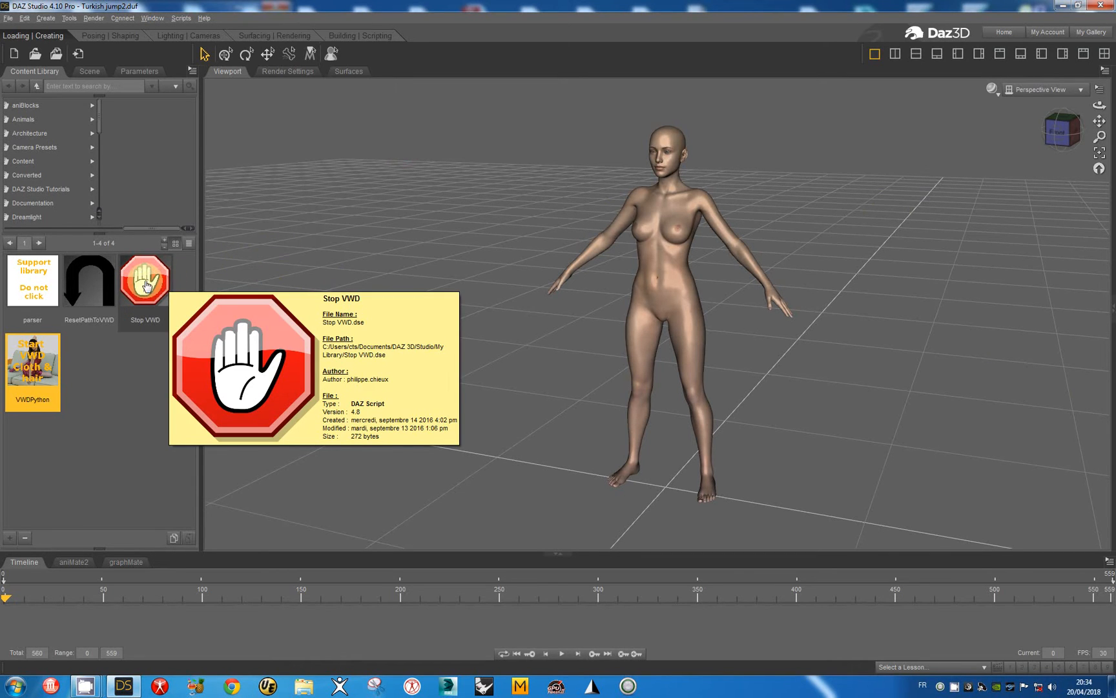
Step: Run the Stop VWD script from the Content Library to end the VWD connection
click(145, 280)
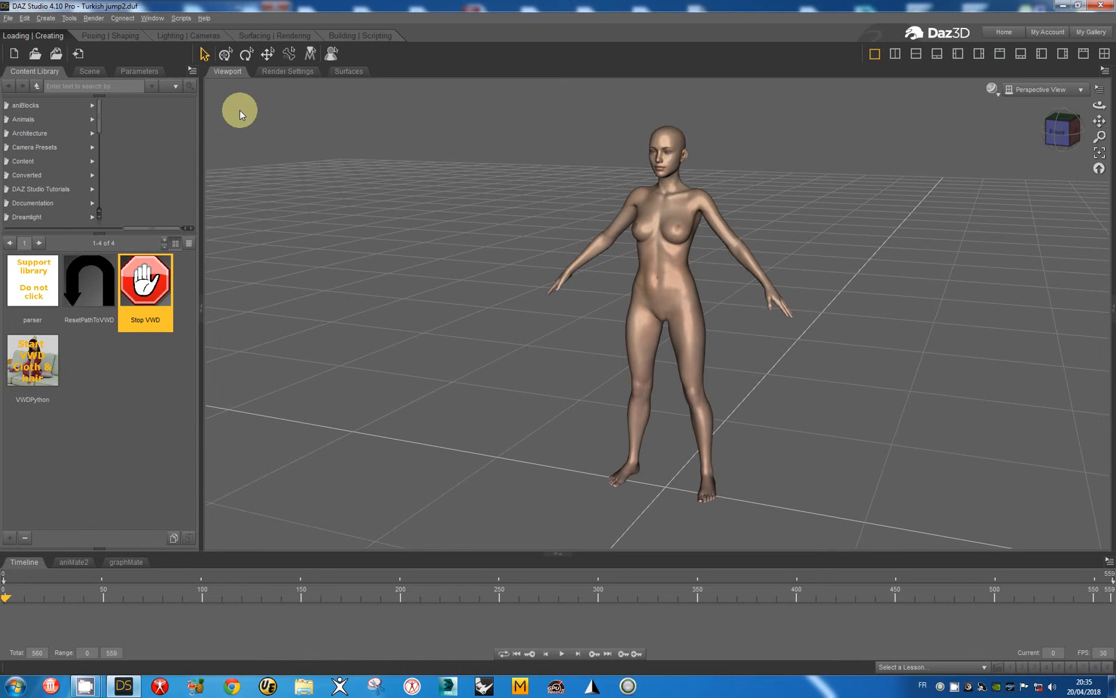
mouse_move(436, 137)
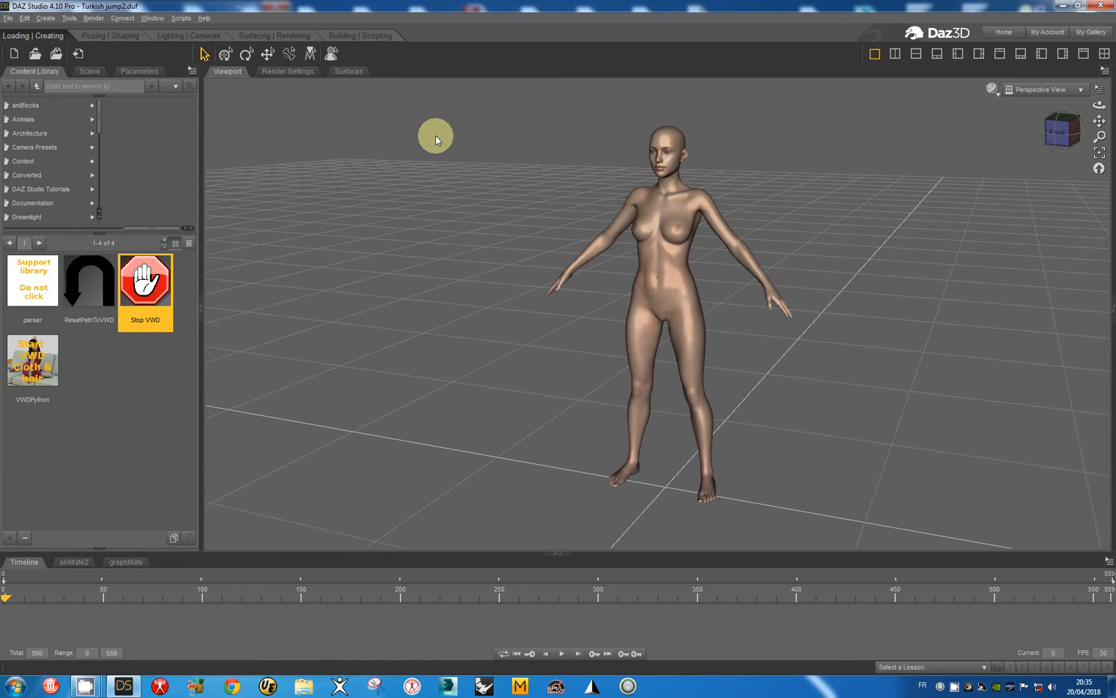
mouse_move(562, 653)
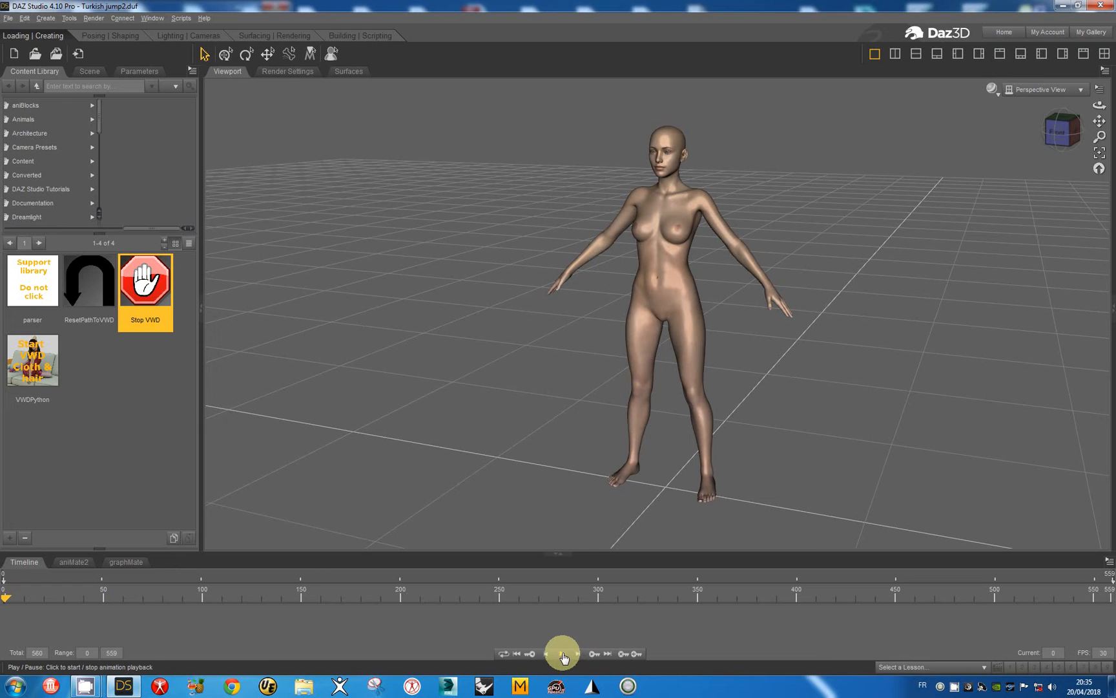
click(563, 654)
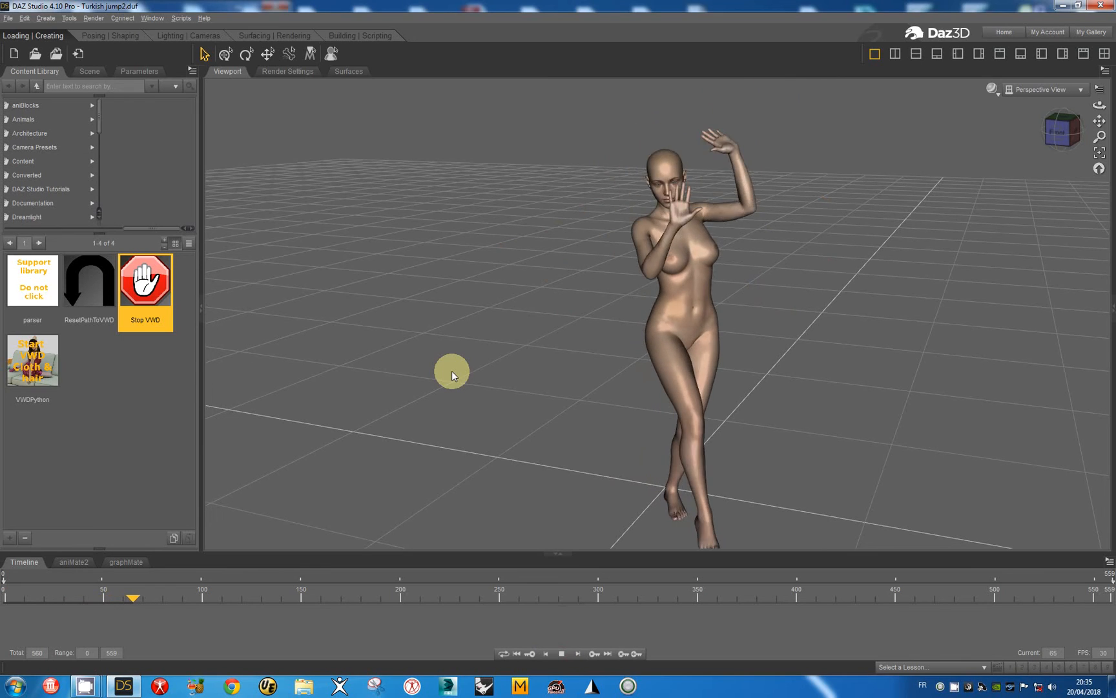
click(562, 654)
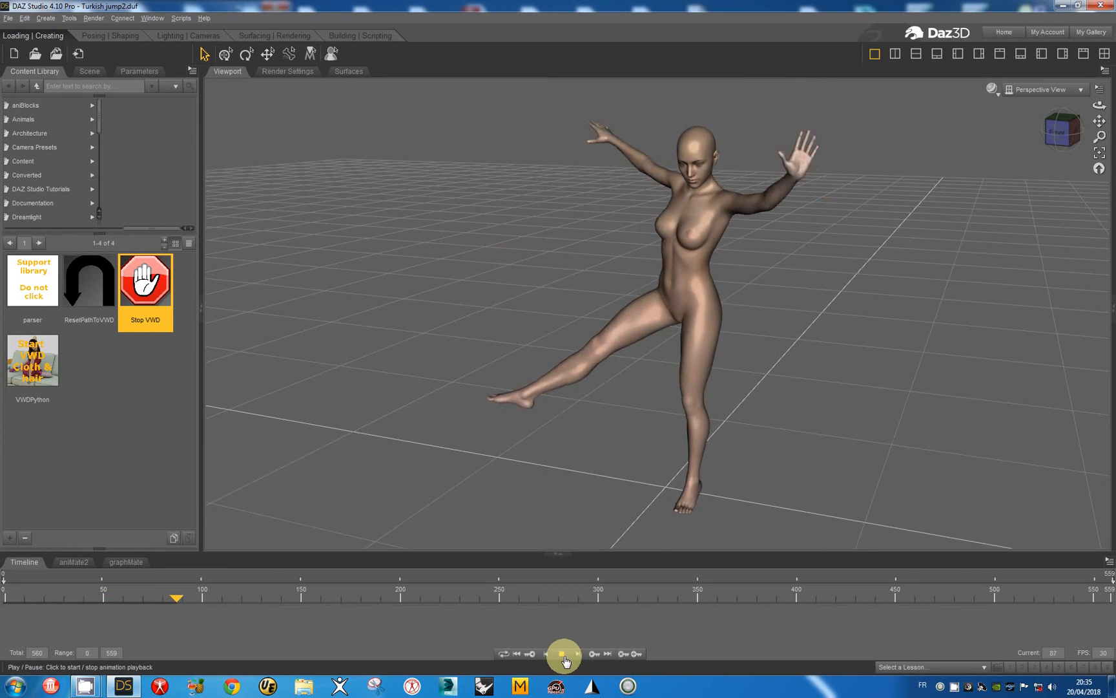
click(562, 653)
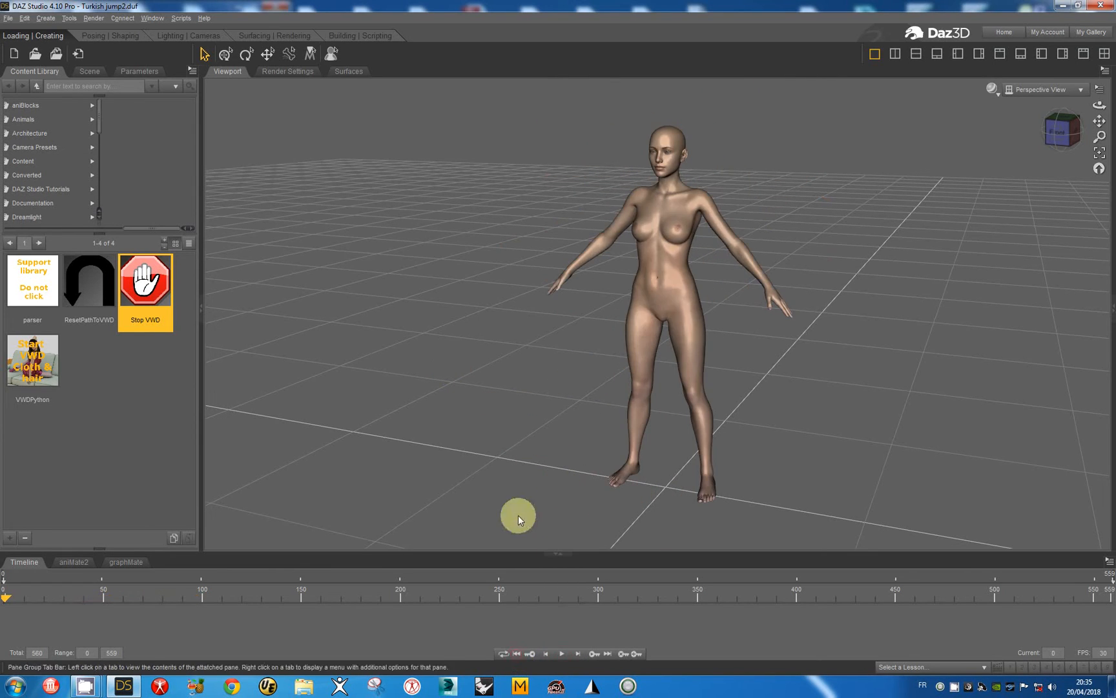
mouse_move(363, 108)
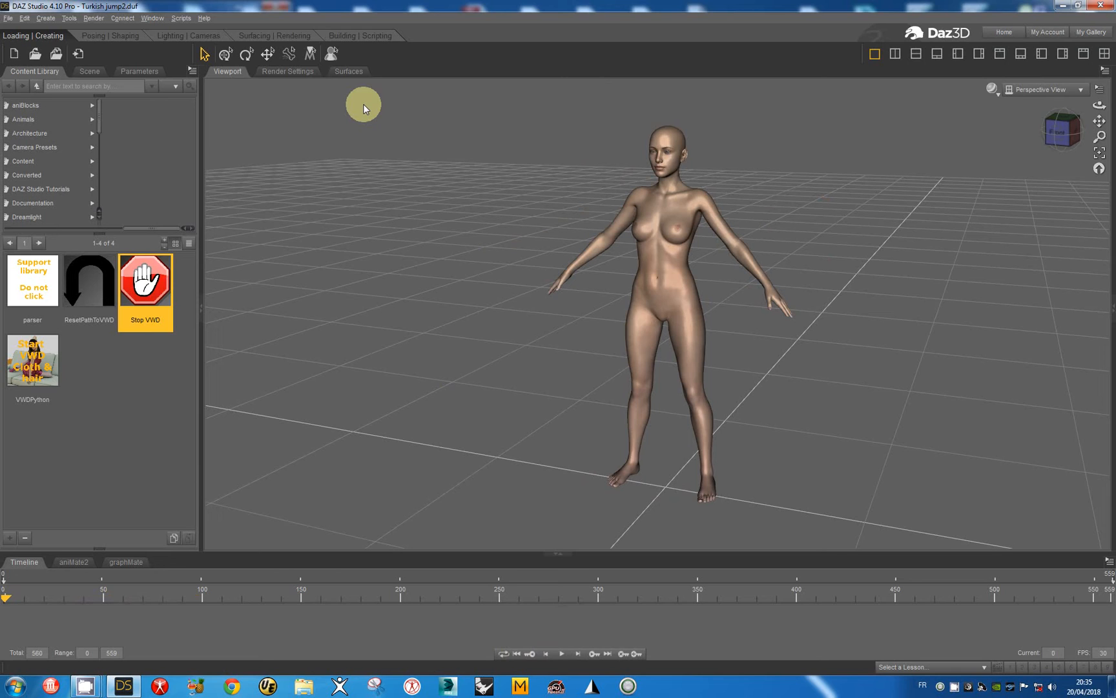
mouse_move(359, 113)
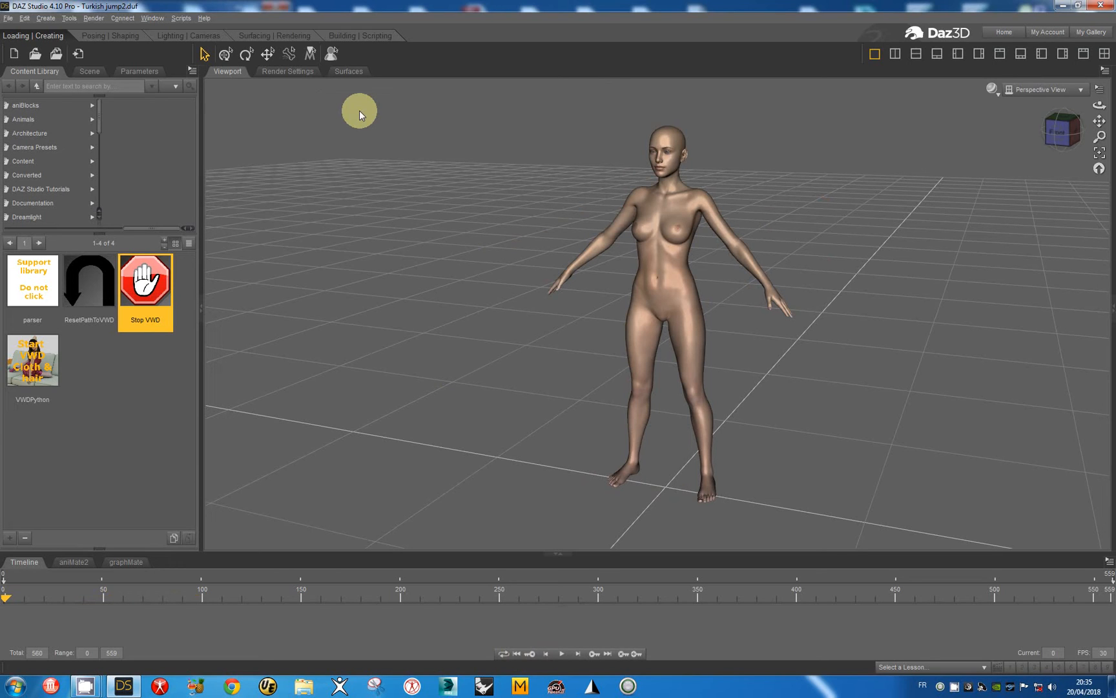
mouse_move(357, 105)
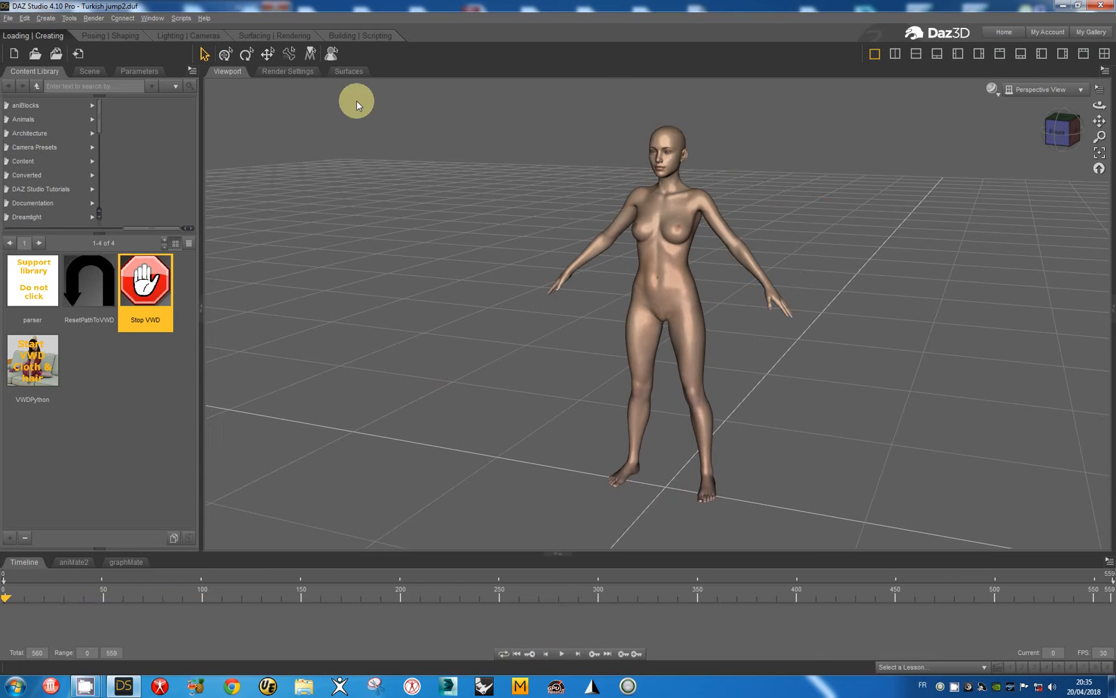
mouse_move(308, 89)
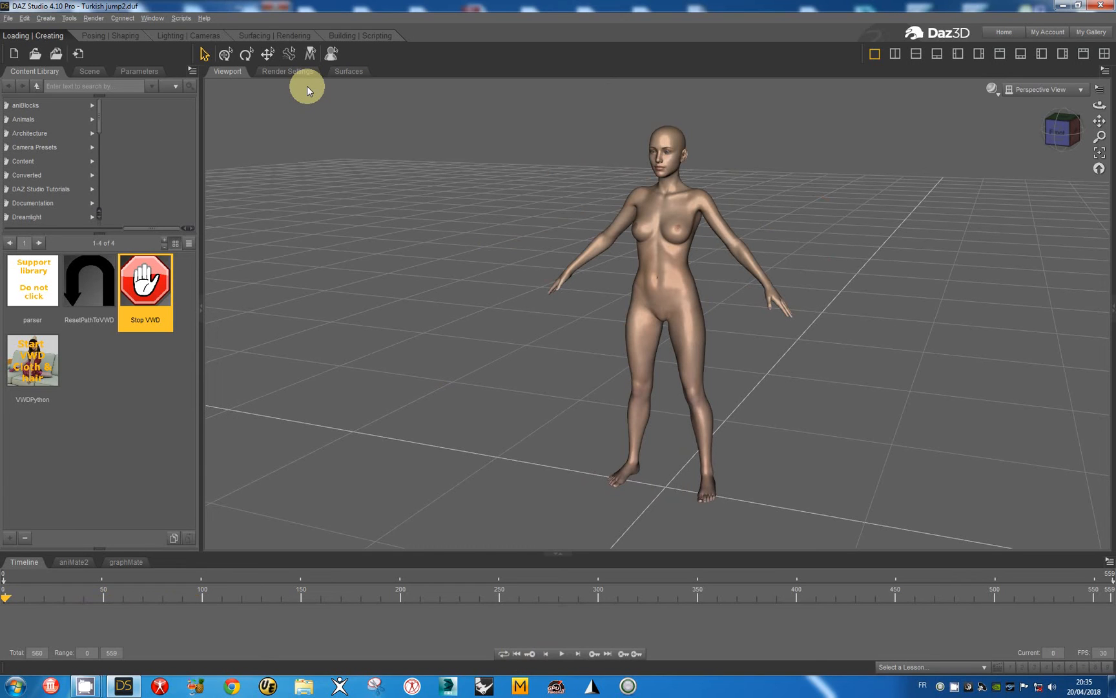
mouse_move(350, 71)
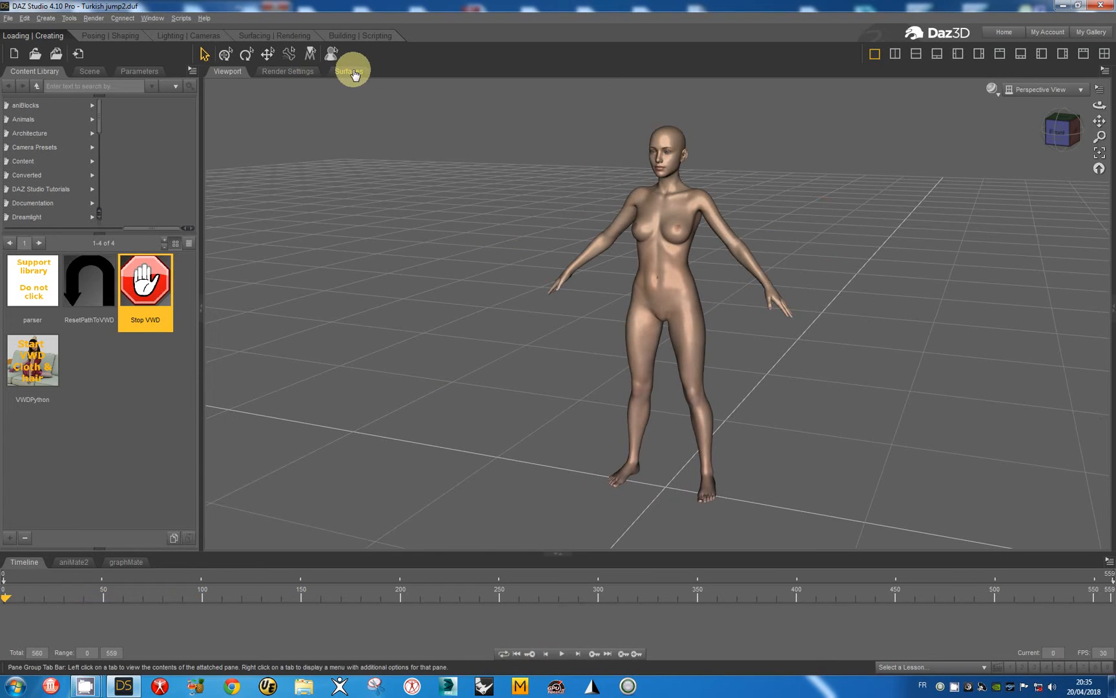
mouse_move(151, 18)
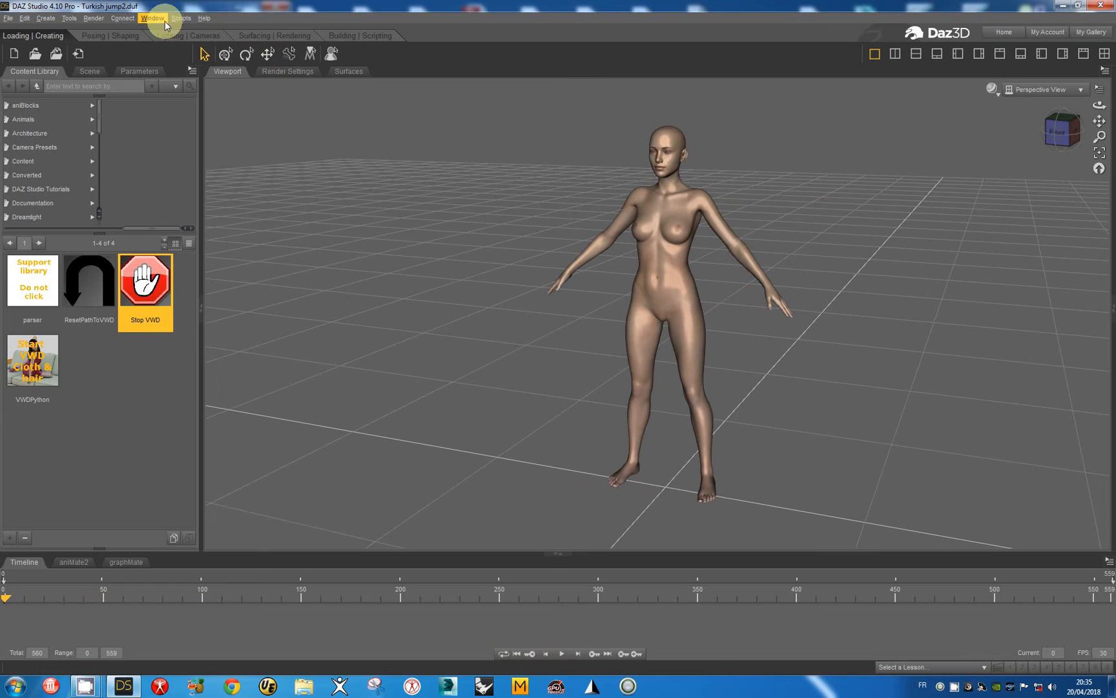
Step: Show the Script IDE pane via Window > Panes (Tabs)
click(152, 18)
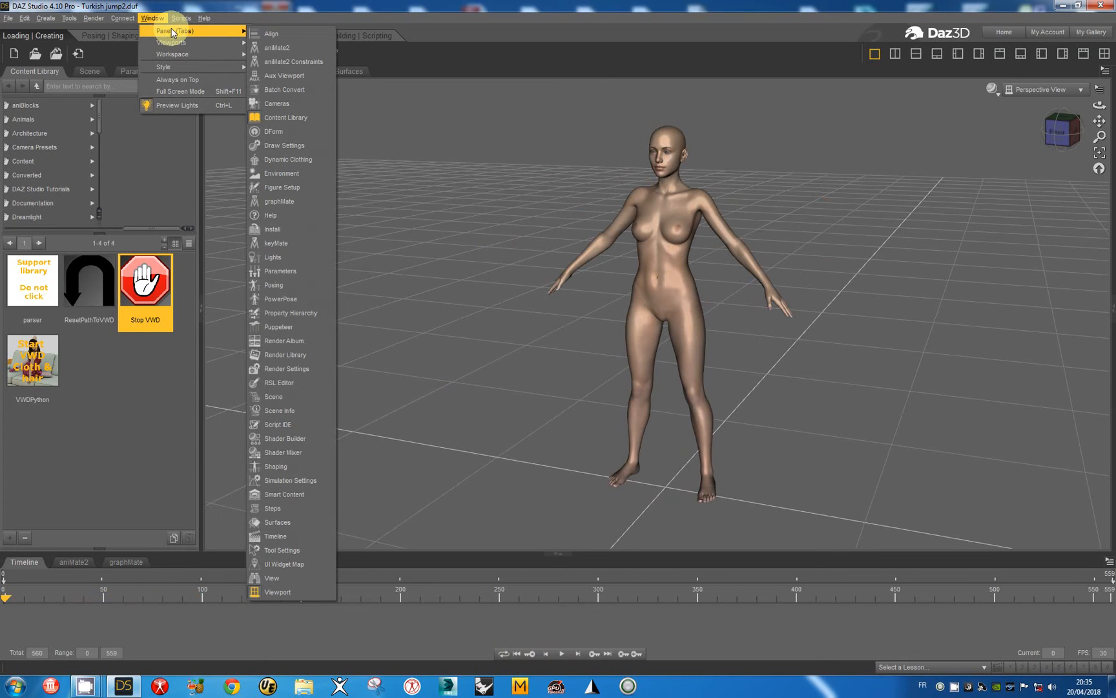
mouse_move(172, 54)
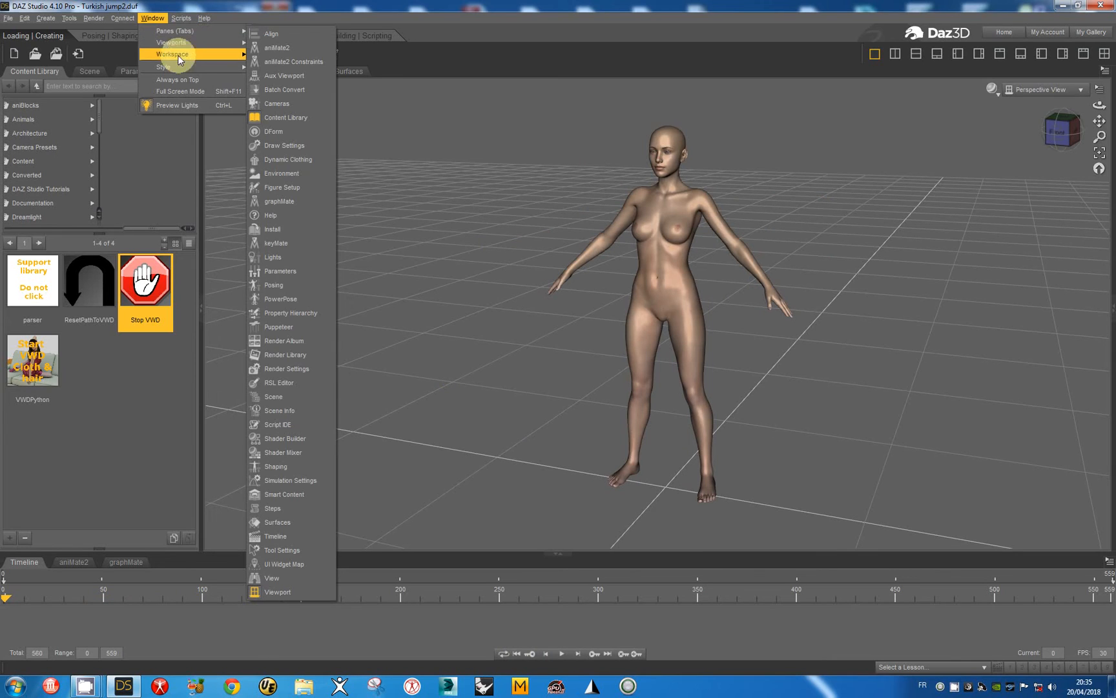
mouse_move(171, 43)
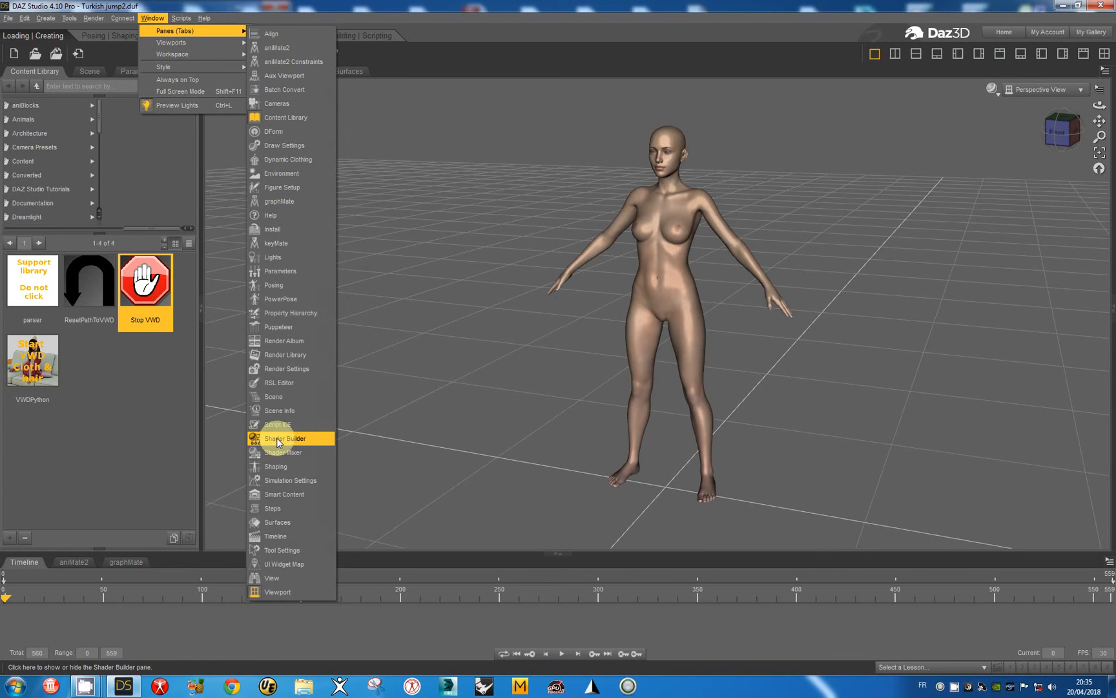
click(276, 424)
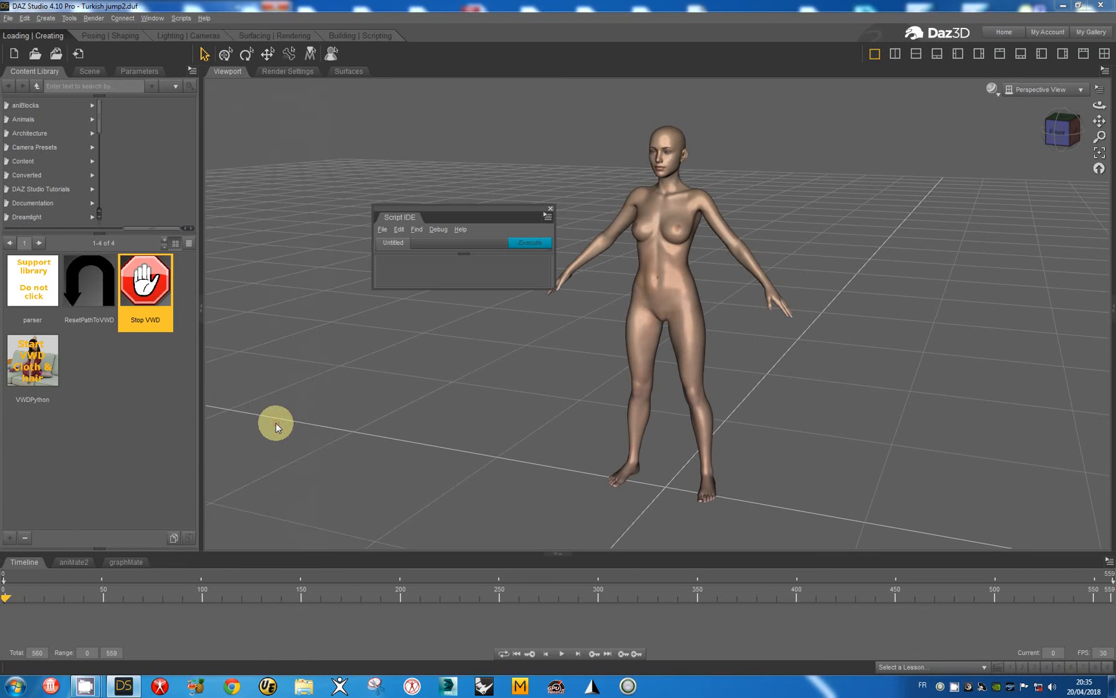
mouse_move(447, 221)
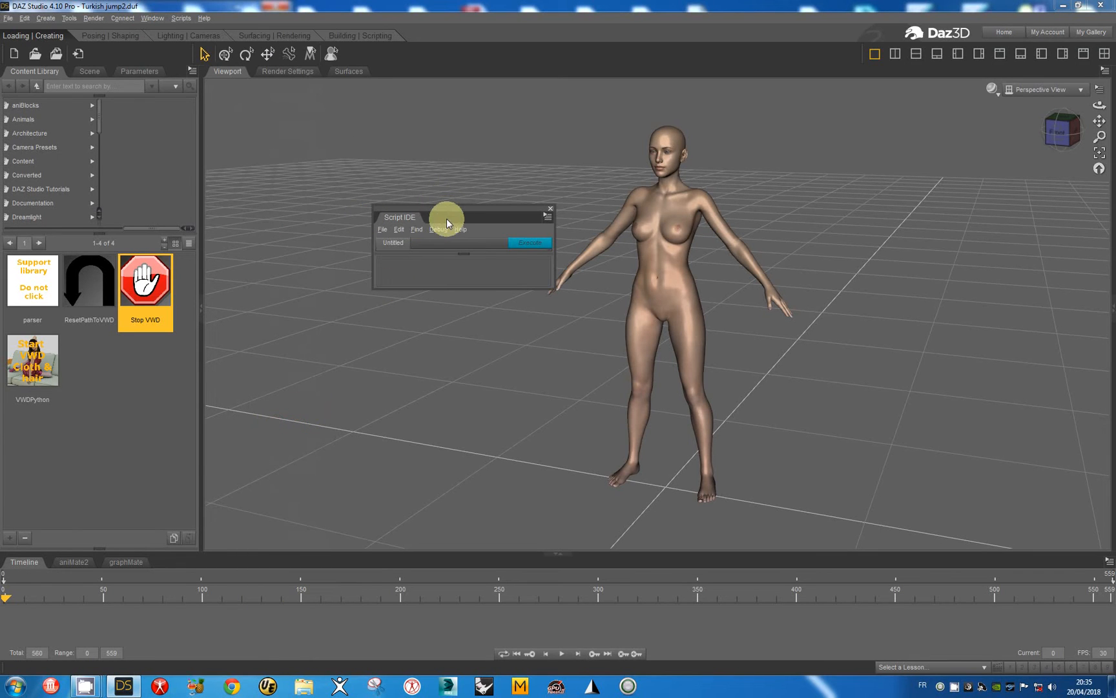
mouse_move(448, 218)
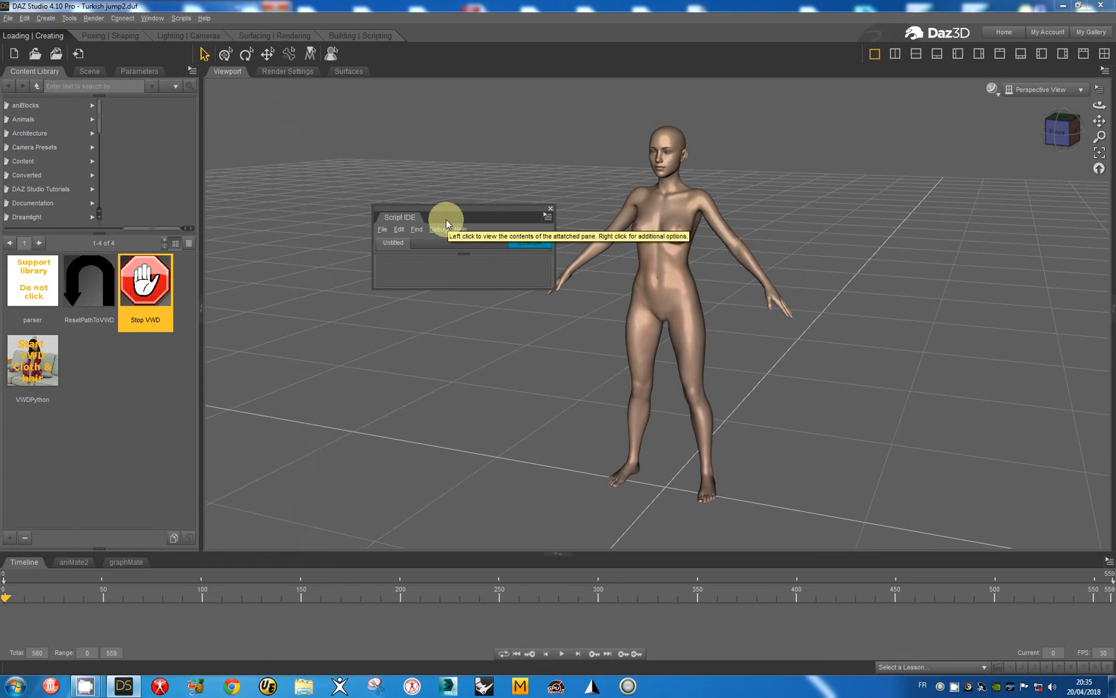
mouse_move(382, 229)
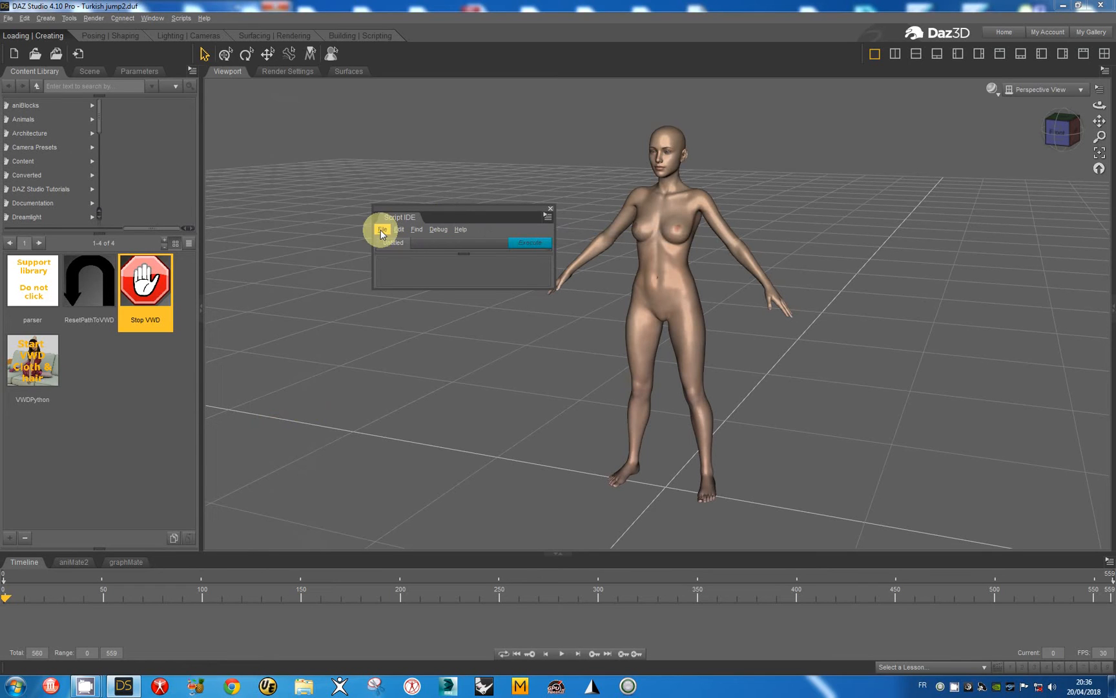
Step: Start File > Open in the Script IDE to browse C:\P2M\Exchange for Dynamic Morphs.dsa
click(416, 229)
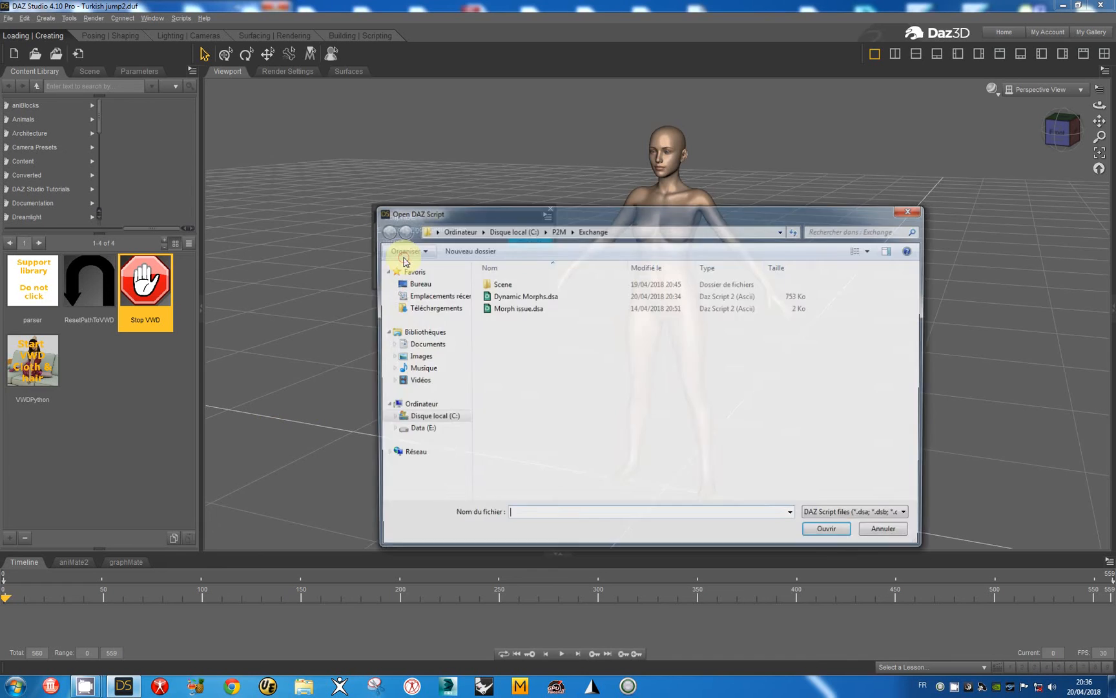
mouse_move(527, 296)
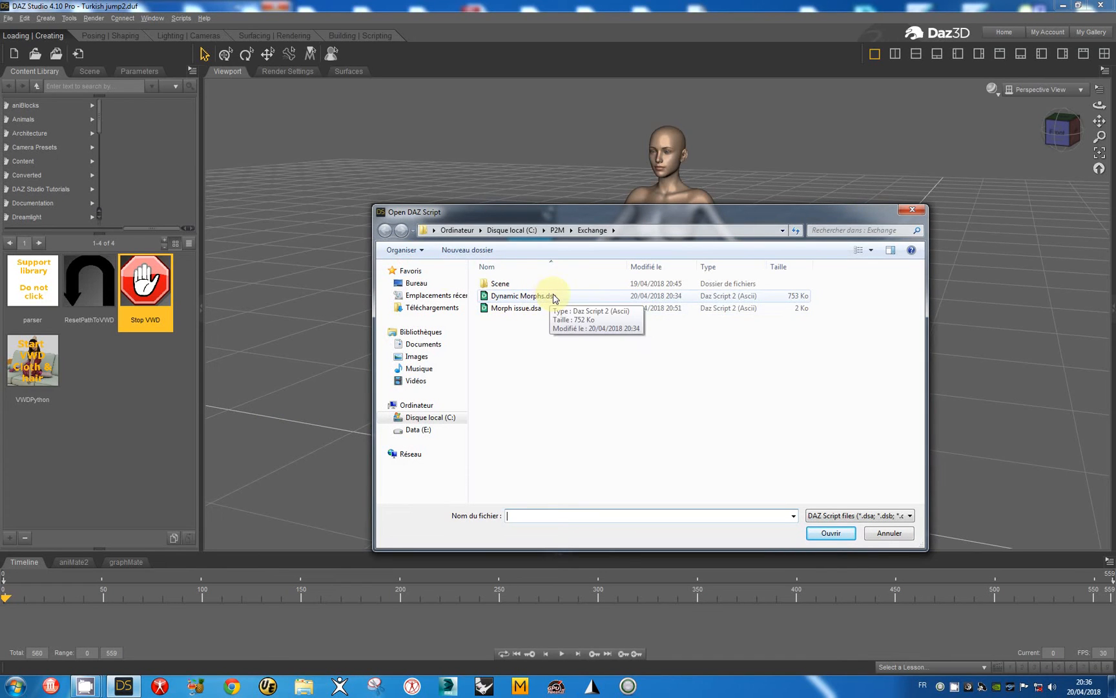
mouse_move(585, 213)
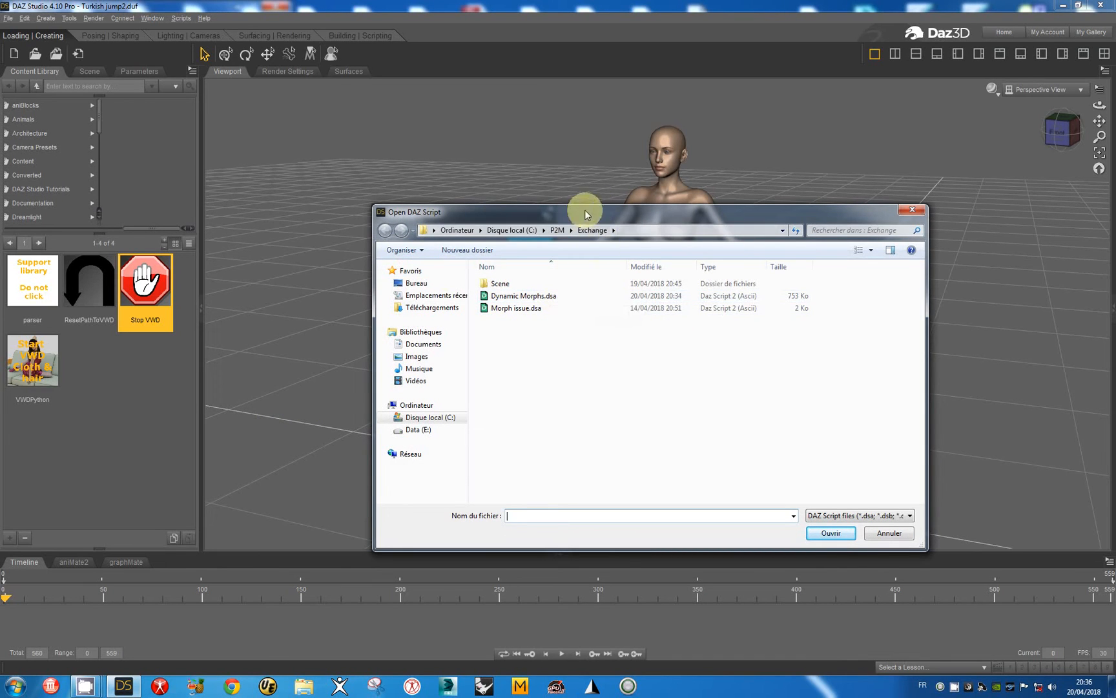
mouse_move(660, 230)
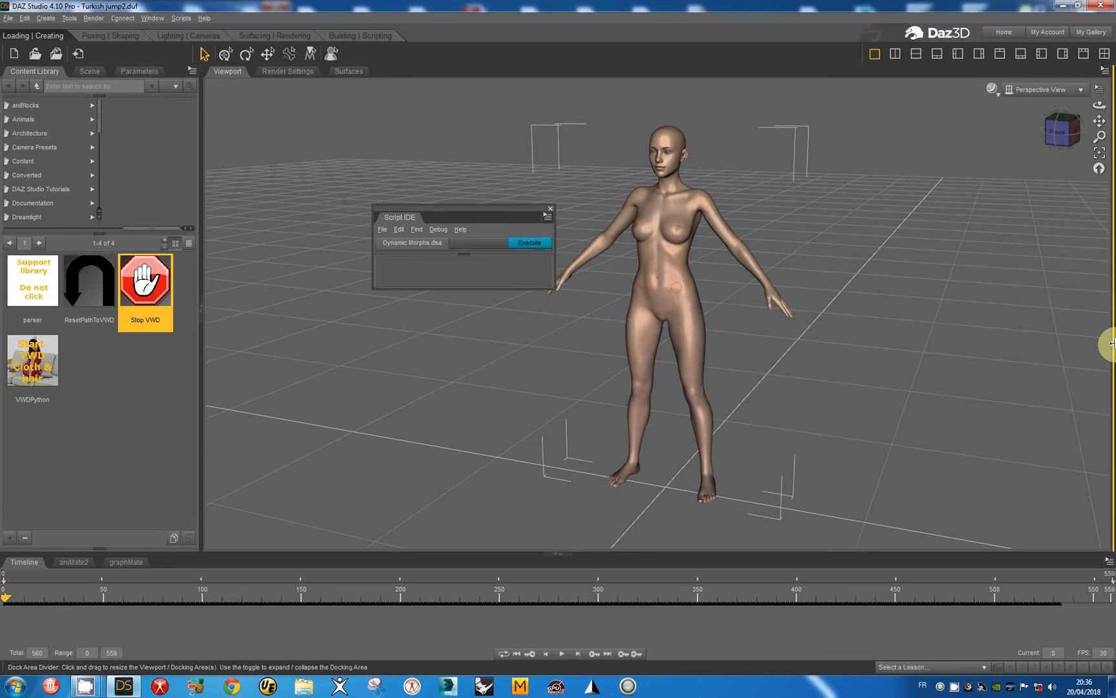
mouse_move(982, 336)
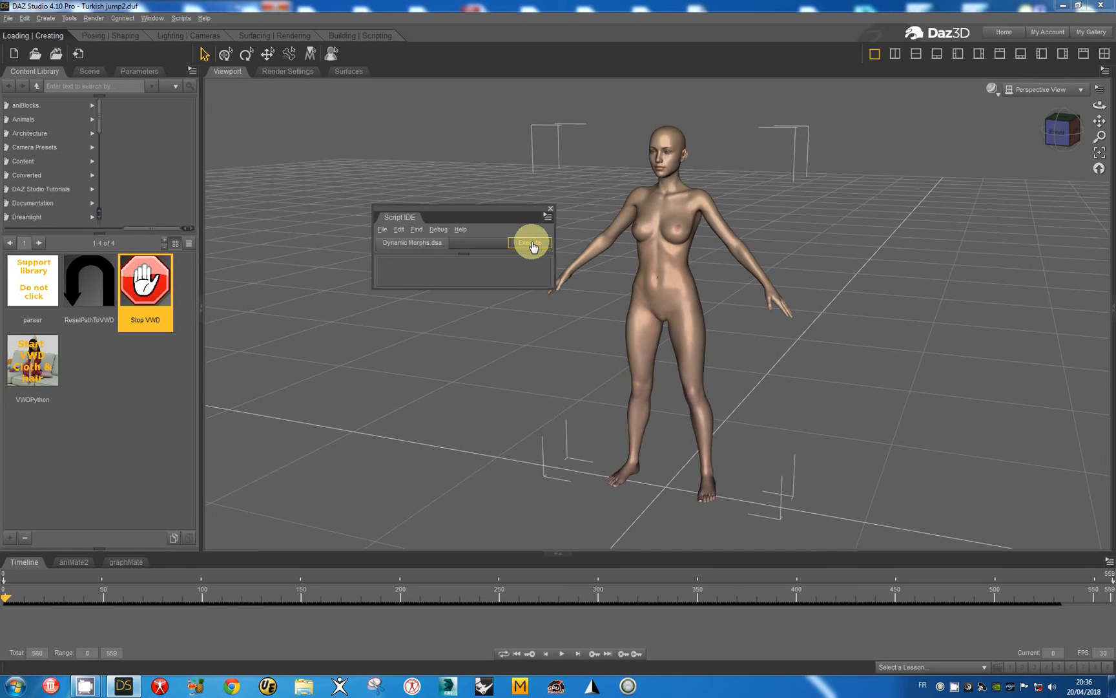
Step: Execute the Dynamic Morphs script on the figure, then close the Script IDE pane
click(529, 242)
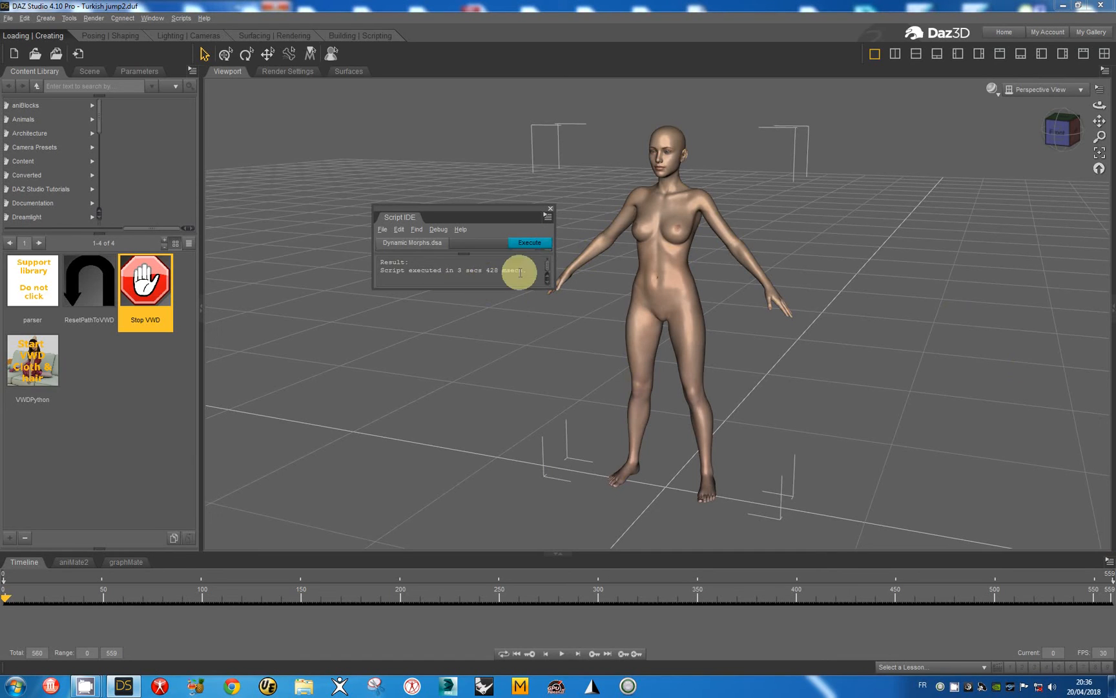
mouse_move(548, 209)
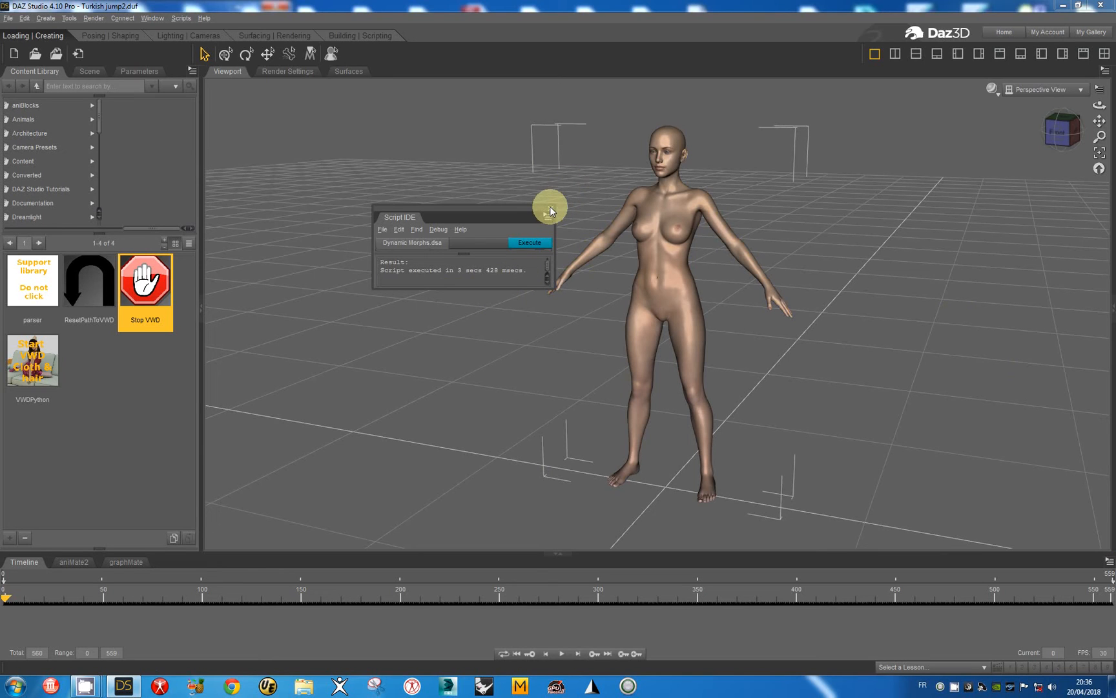
click(554, 207)
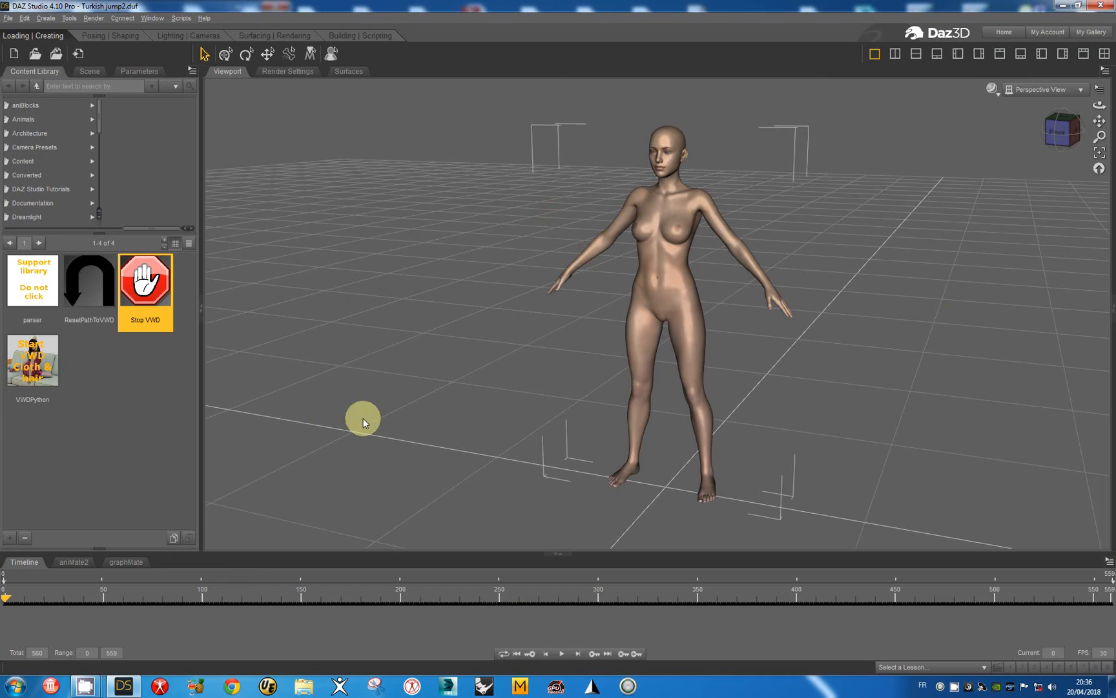
mouse_move(561, 654)
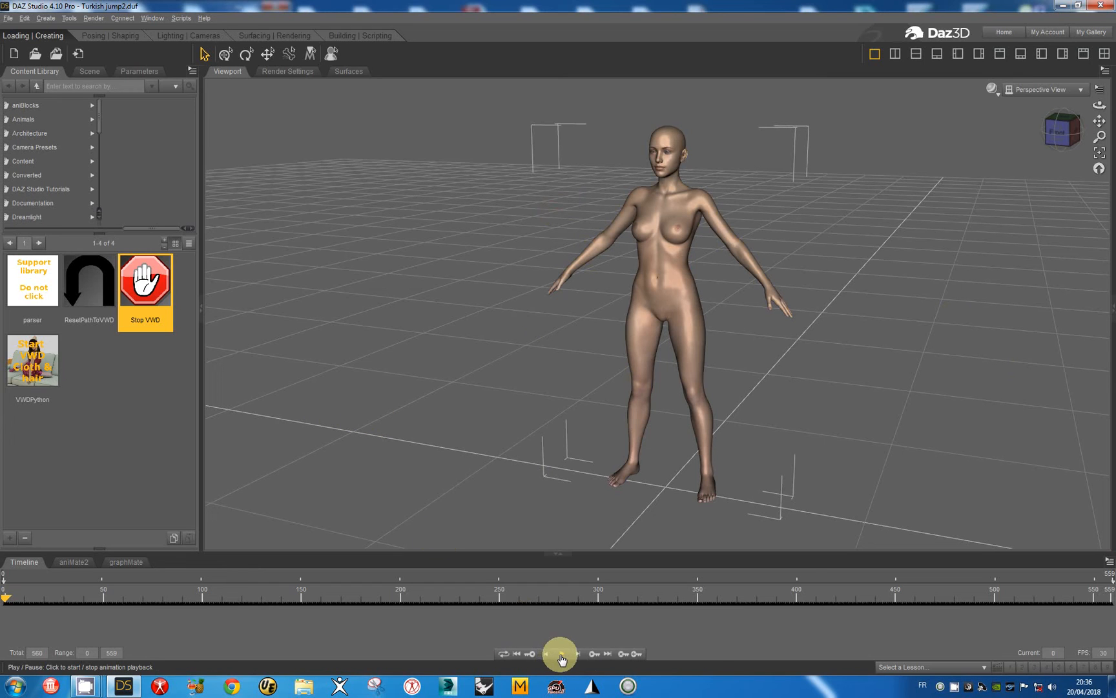
mouse_move(560, 654)
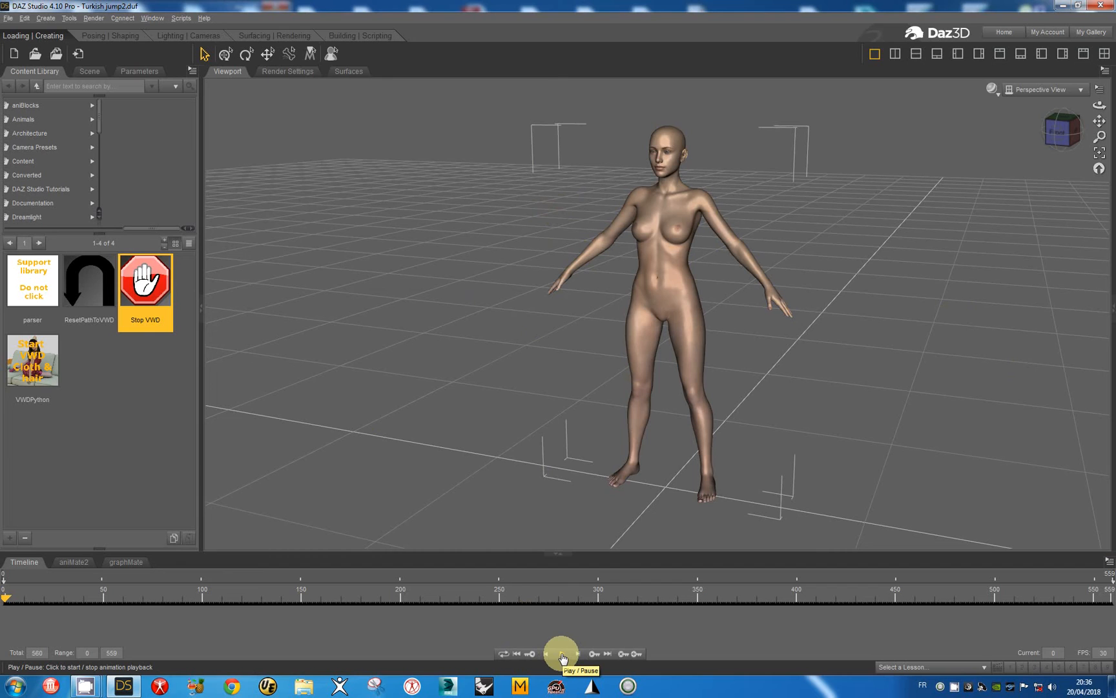
Step: Play the morphed dance animation from about frame 150 through frame 440
click(562, 652)
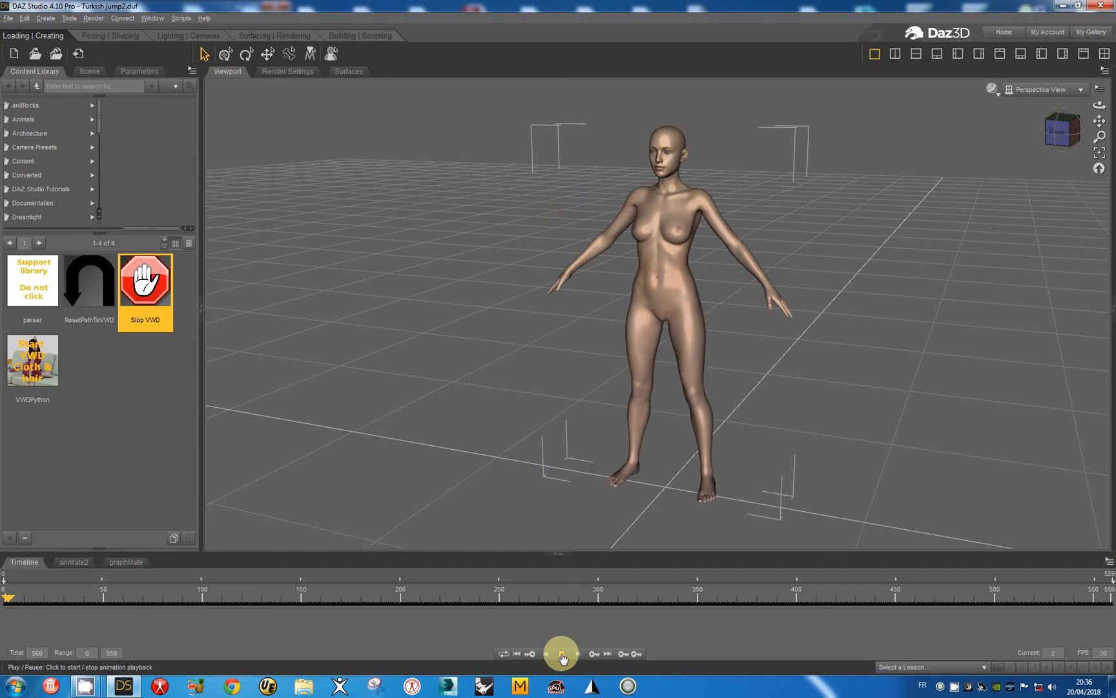
click(562, 653)
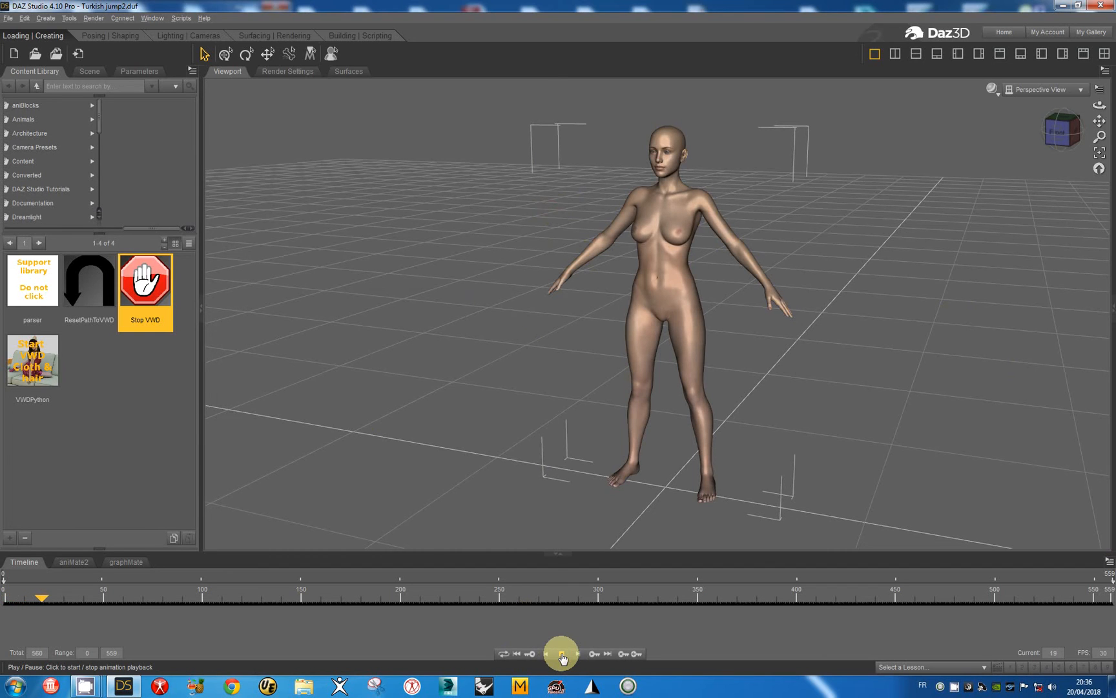
click(562, 652)
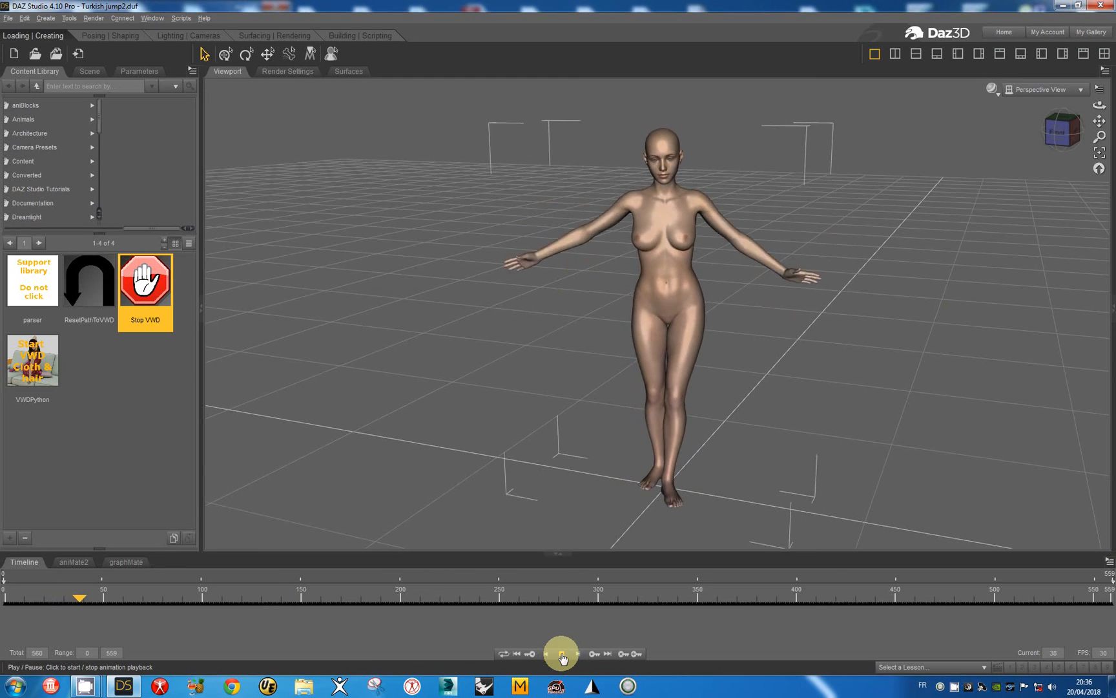
click(561, 654)
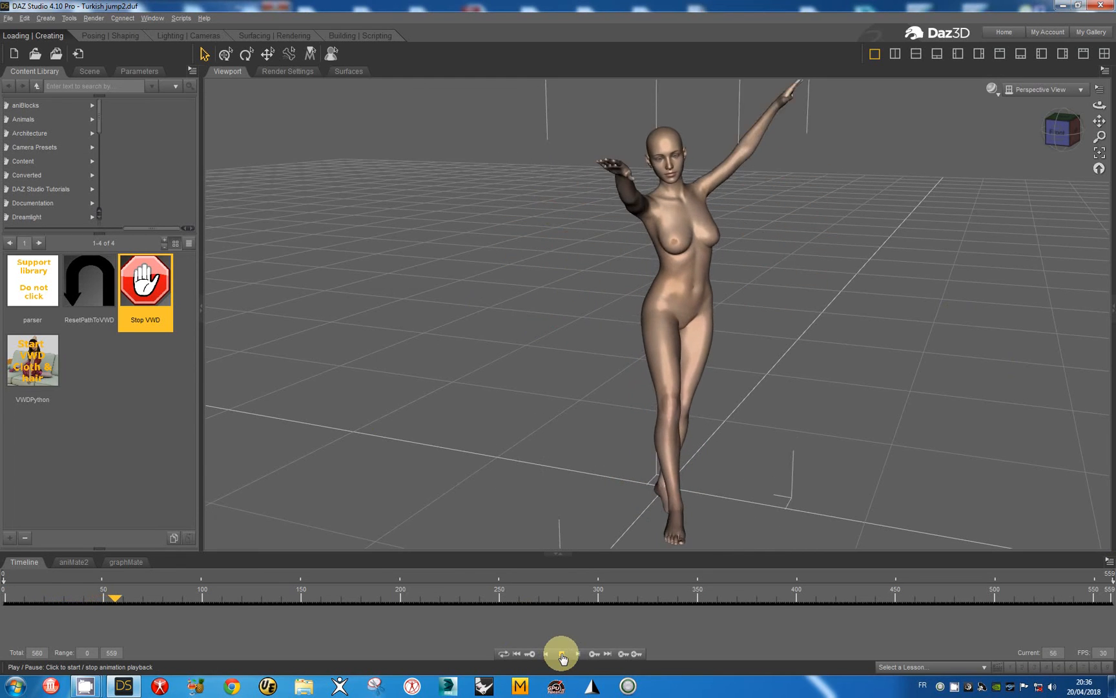
click(562, 653)
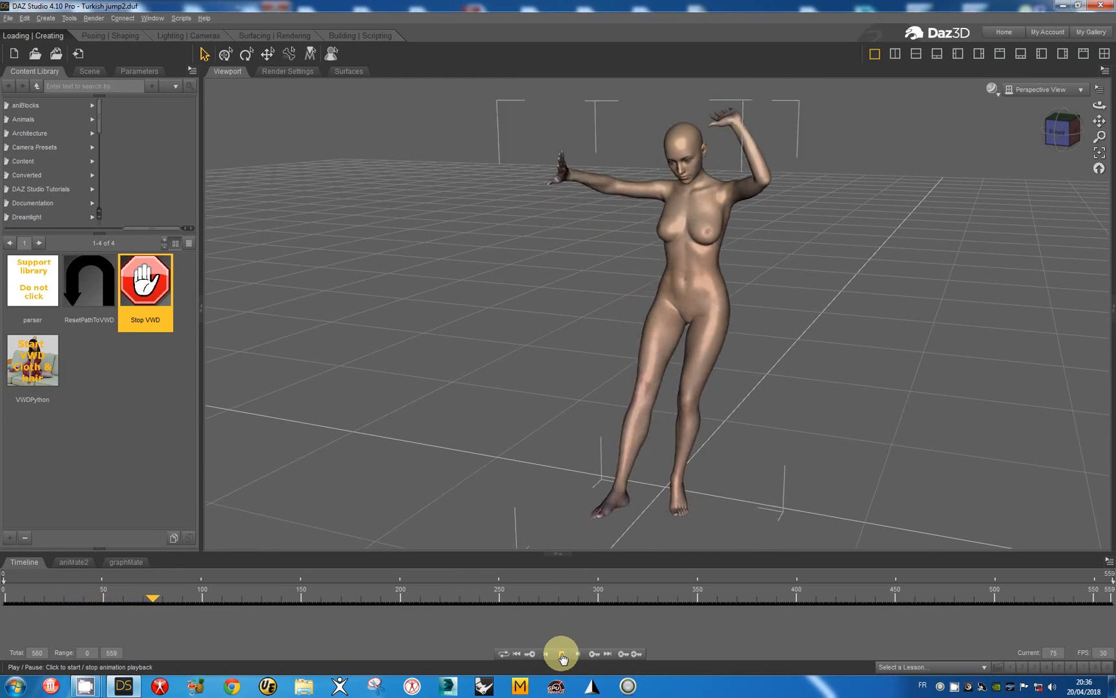
click(562, 652)
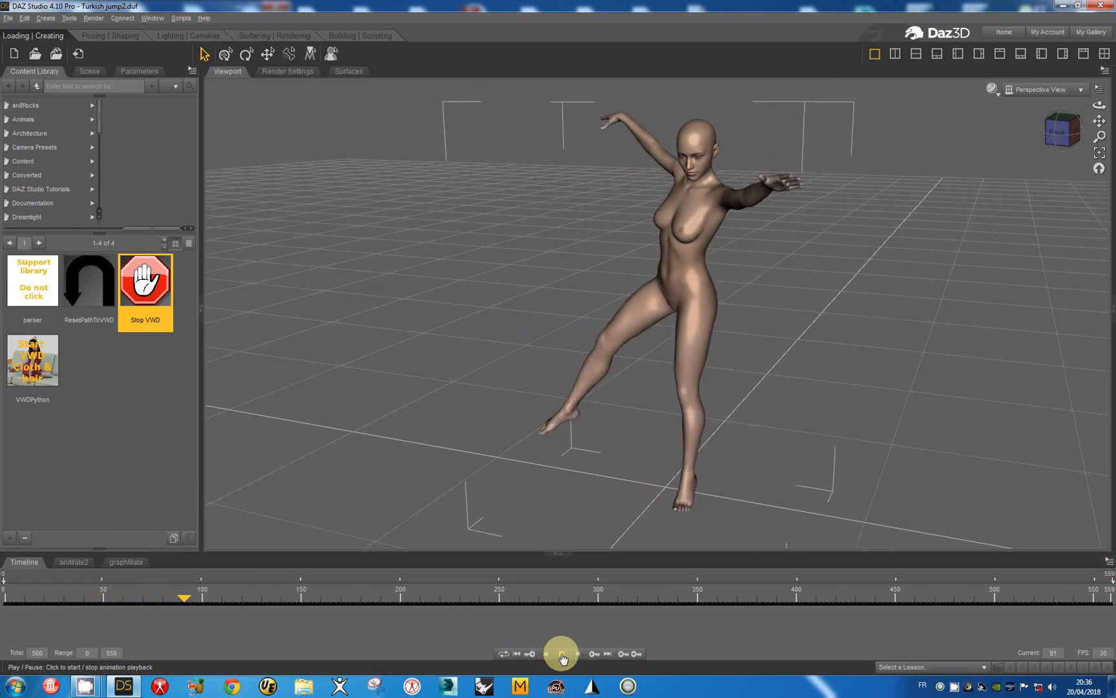
click(562, 652)
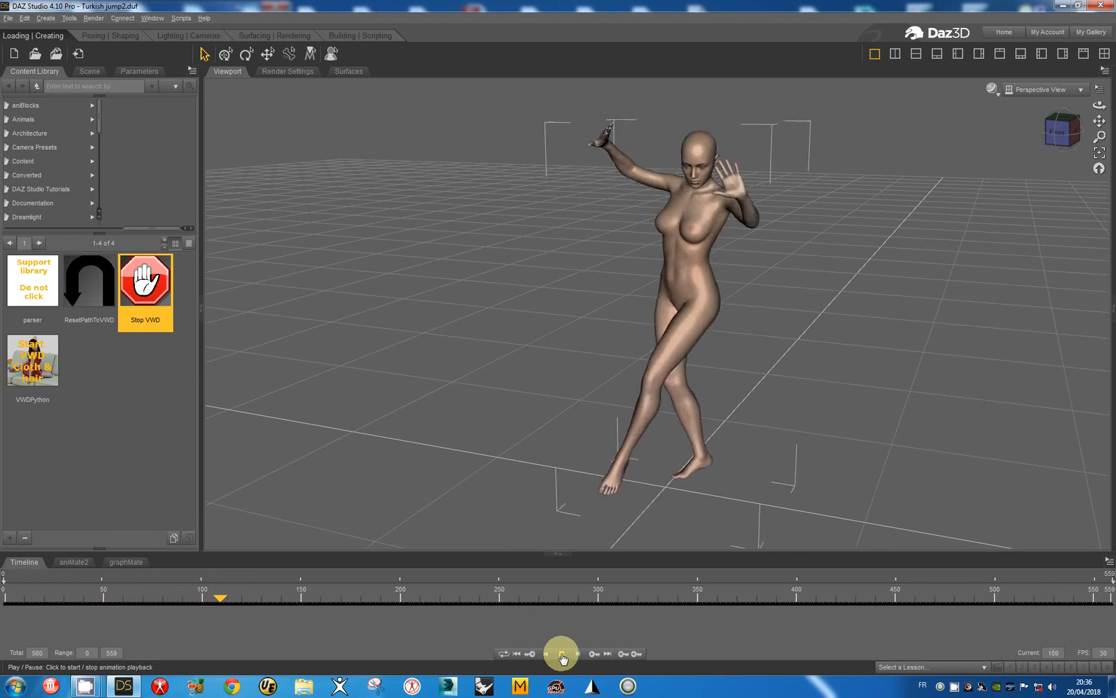
click(562, 653)
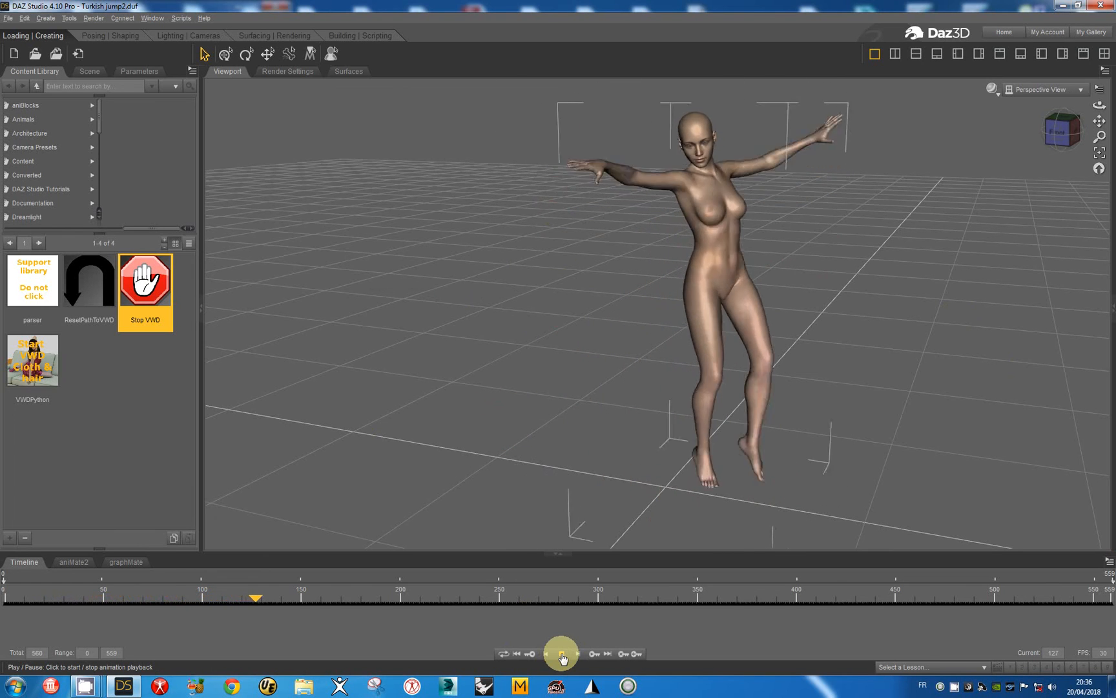
click(562, 654)
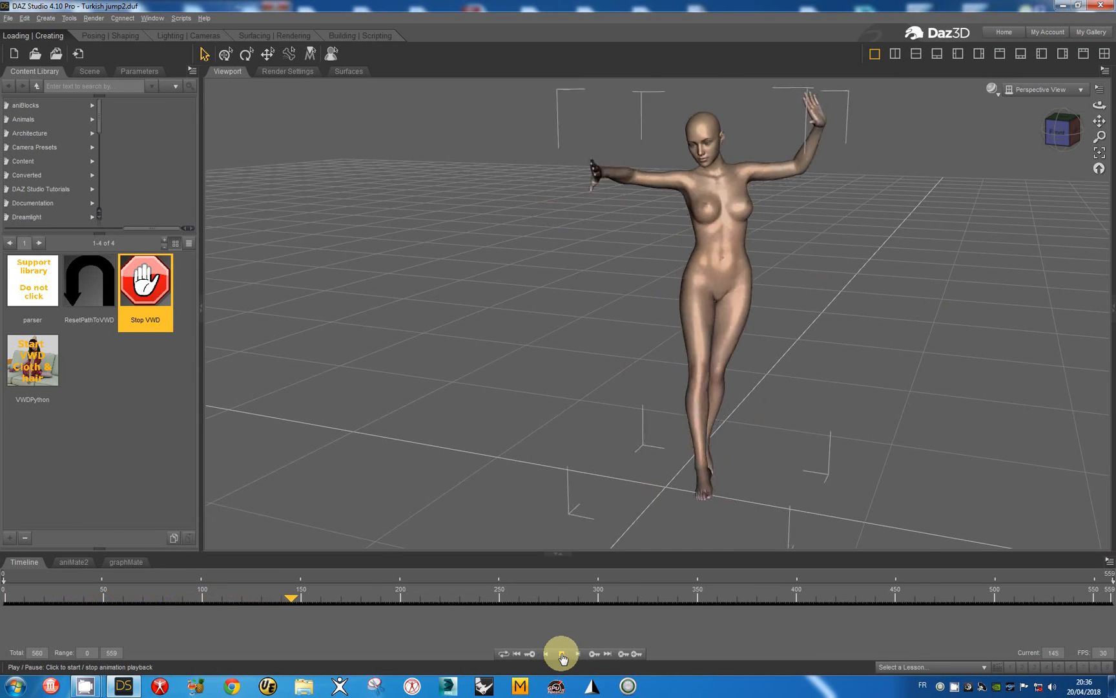
click(562, 652)
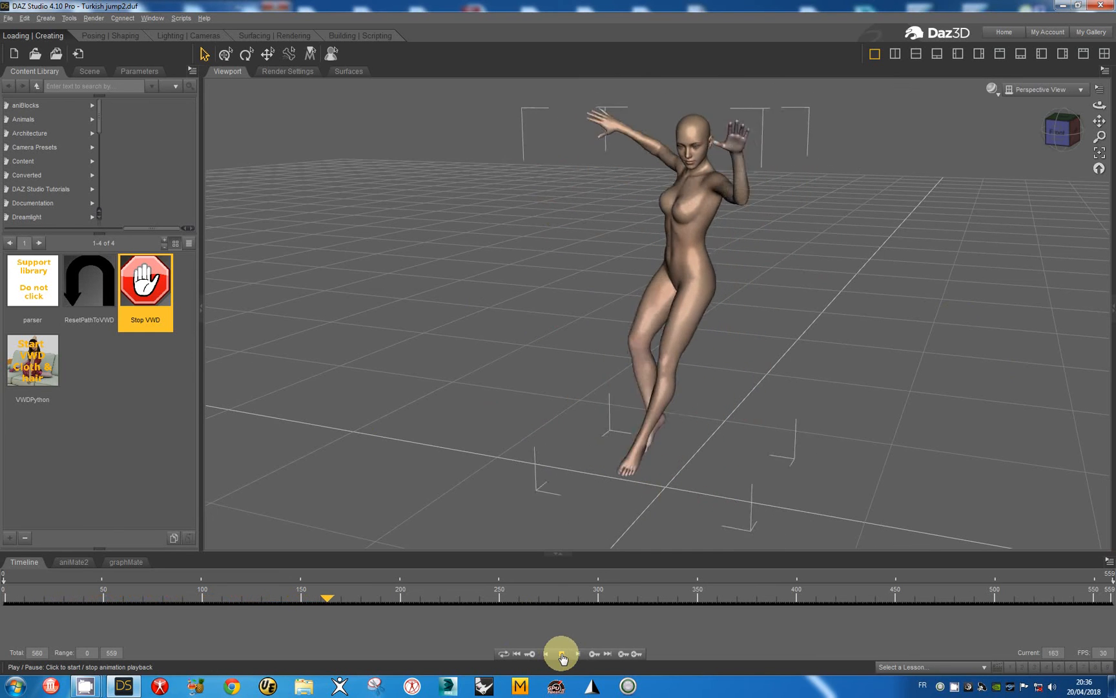
click(562, 652)
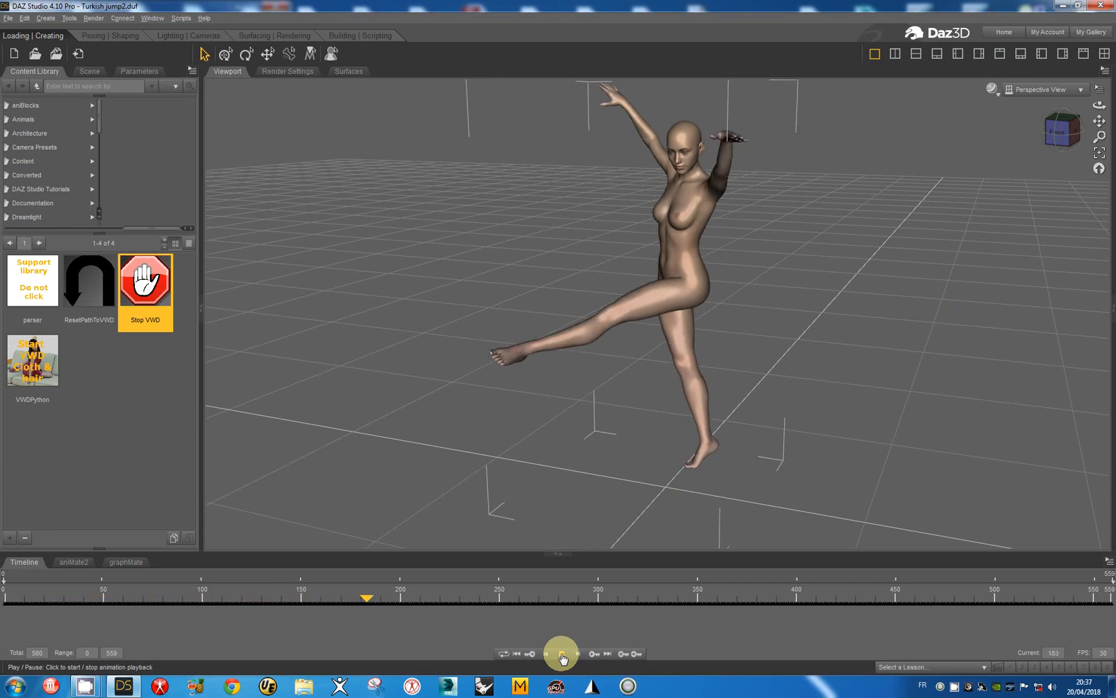
click(563, 653)
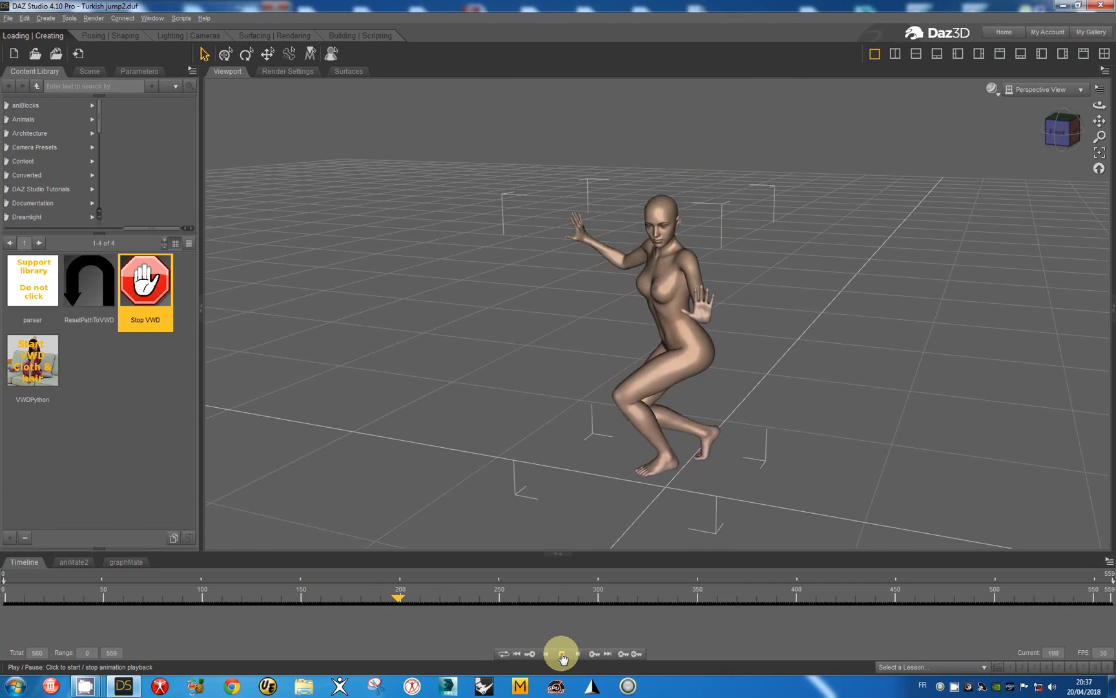
click(562, 653)
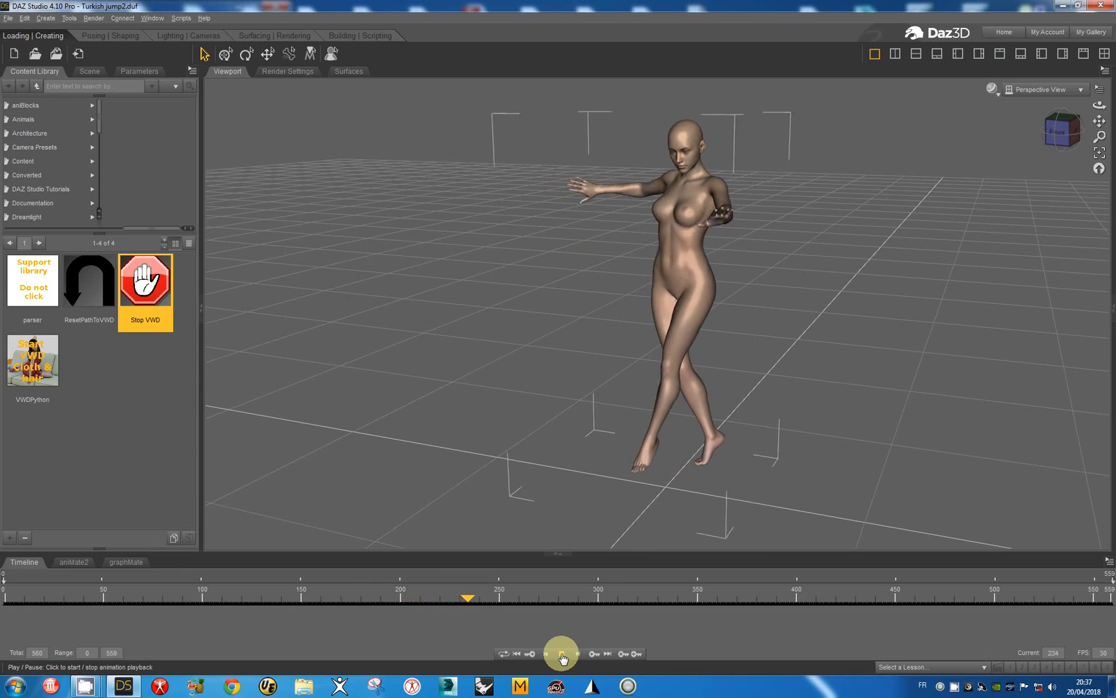
click(562, 654)
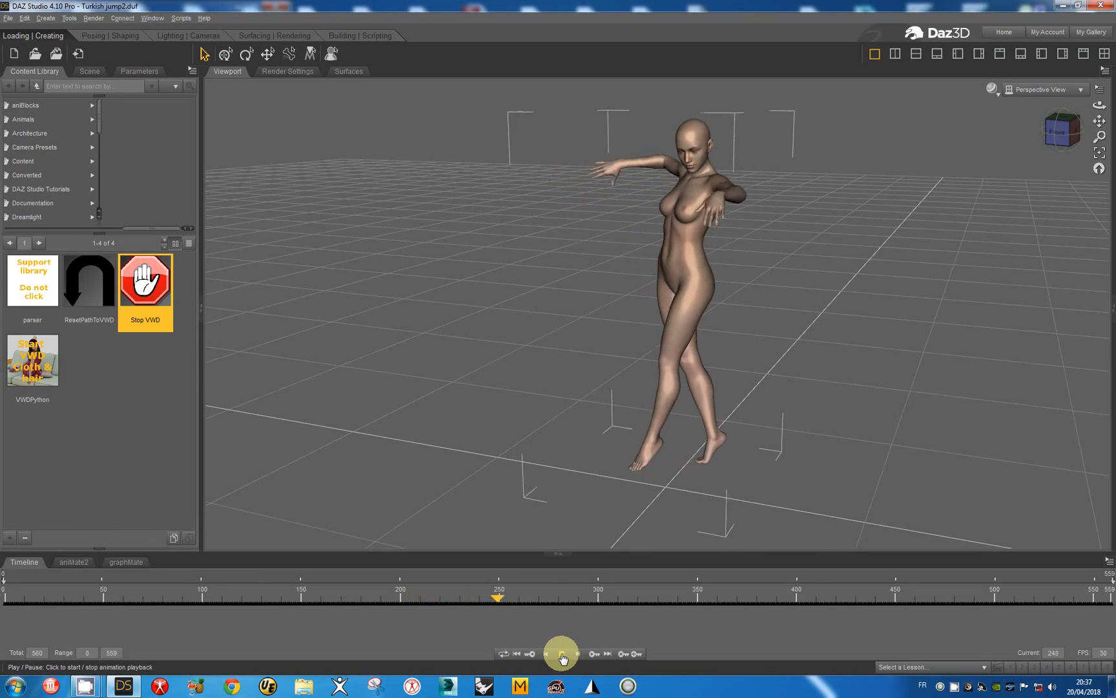
click(562, 653)
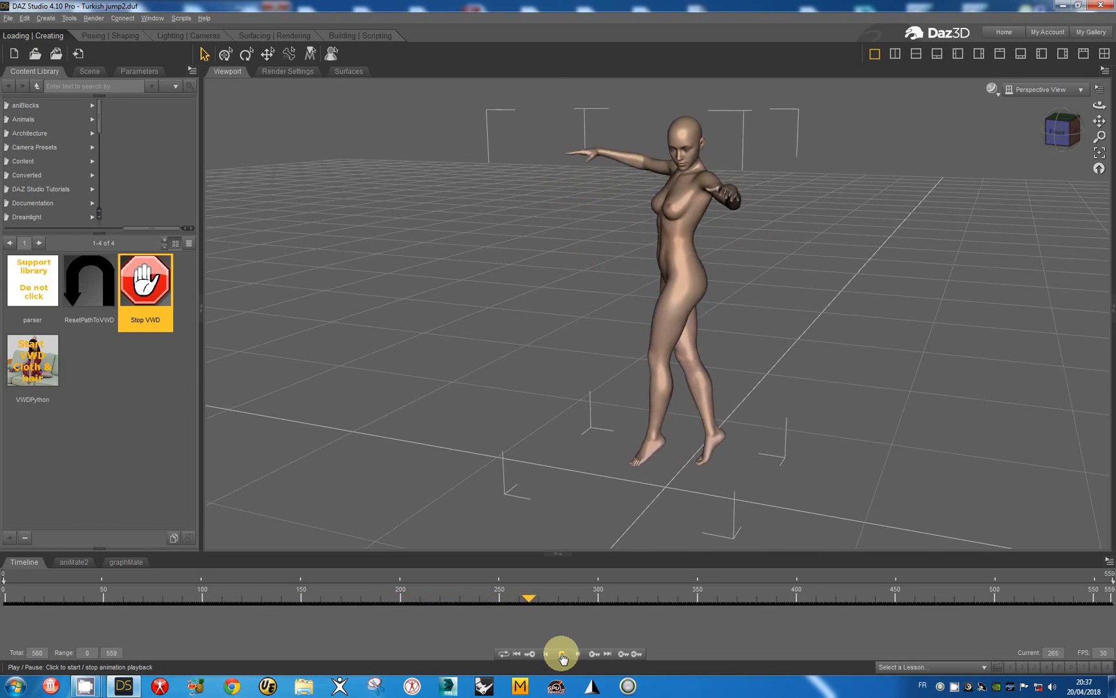
click(561, 653)
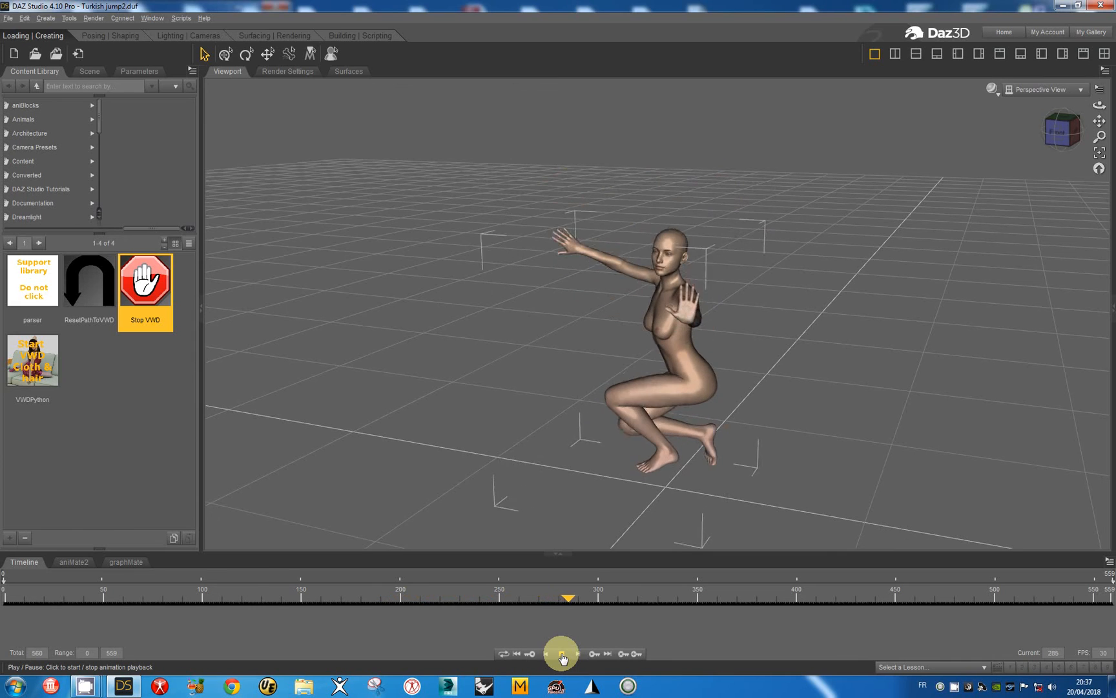
click(562, 652)
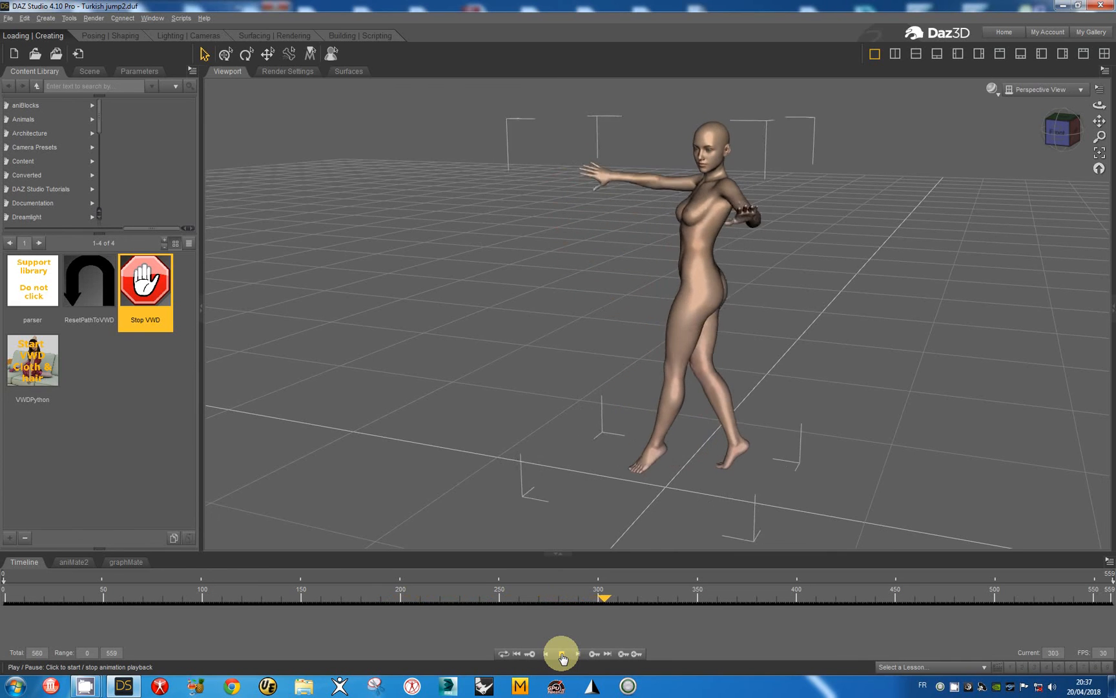
click(562, 654)
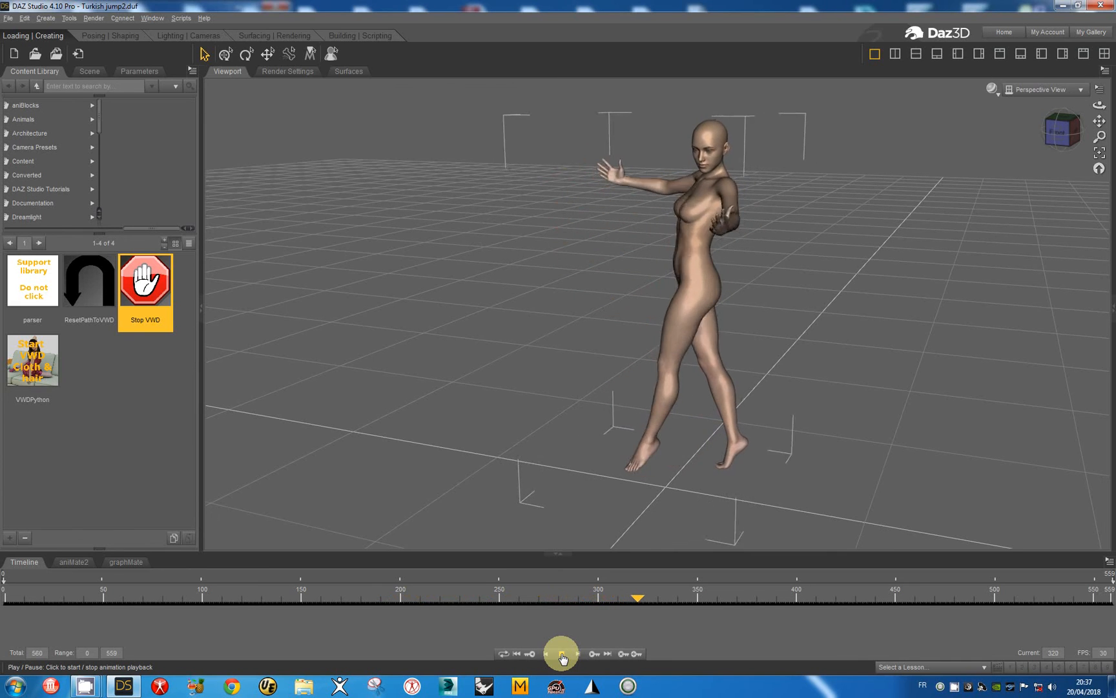
click(562, 654)
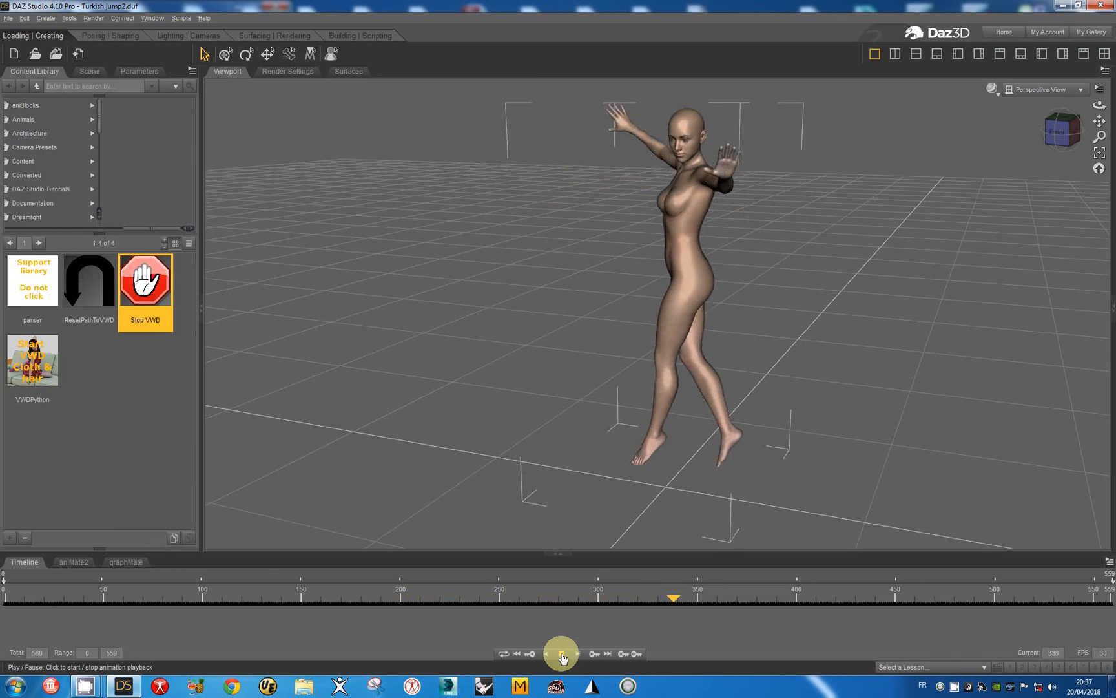
click(562, 652)
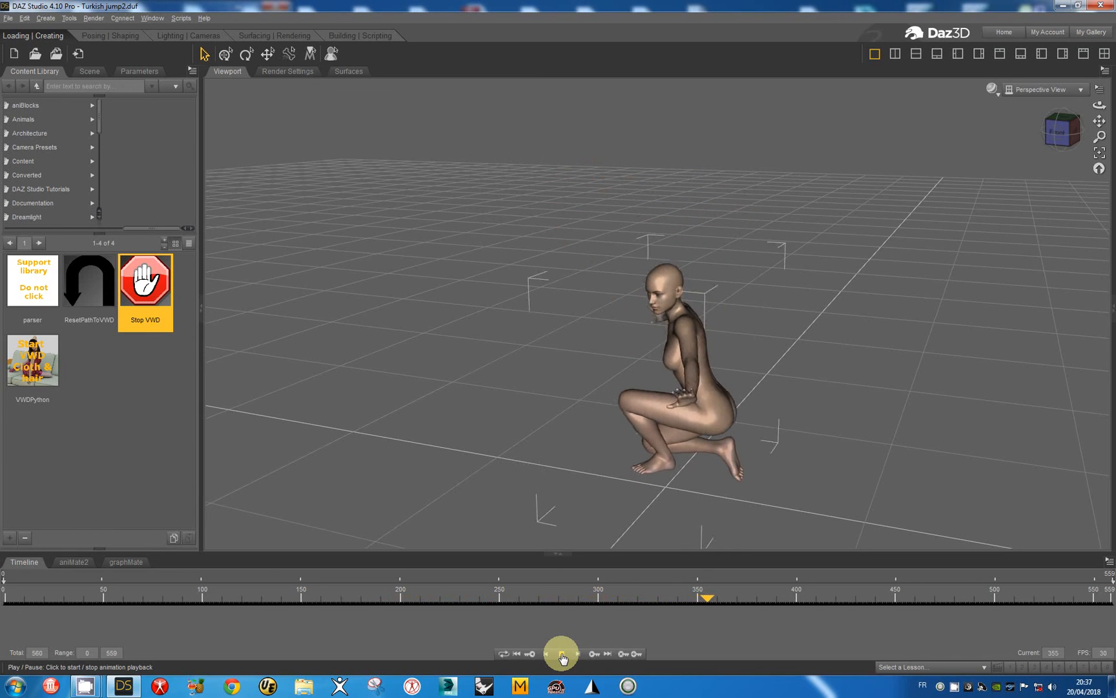
click(562, 653)
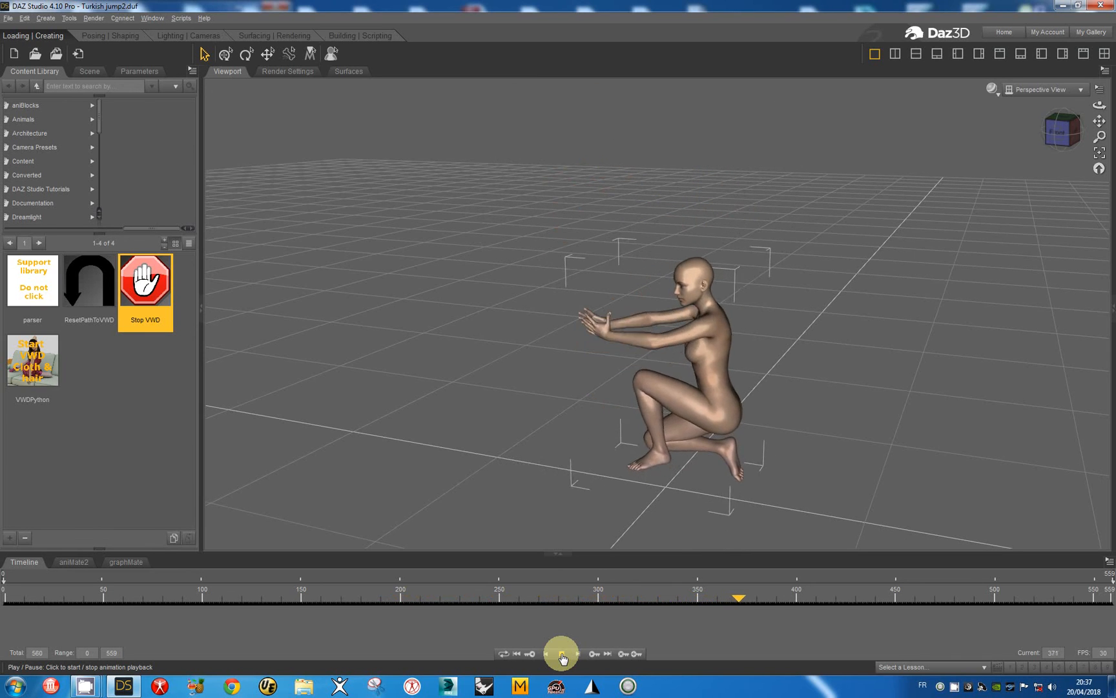
click(563, 653)
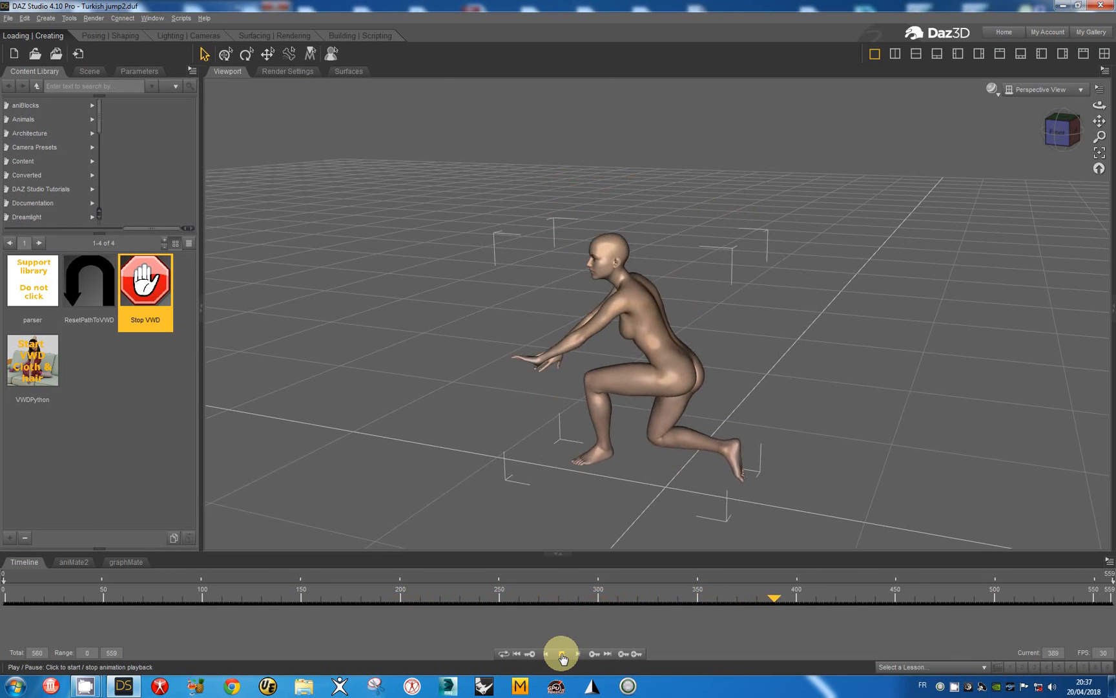
click(562, 652)
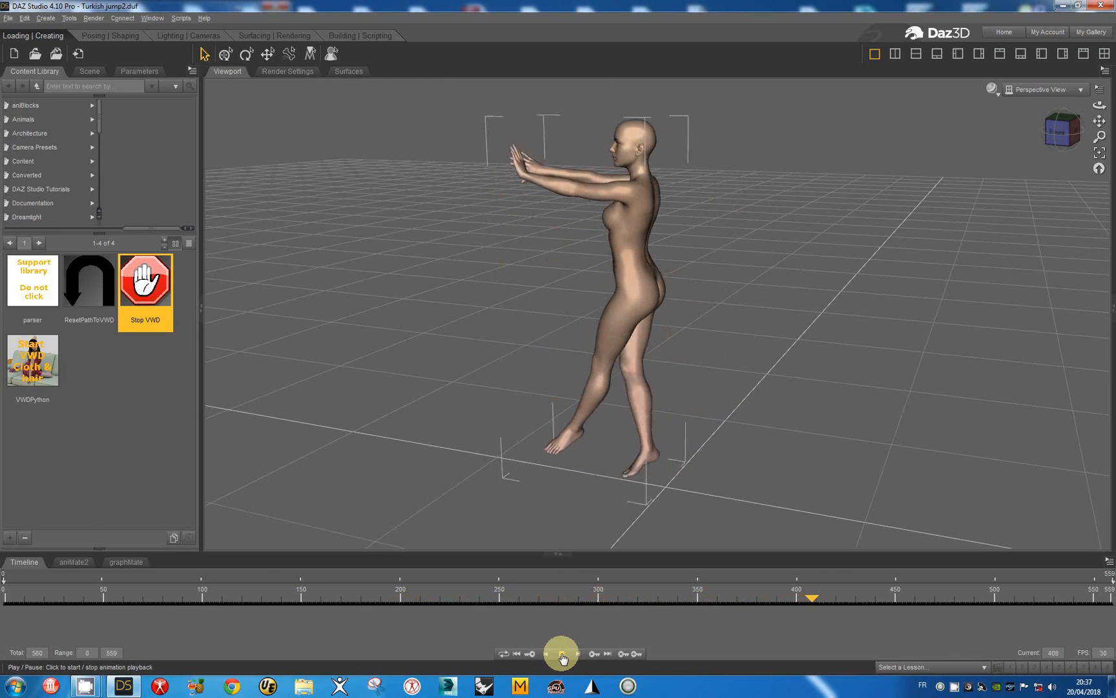
click(562, 653)
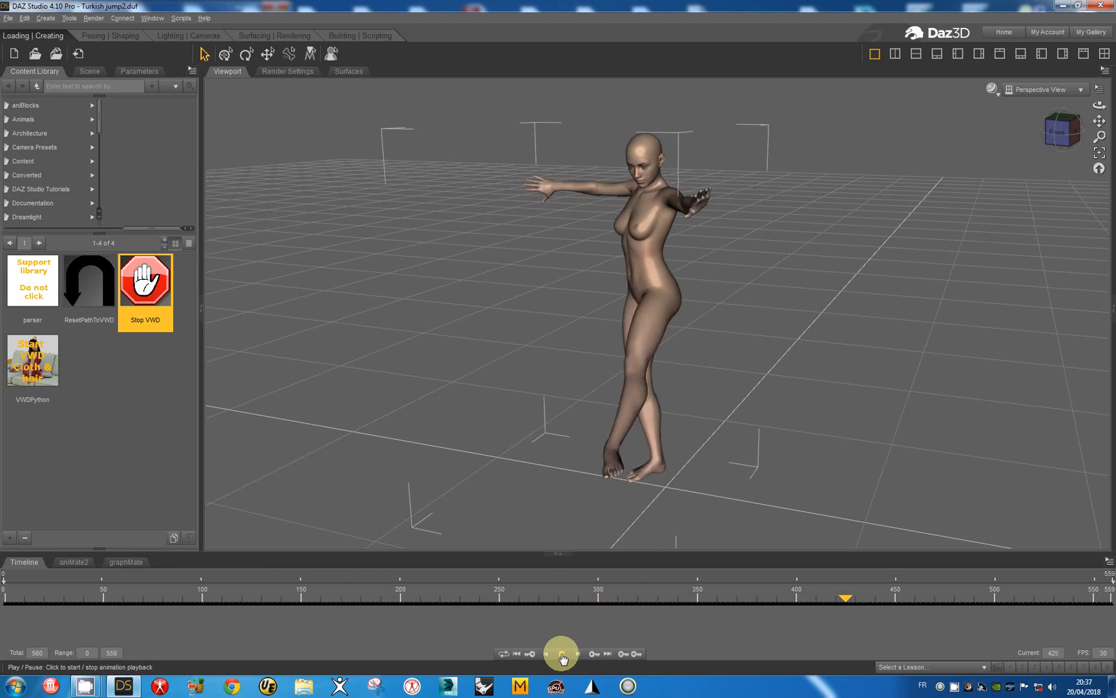
click(562, 653)
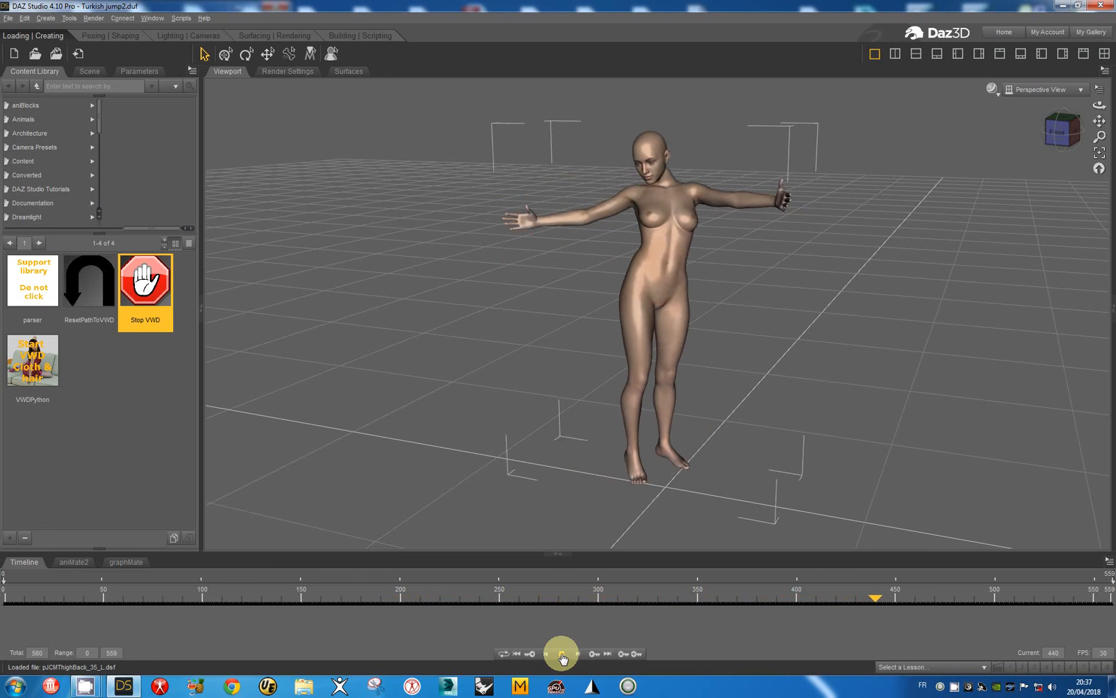
click(562, 653)
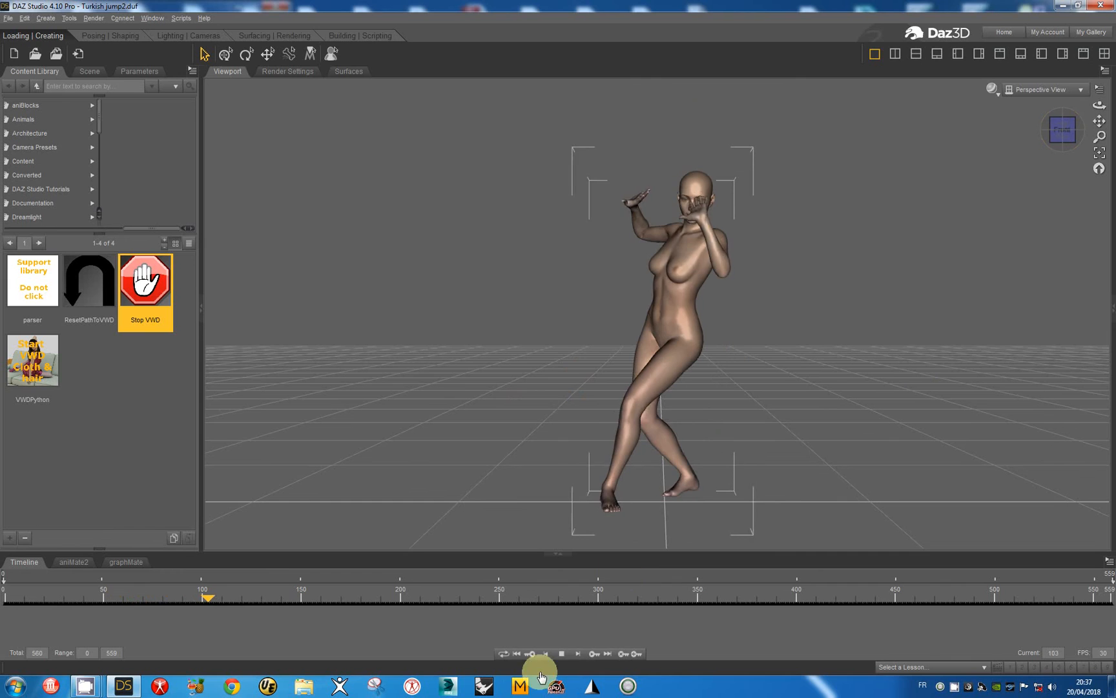
Step: Pause playback around frame 115 with the figure's arms raised overhead
click(562, 652)
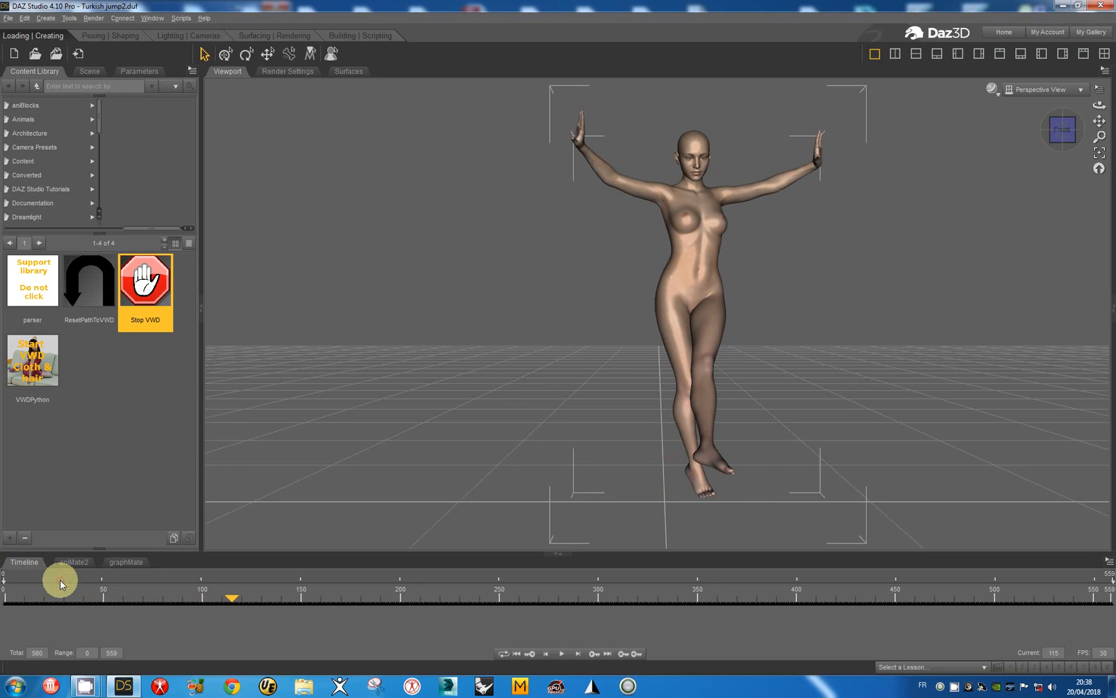
mouse_move(629, 632)
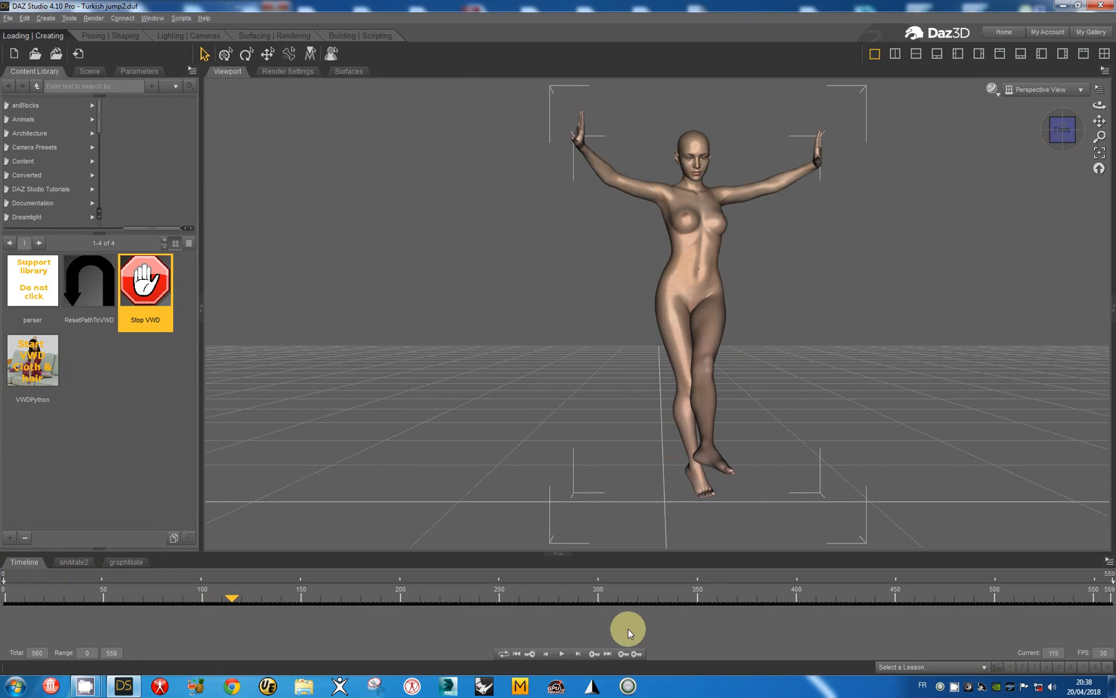
mouse_move(562, 657)
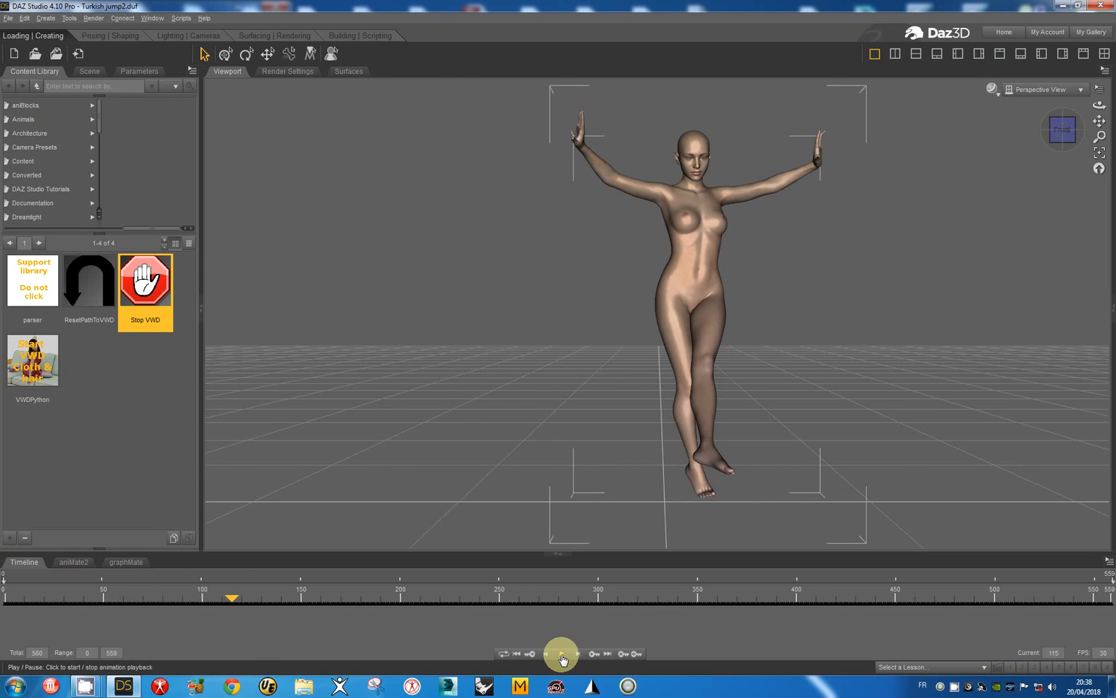
mouse_move(562, 656)
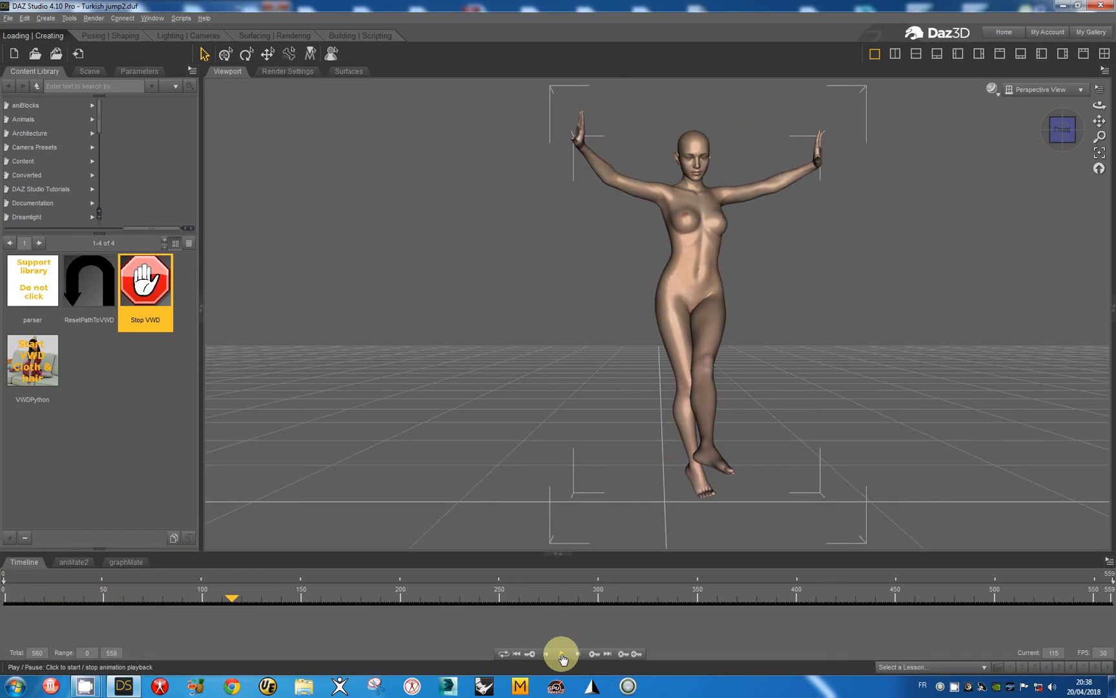
Step: Resume the dance animation playback and pause it at a mid-stride pose around frame 301
click(562, 653)
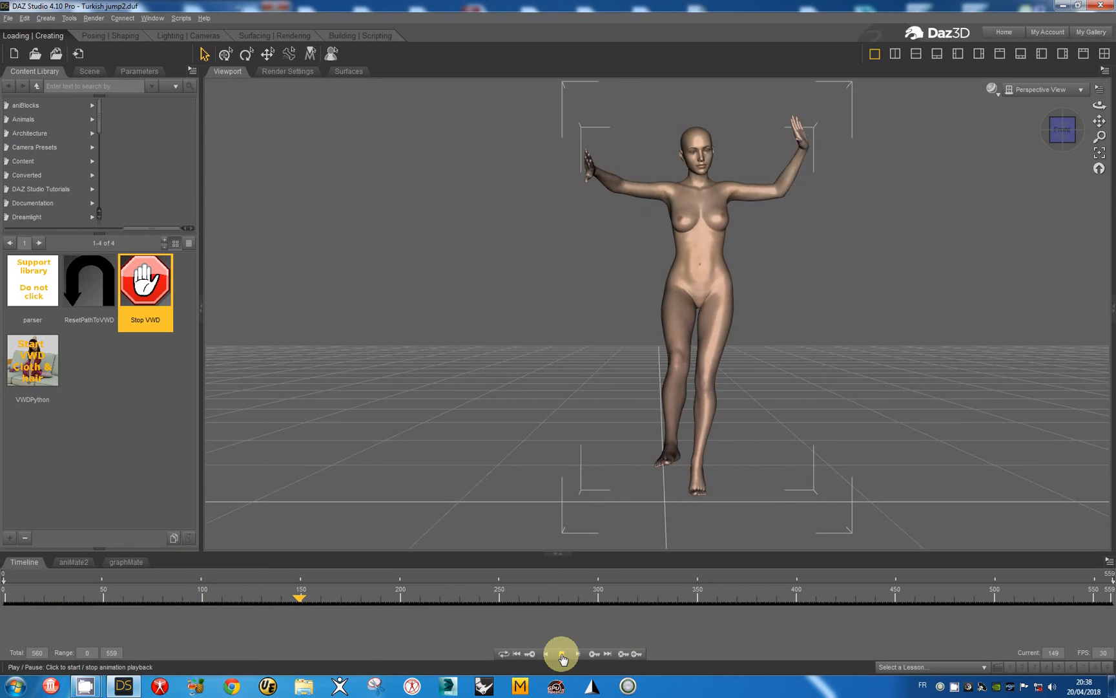
click(562, 654)
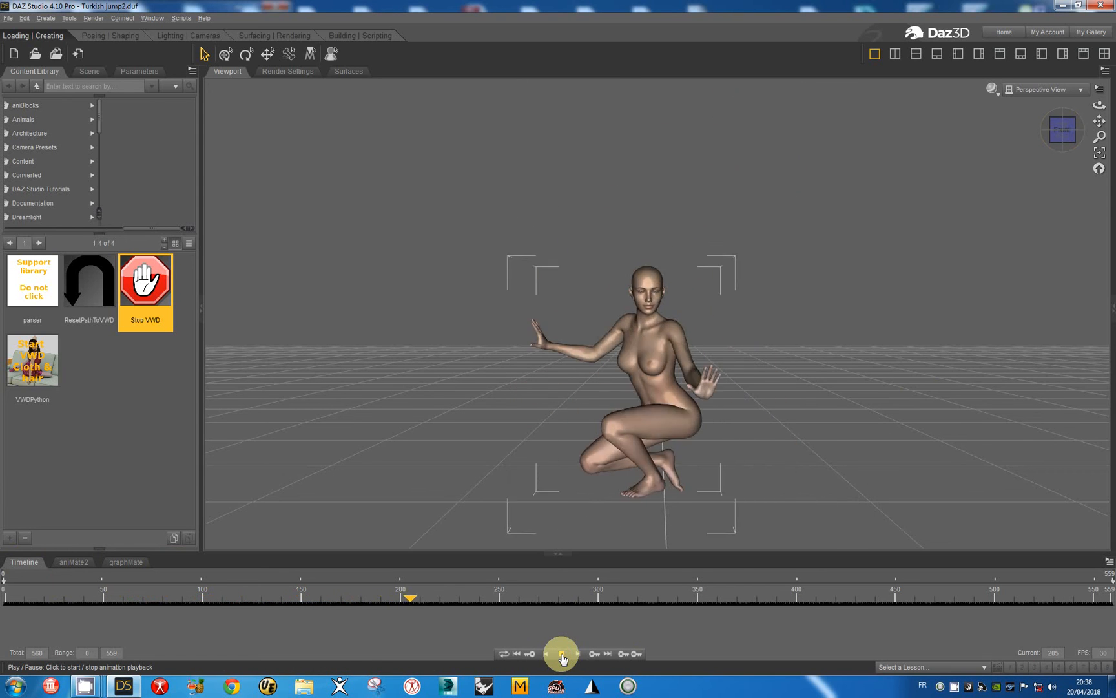
click(562, 653)
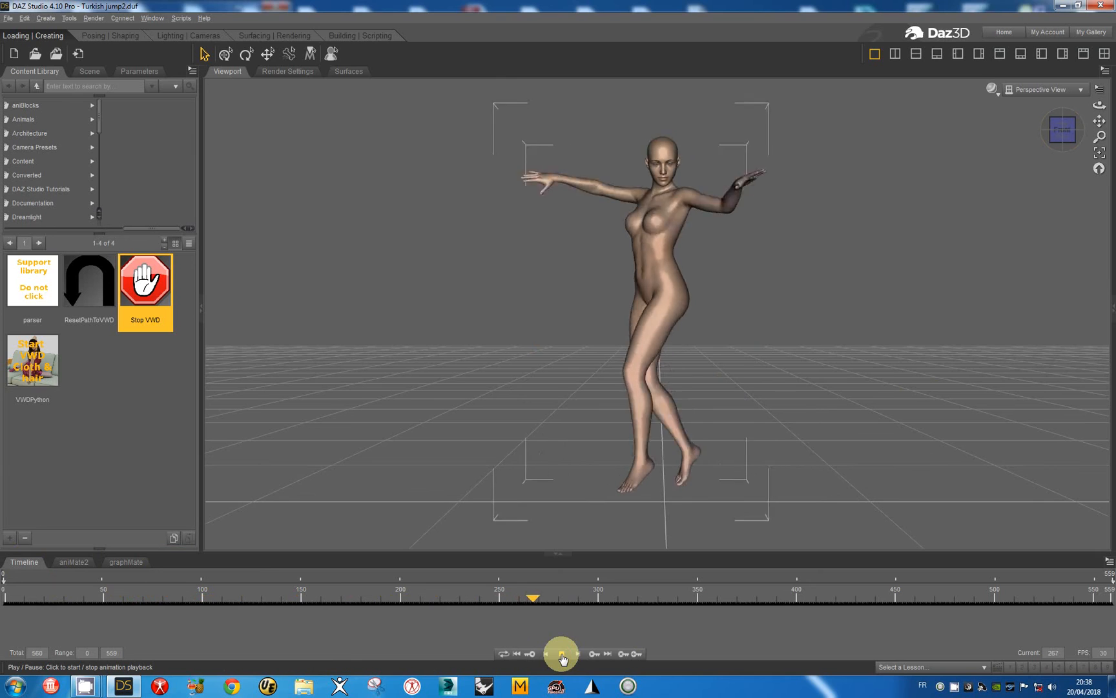
click(562, 654)
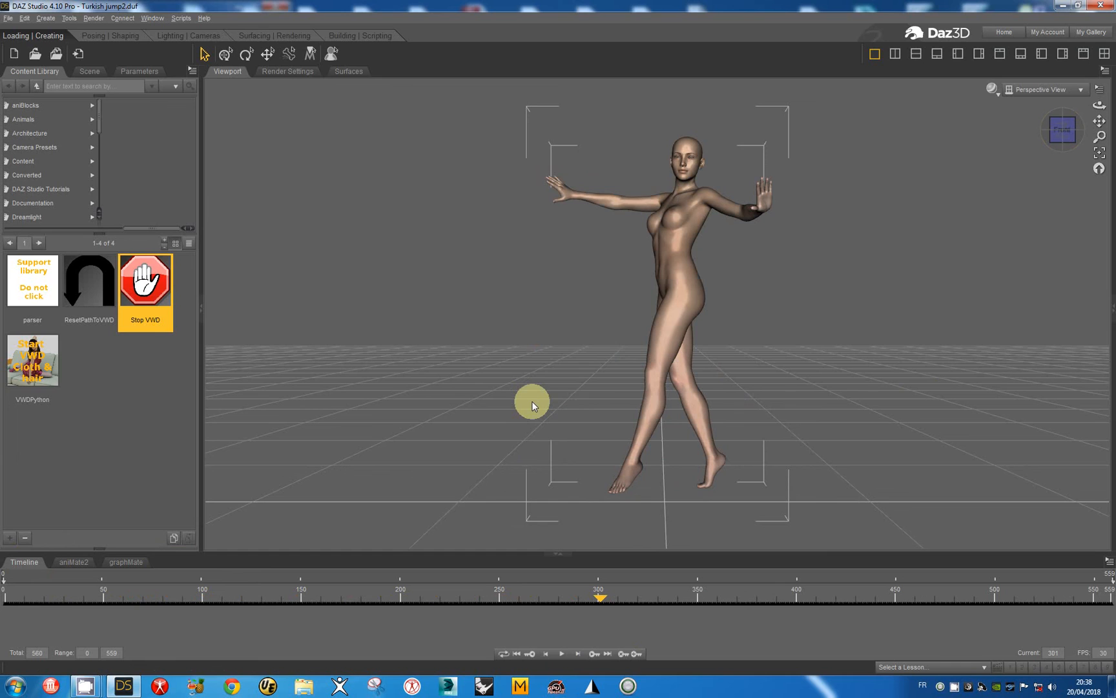
mouse_move(563, 650)
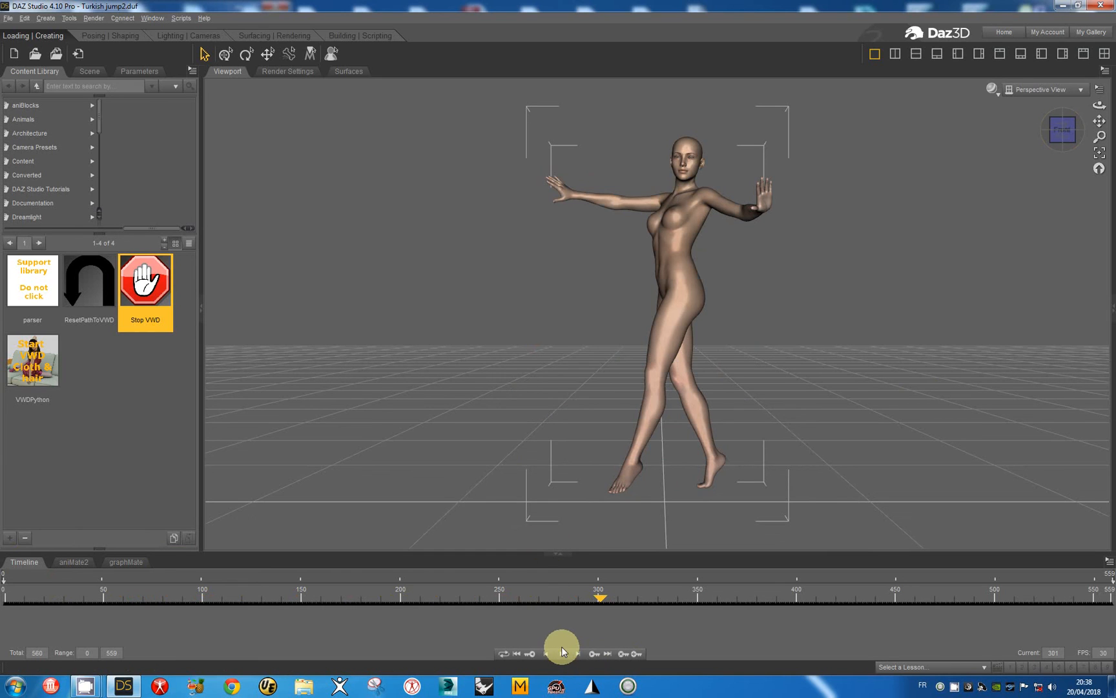
mouse_move(563, 652)
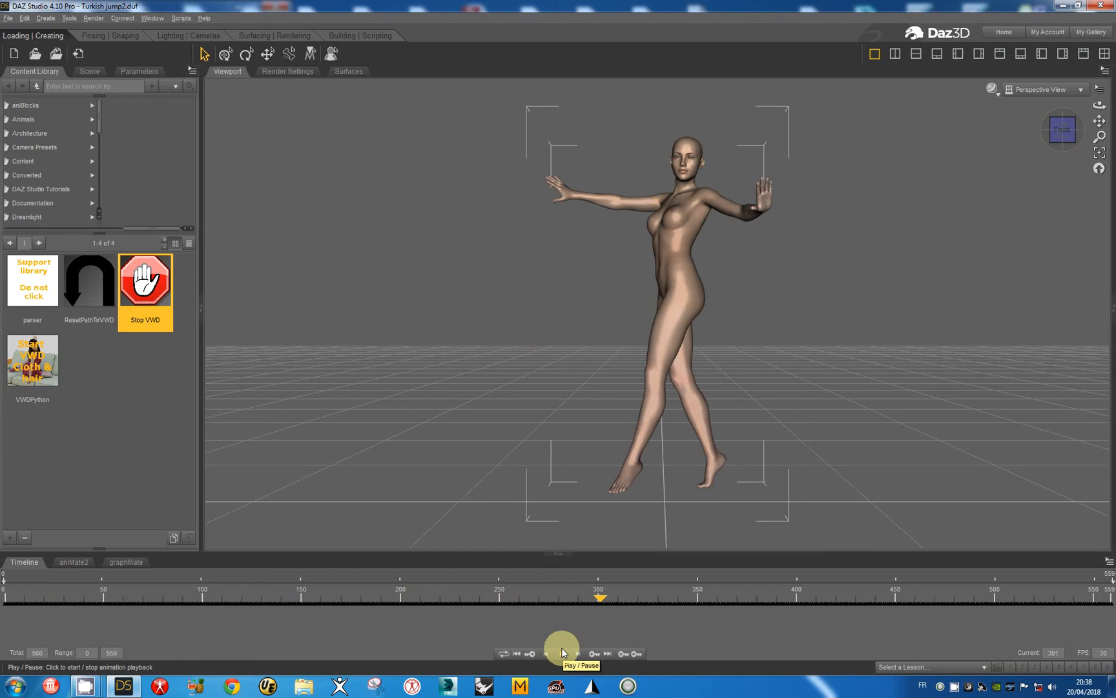